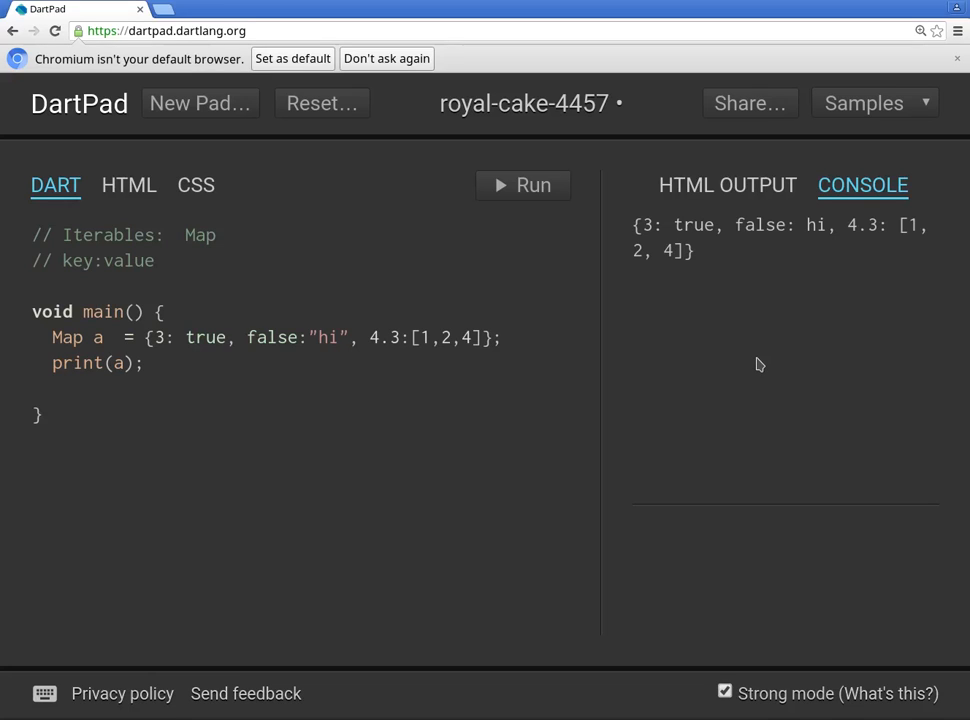
{"action": "mouse_move", "coordinate": [768, 348]}
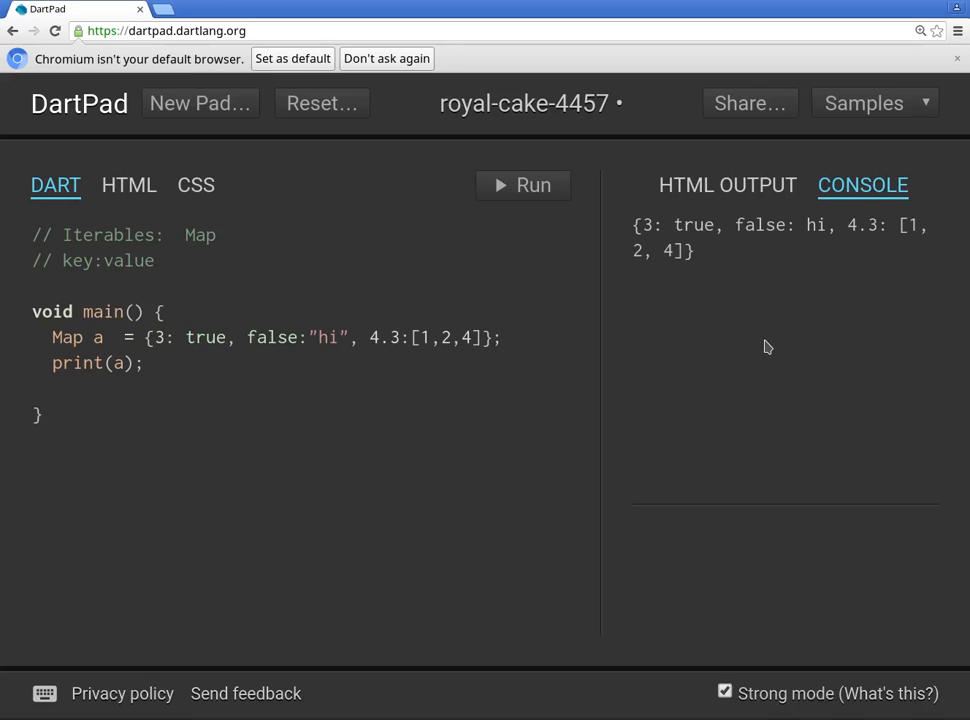
Review the printed map, pointing out the values true and hi in output and literal.
{"action": "left_click", "coordinate": [220, 248]}
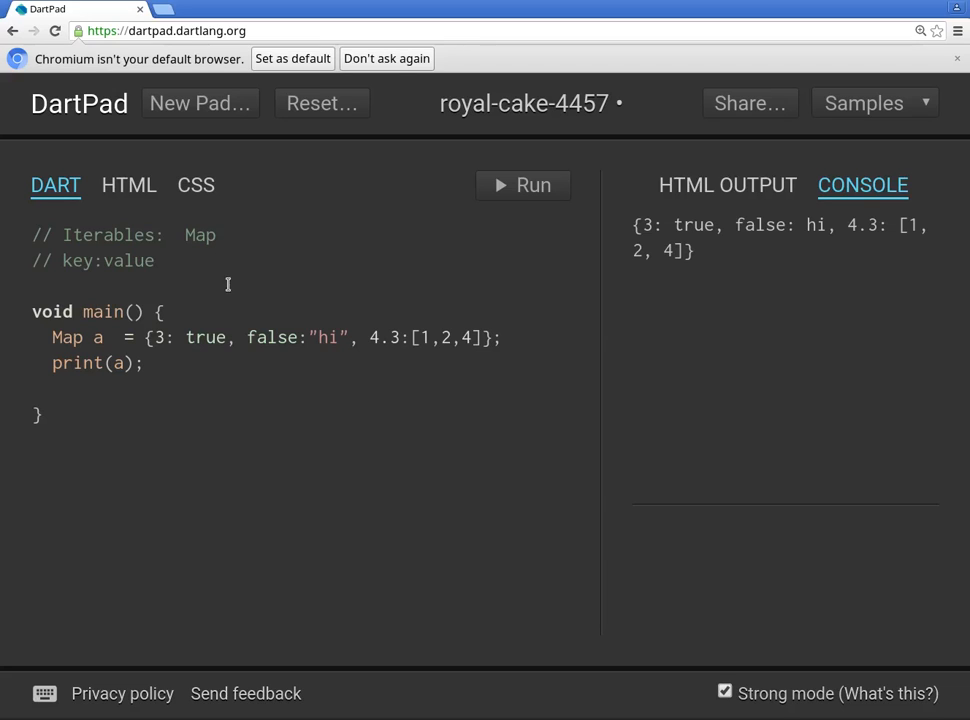
{"action": "double_click", "coordinate": [78, 260]}
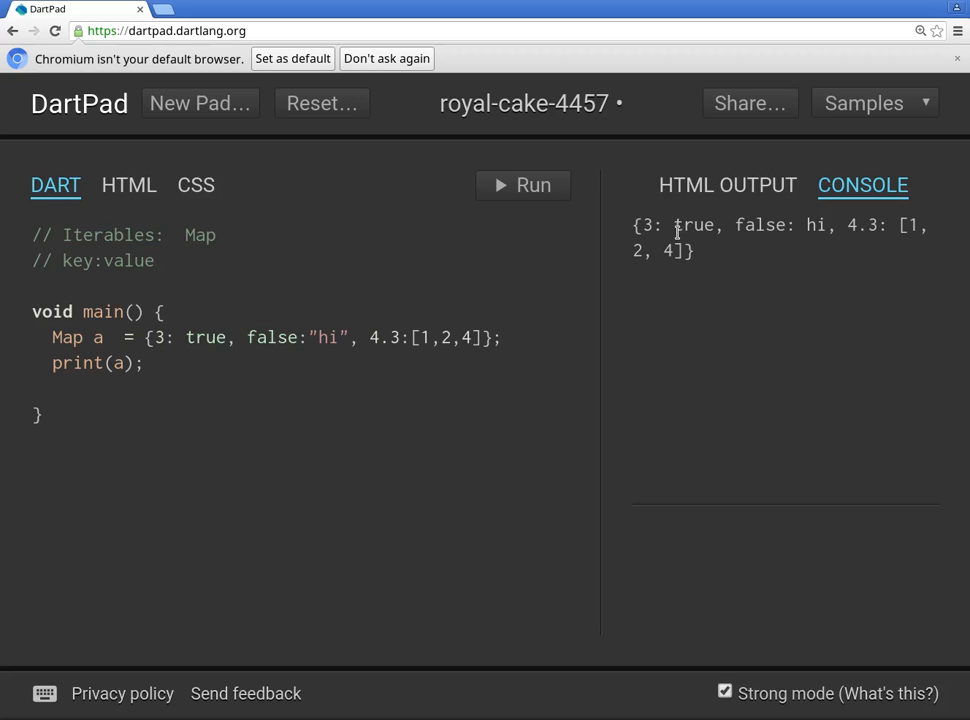
{"action": "double_click", "coordinate": [692, 224]}
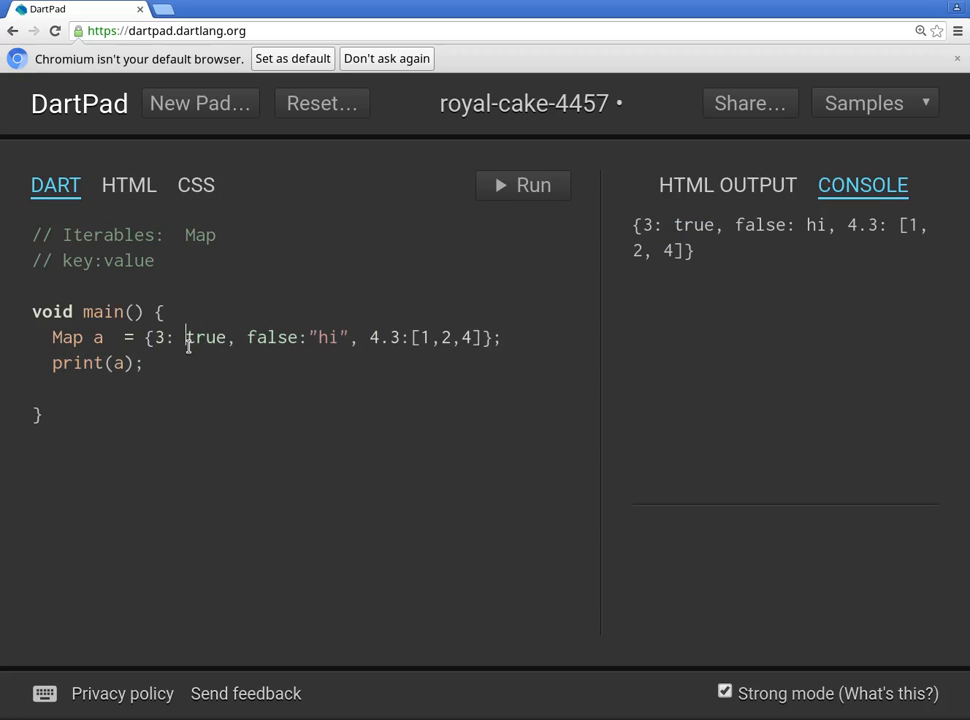
{"action": "double_click", "coordinate": [266, 336]}
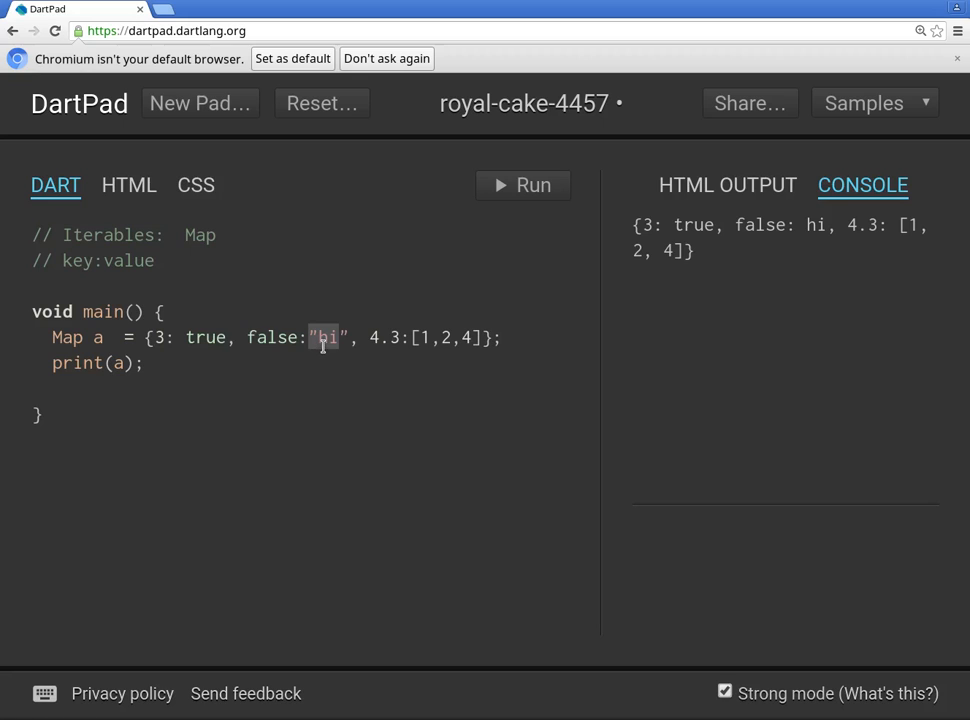
{"action": "left_click", "coordinate": [158, 336]}
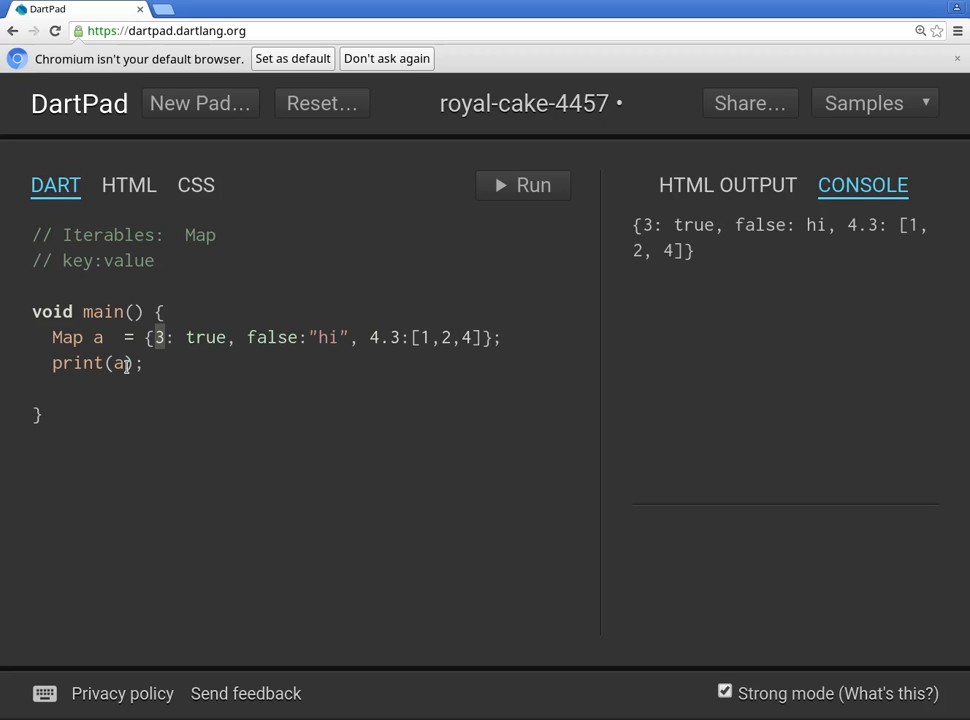
{"action": "mouse_move", "coordinate": [122, 364]}
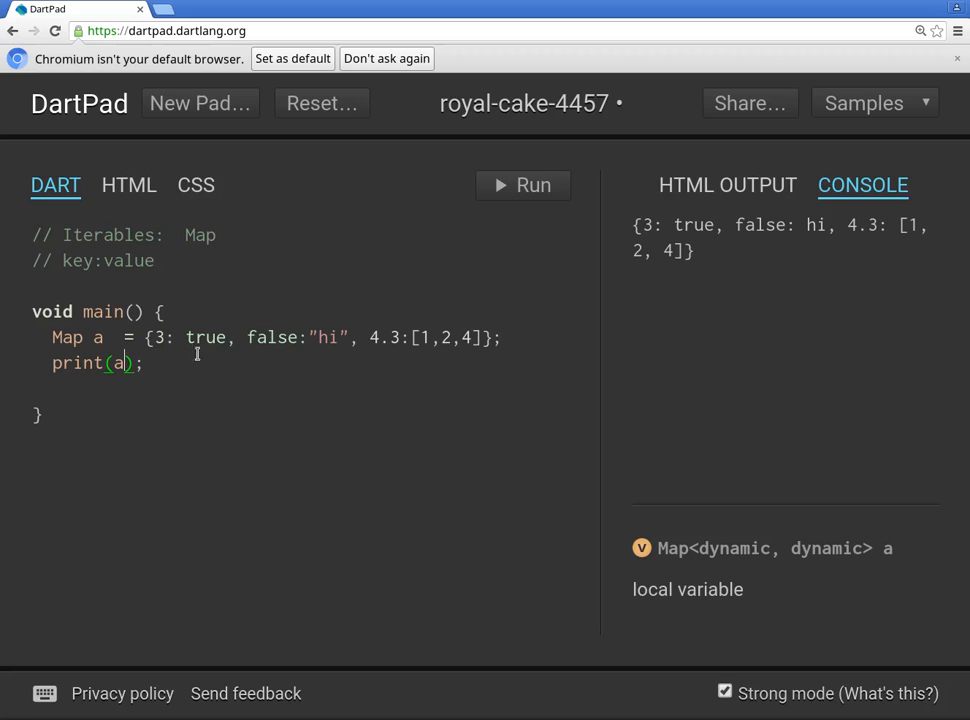
{"action": "mouse_move", "coordinate": [150, 364]}
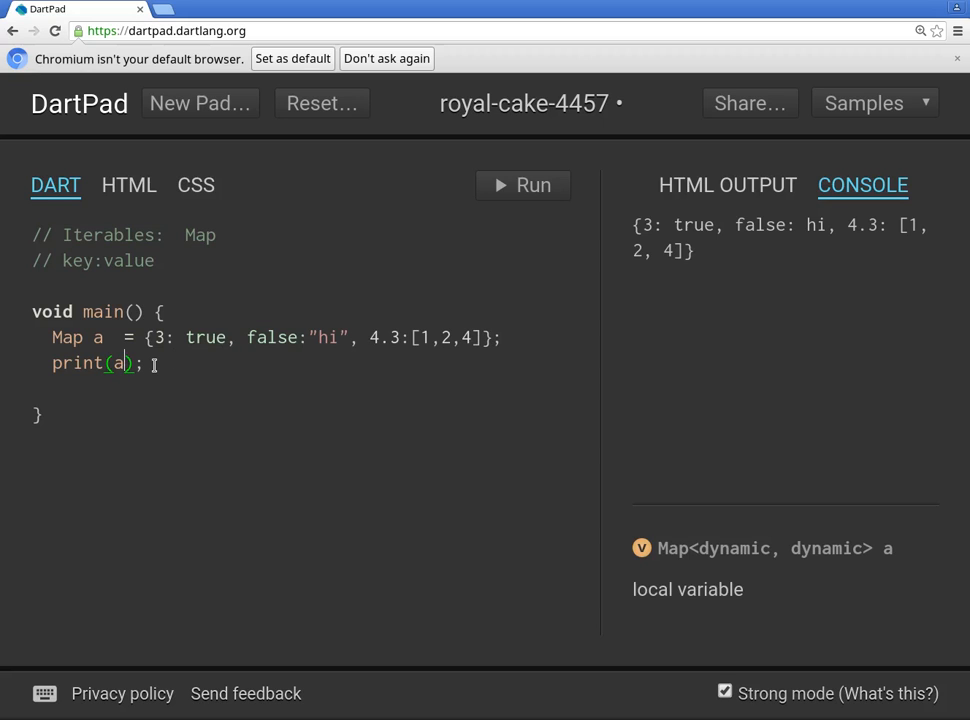
Print a[1] instead of the whole map and run it, getting null.
{"action": "type", "text": "[1]"}
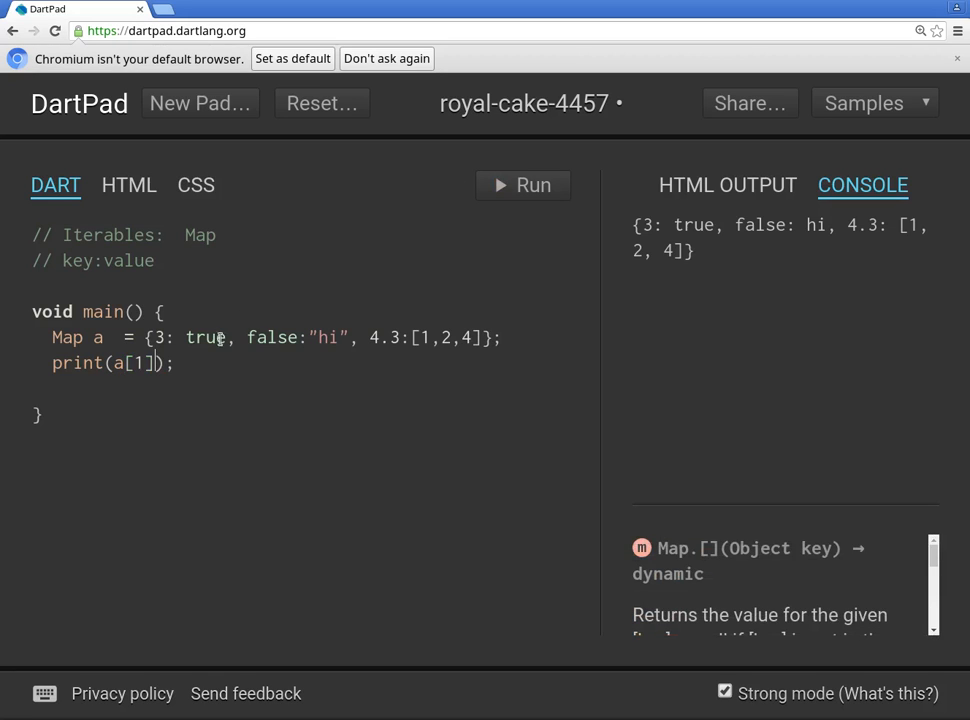
{"action": "mouse_move", "coordinate": [156, 378]}
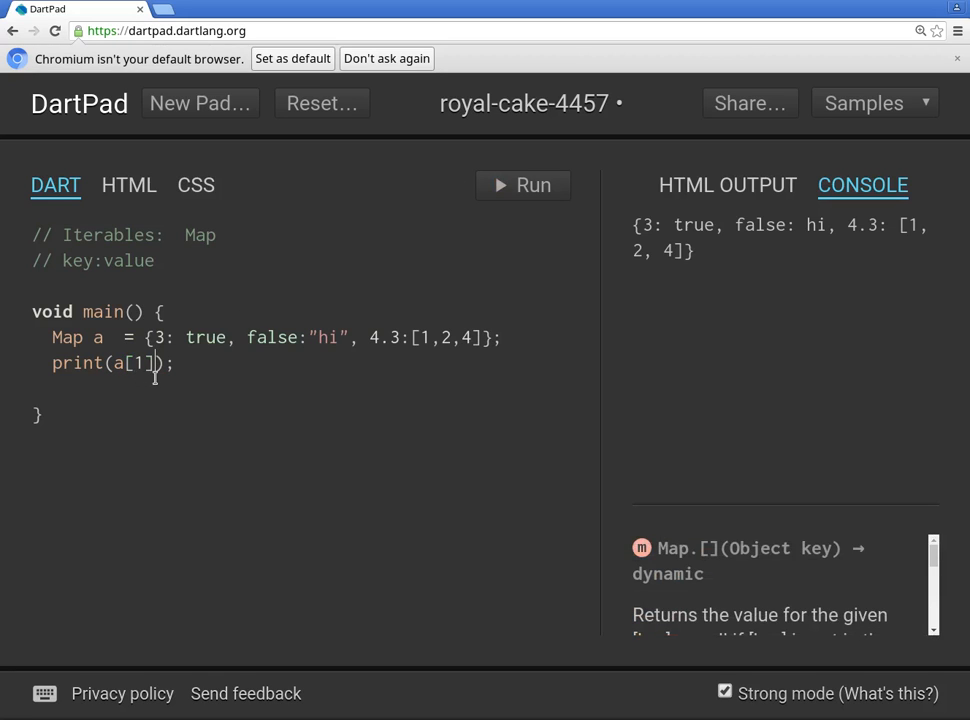
{"action": "mouse_move", "coordinate": [550, 198]}
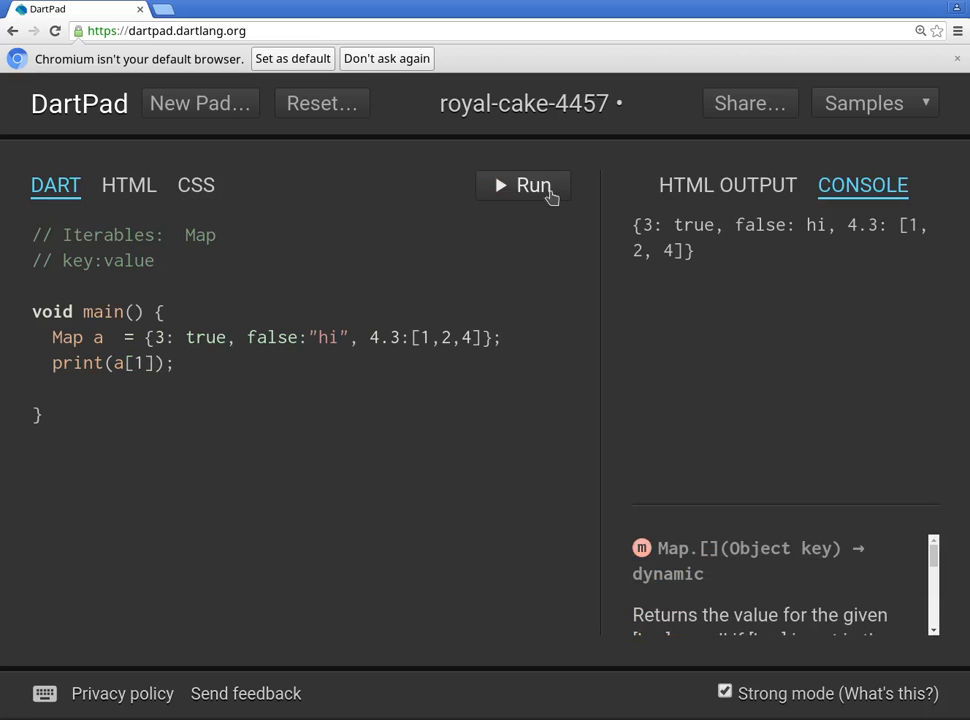
{"action": "left_click", "coordinate": [520, 184]}
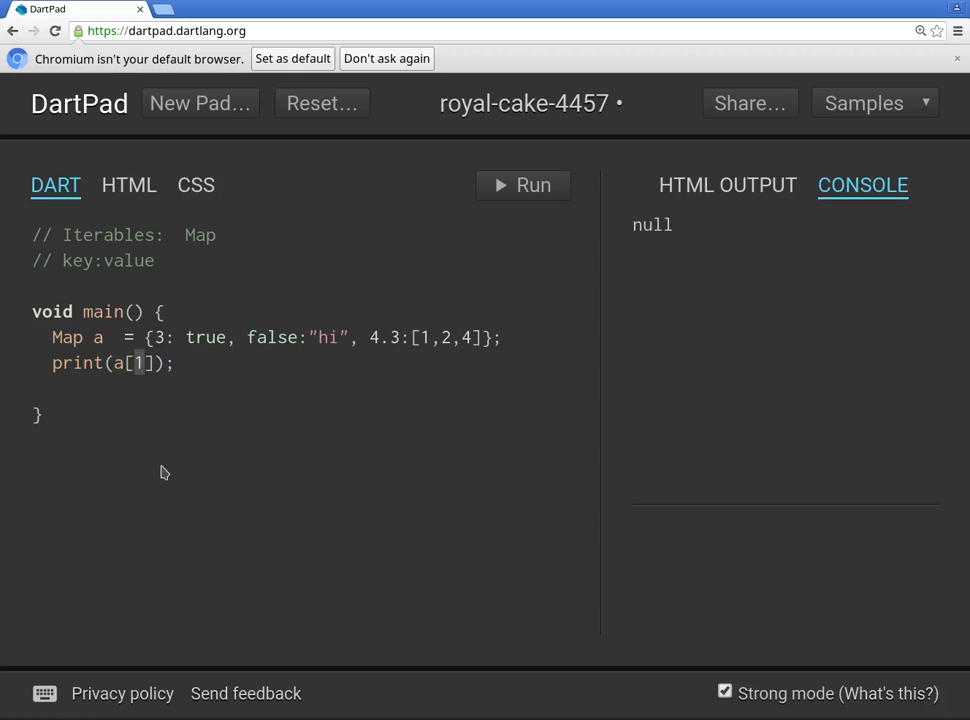
{"action": "left_click", "coordinate": [148, 336]}
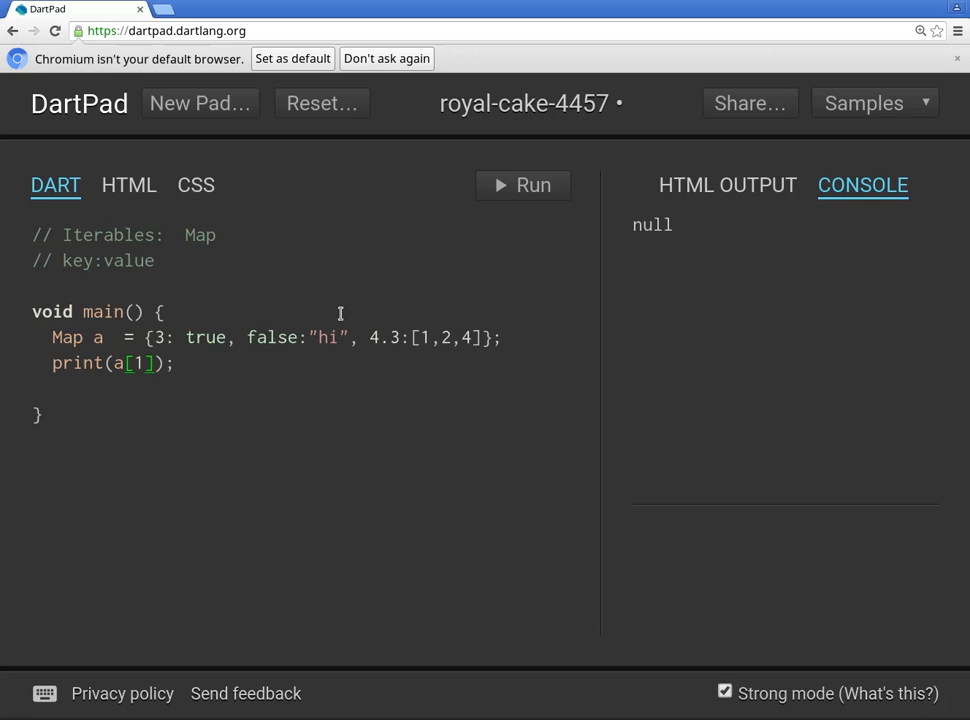
Print a[3] and run to show true, then point out the keys false and 4.3.
{"action": "type", "text": "3"}
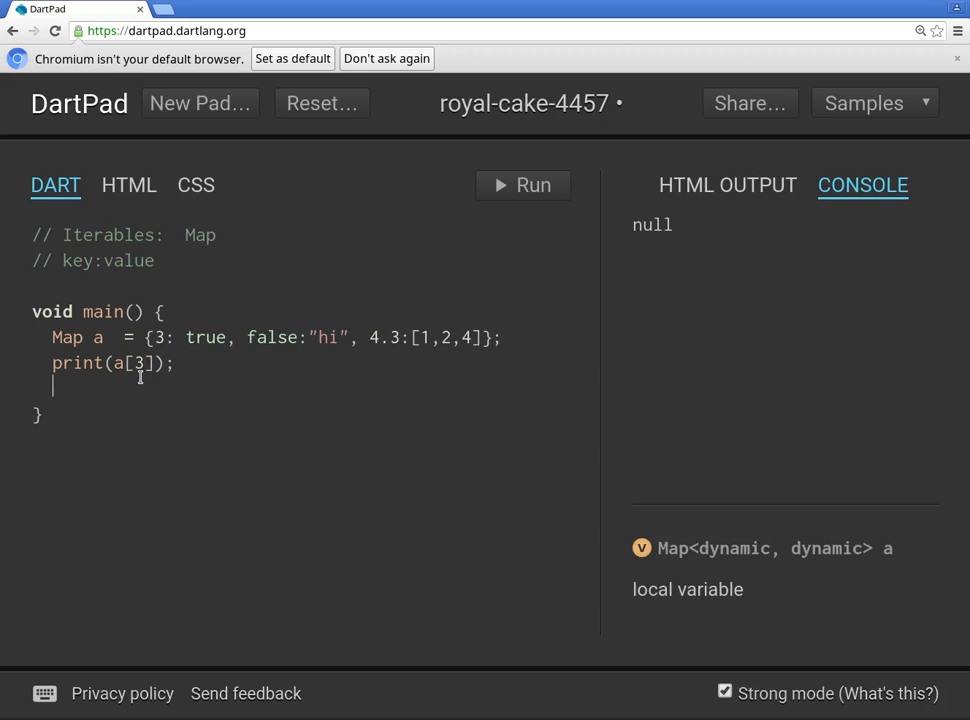
{"action": "mouse_move", "coordinate": [506, 218]}
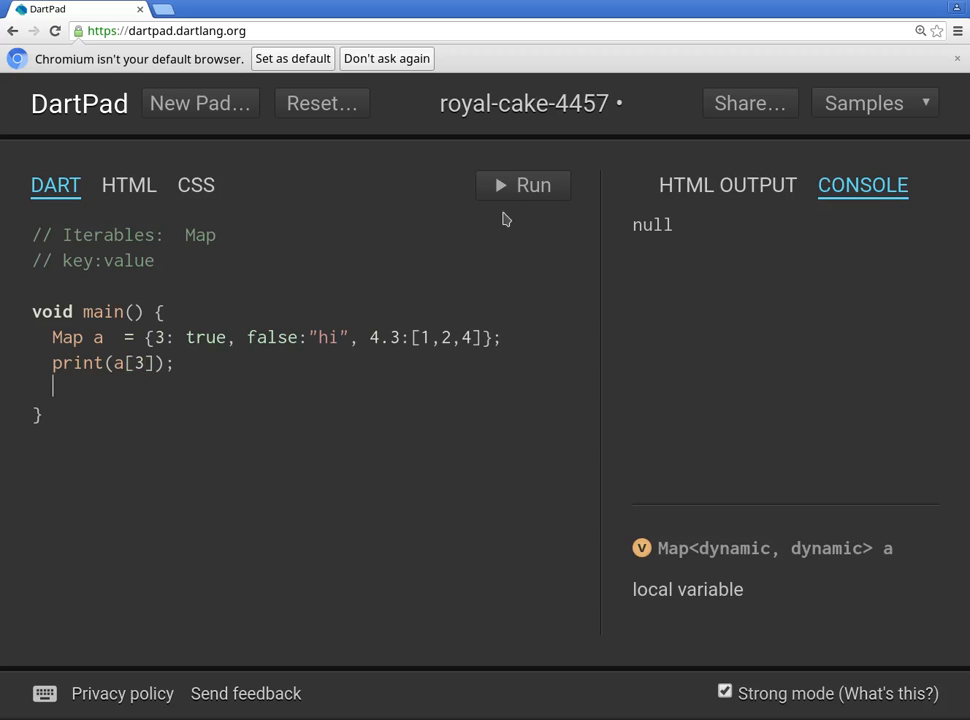
{"action": "left_click", "coordinate": [520, 184]}
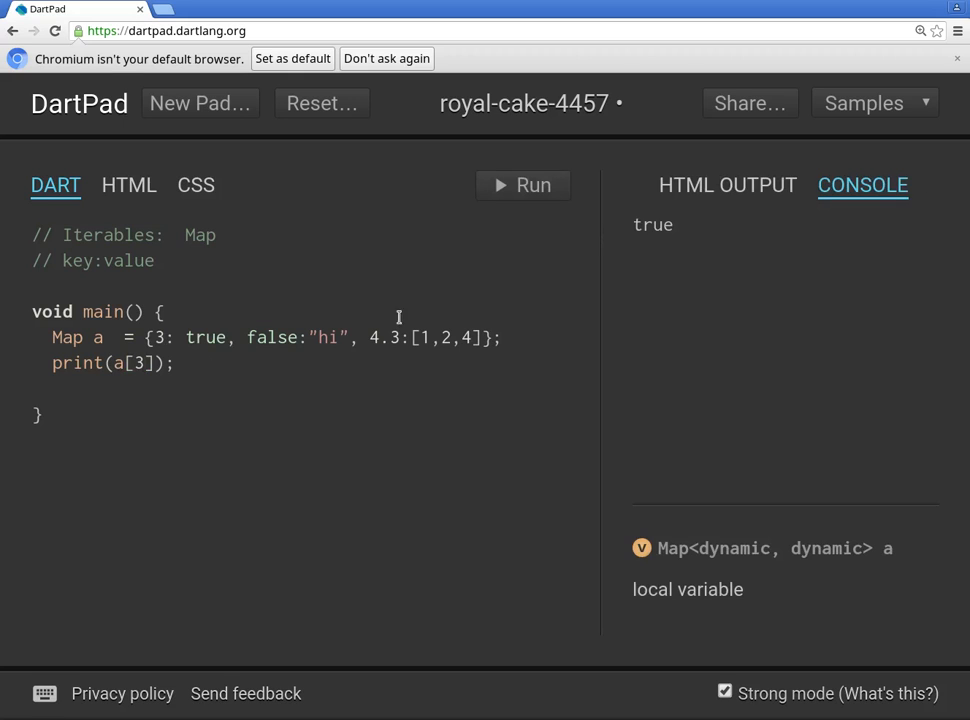
{"action": "left_click", "coordinate": [210, 336]}
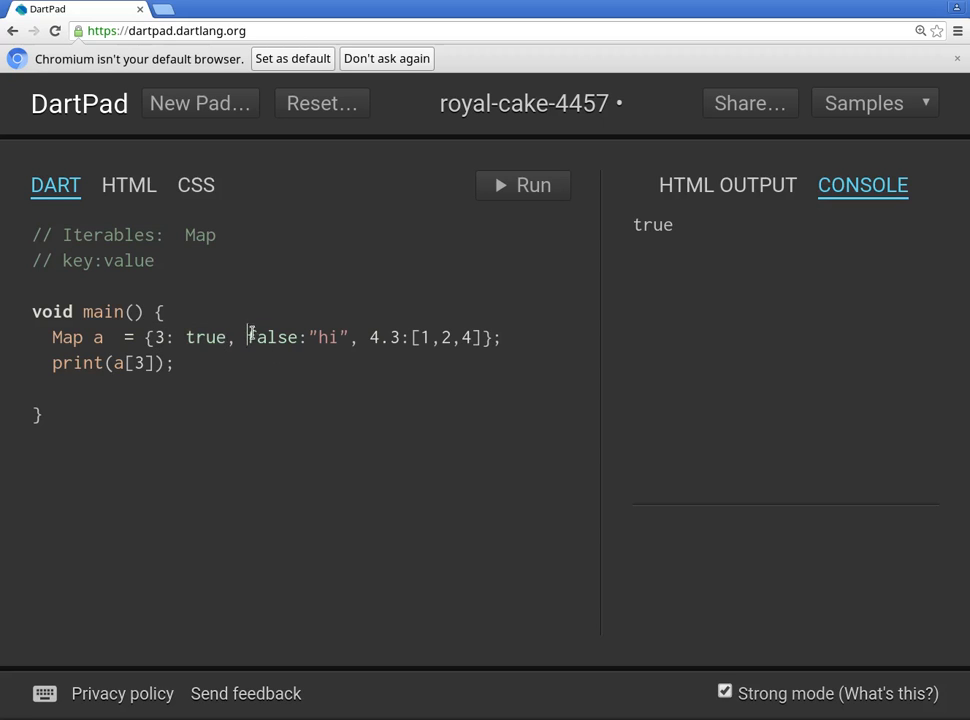
{"action": "double_click", "coordinate": [328, 336]}
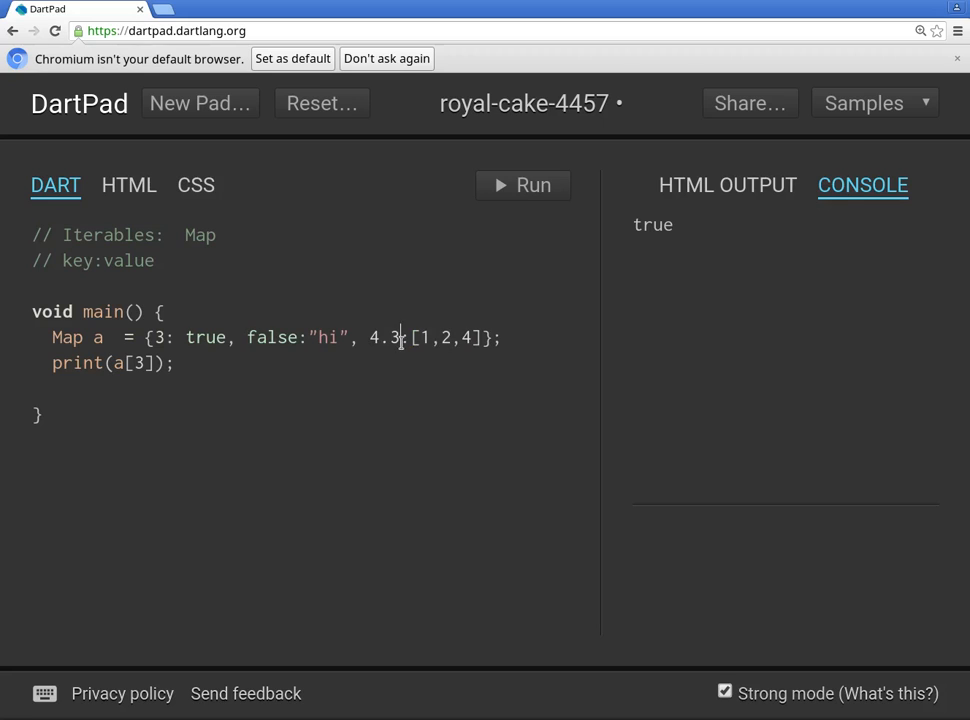
{"action": "double_click", "coordinate": [384, 336]}
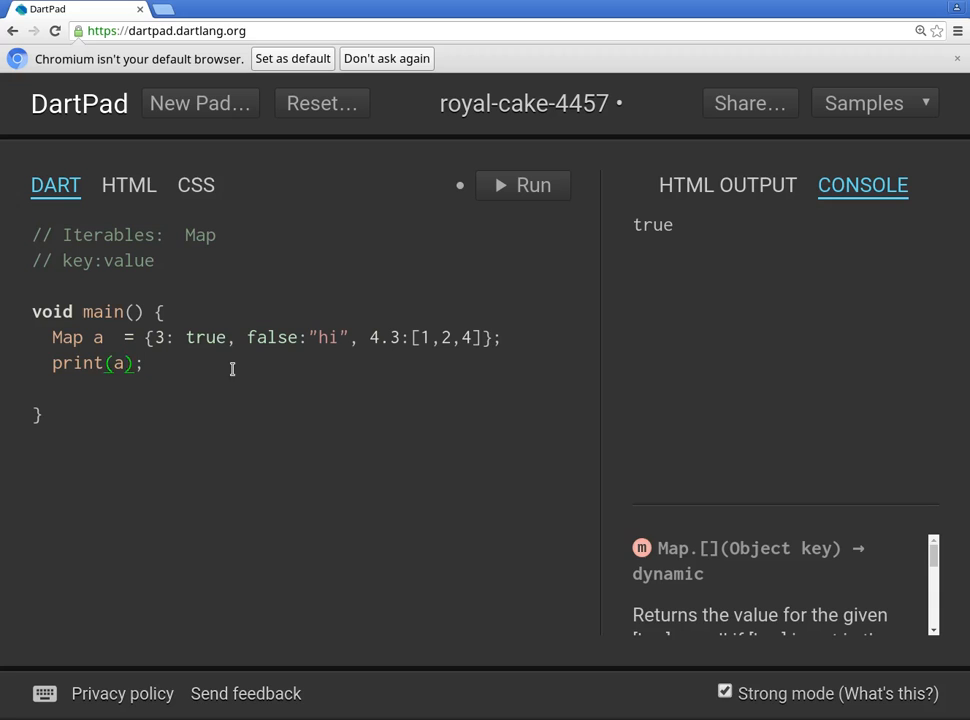
Print a.length, then a.keys and a.values, running each to show 3, the keys and the values.
{"action": "type", "text": "."}
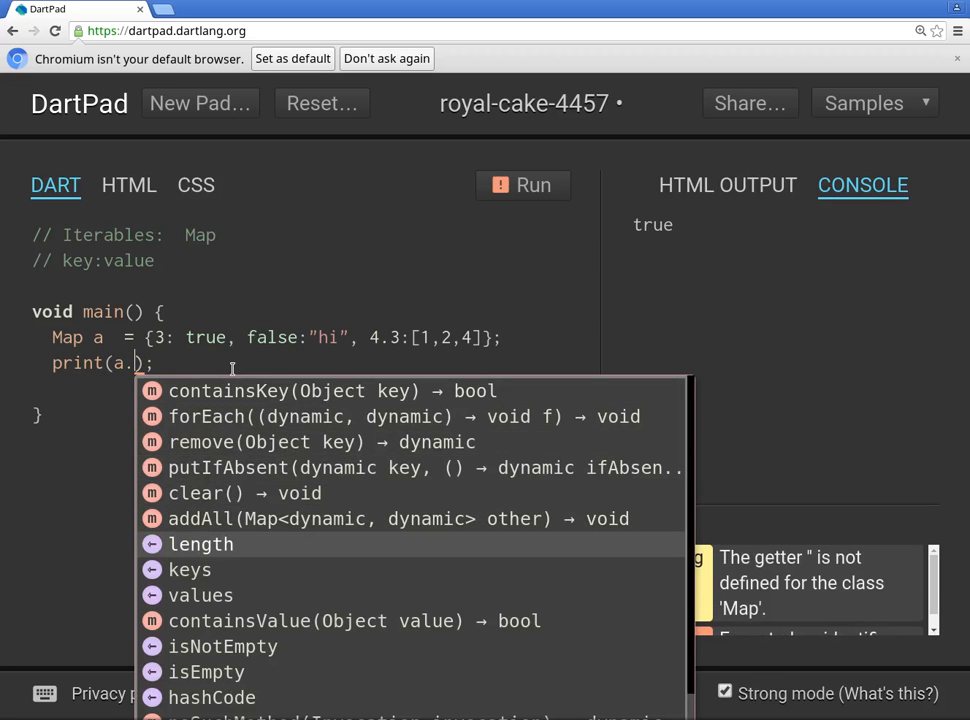
{"action": "left_click", "coordinate": [200, 544]}
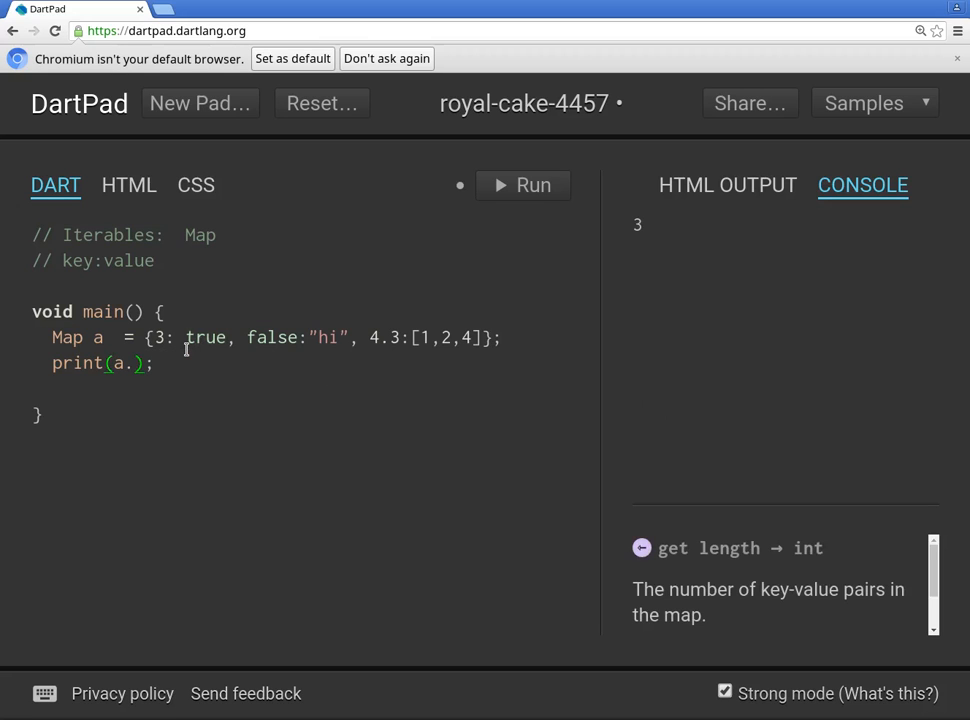
{"action": "type", "text": "."}
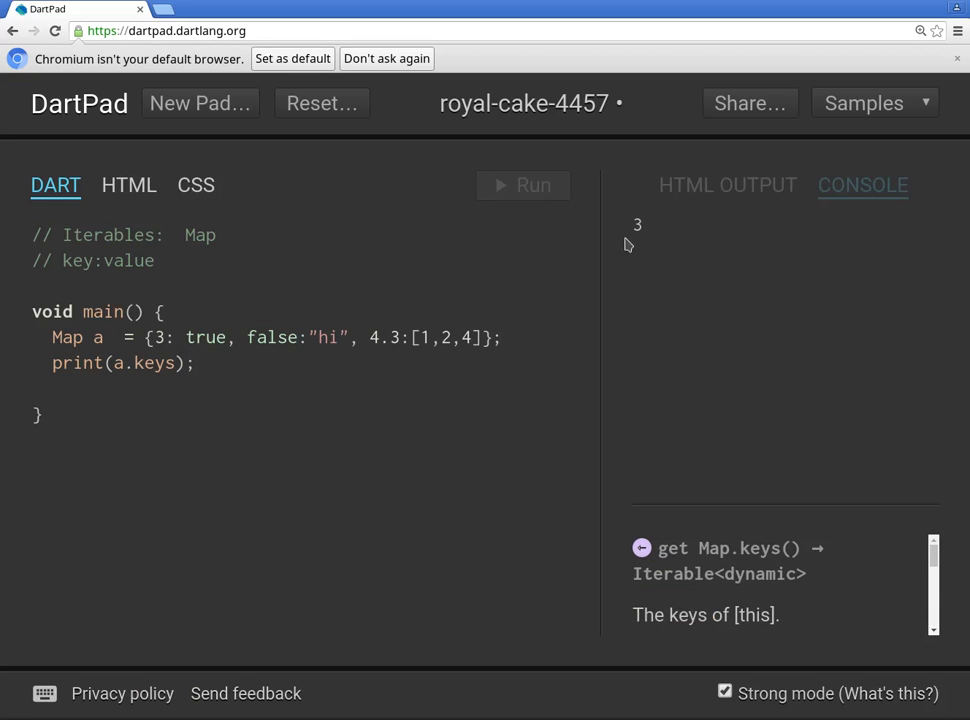
{"action": "left_click", "coordinate": [522, 184]}
{"action": "type", "text": "valu"}
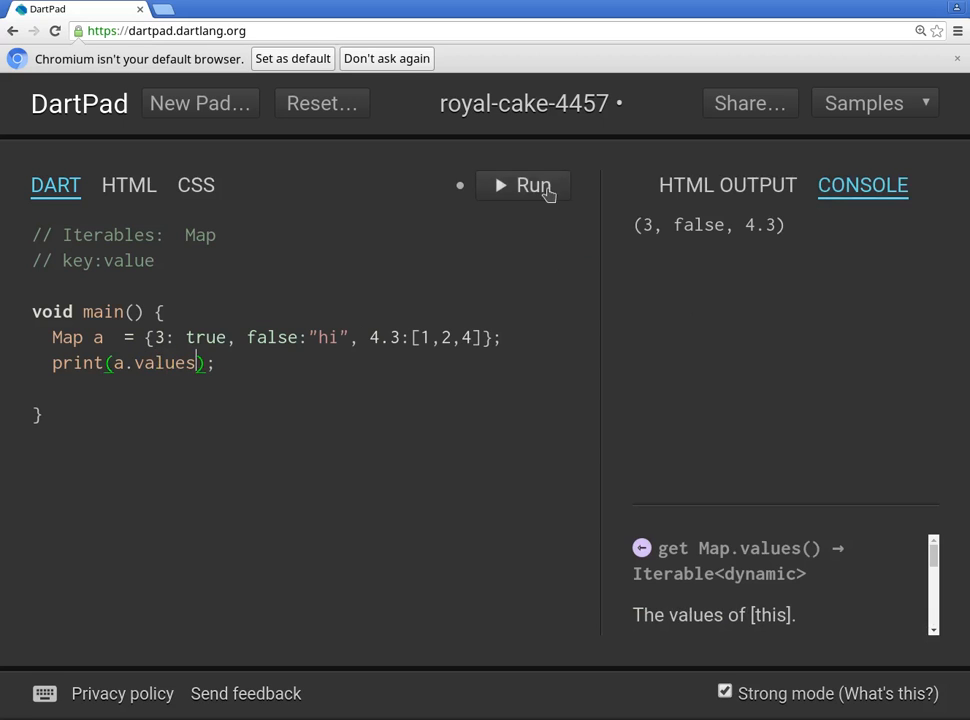
{"action": "left_click", "coordinate": [524, 184]}
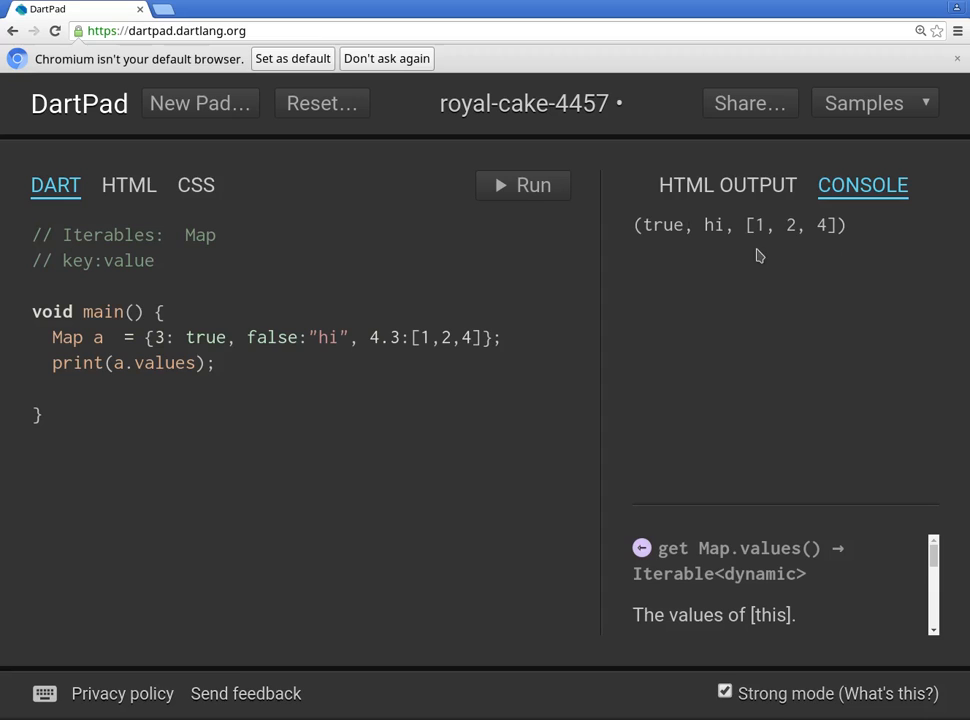
{"action": "mouse_move", "coordinate": [770, 232]}
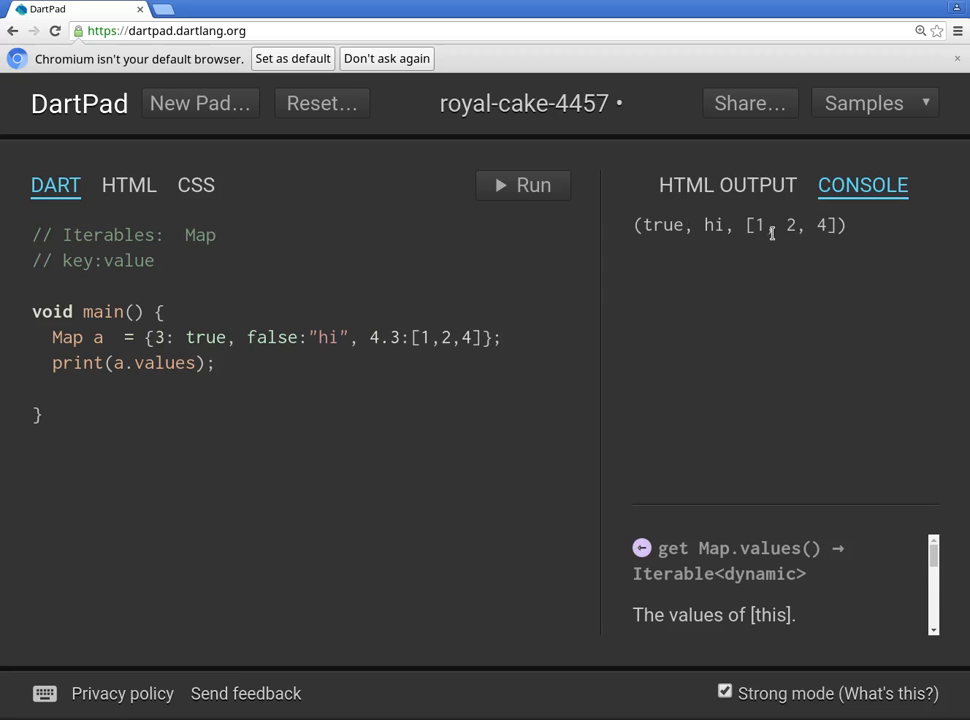
{"action": "mouse_move", "coordinate": [188, 360]}
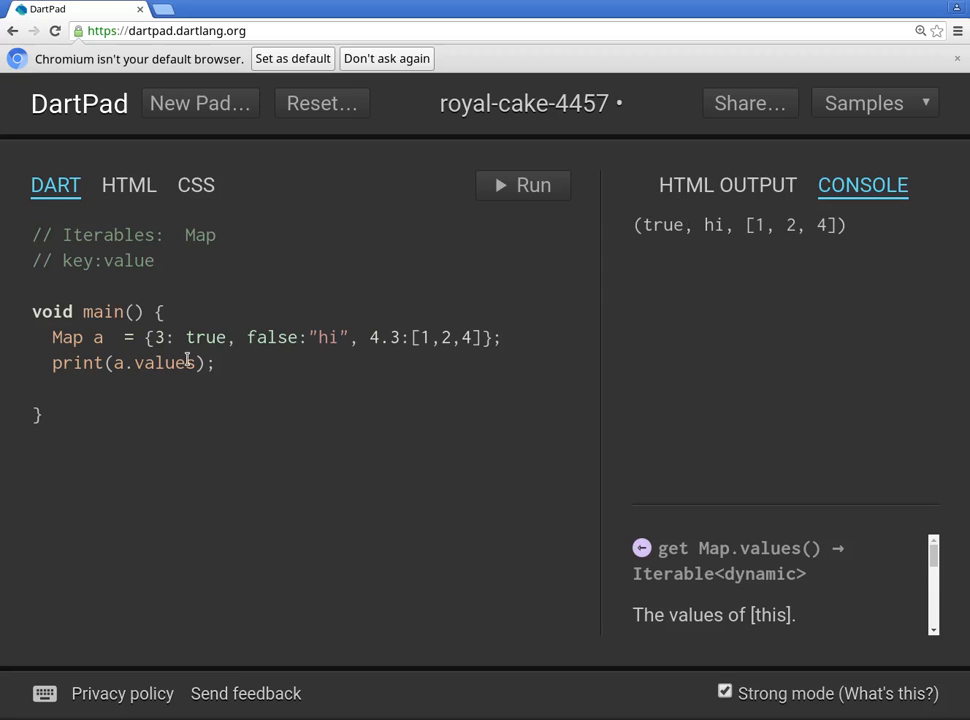
{"action": "double_click", "coordinate": [176, 364]}
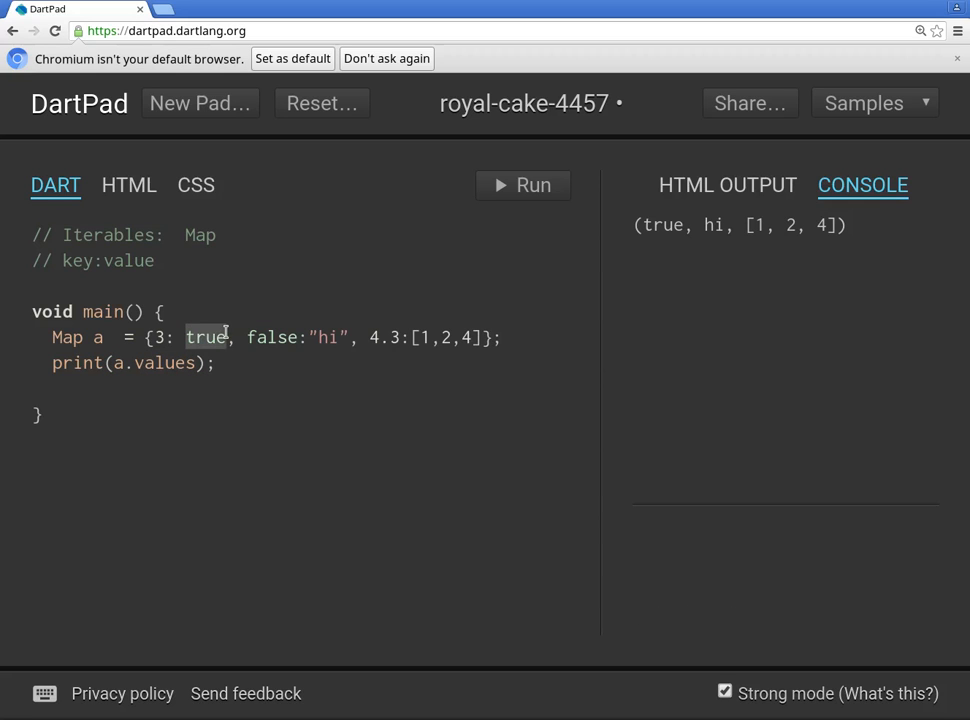
Replace the values lookup with a separate a.addAll() statement.
{"action": "left_click", "coordinate": [170, 362]}
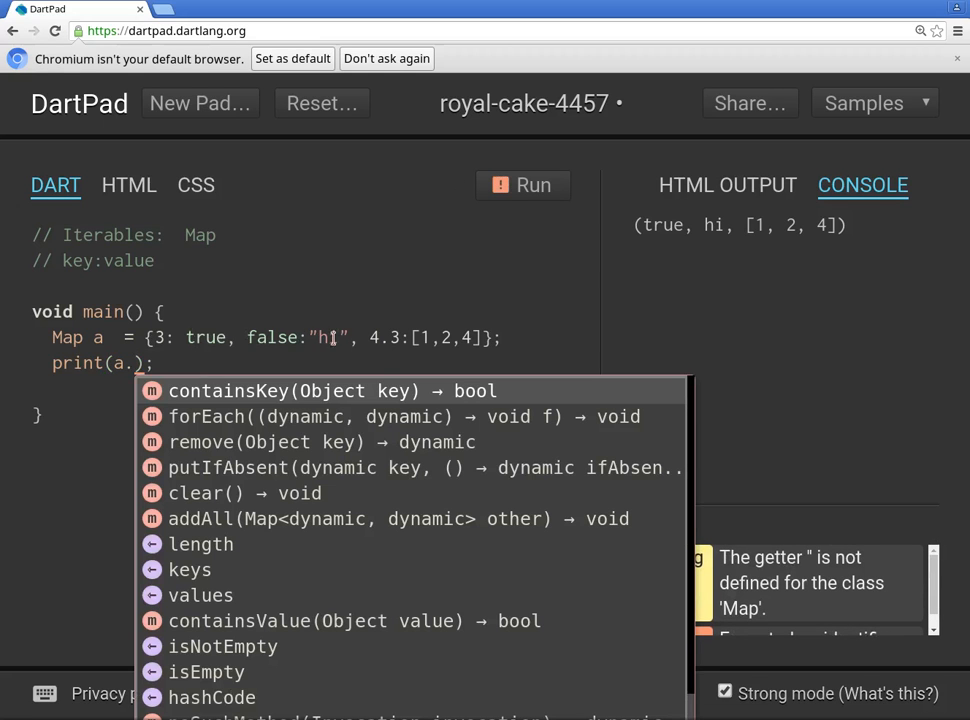
{"action": "scroll", "scroll_direction": "down", "scroll_amount": 3}
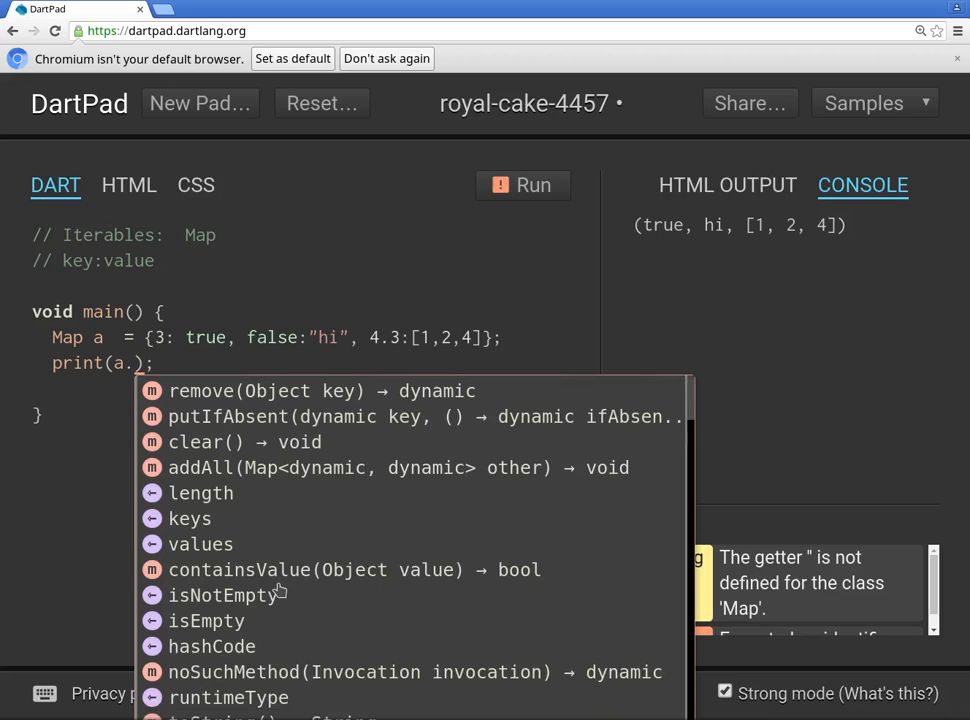
{"action": "mouse_move", "coordinate": [270, 486]}
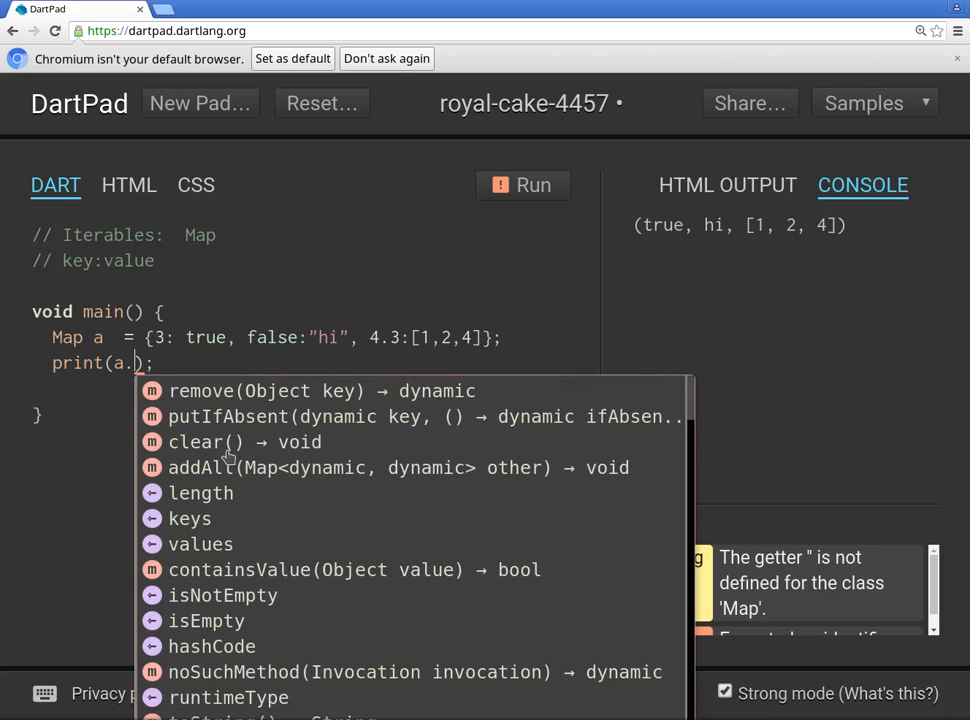
{"action": "mouse_move", "coordinate": [208, 452]}
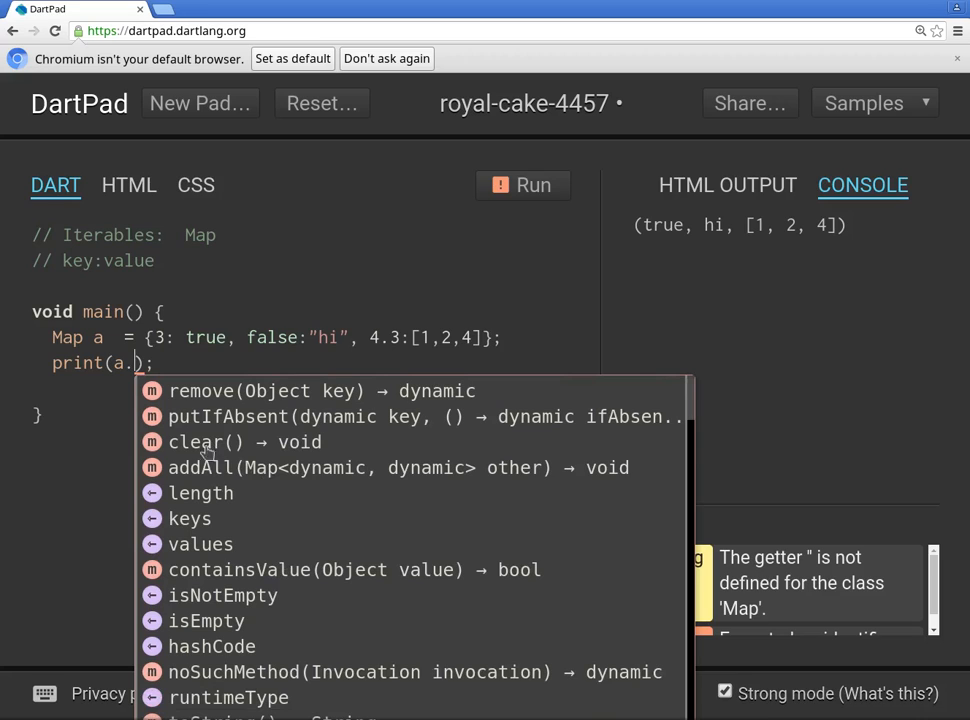
{"action": "mouse_move", "coordinate": [296, 452]}
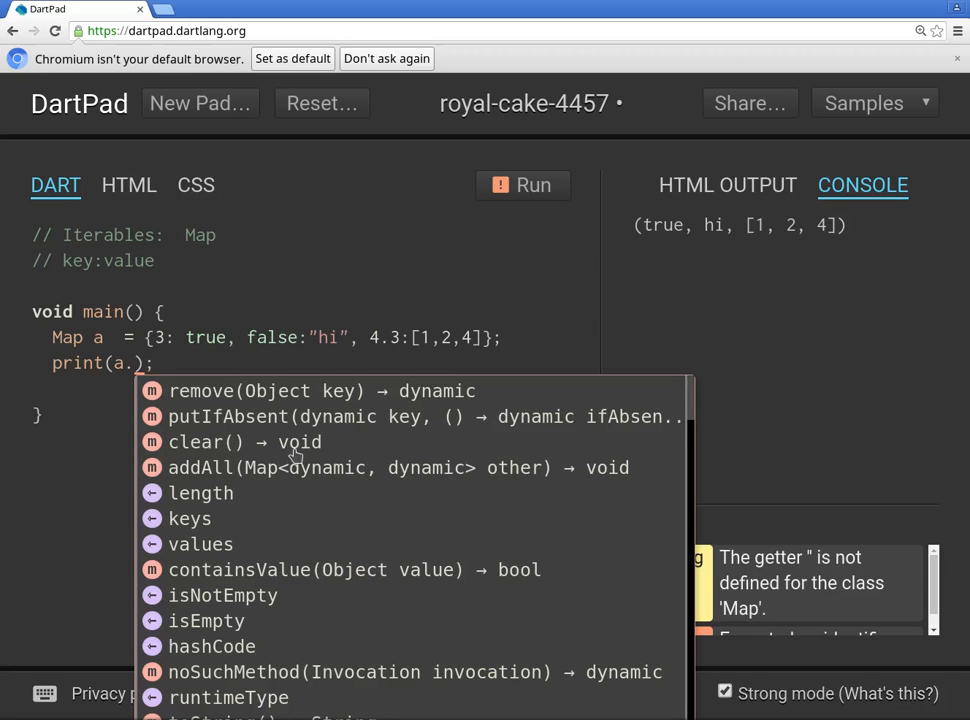
{"action": "mouse_move", "coordinate": [360, 486]}
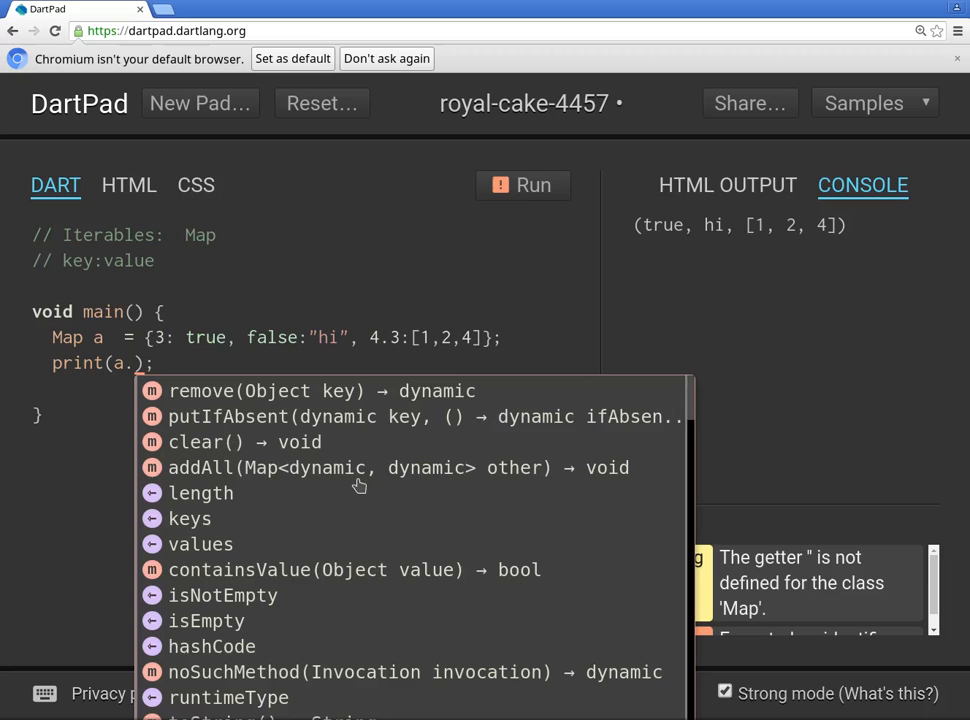
{"action": "mouse_move", "coordinate": [236, 570]}
{"action": "type", "text": "addAll()"}
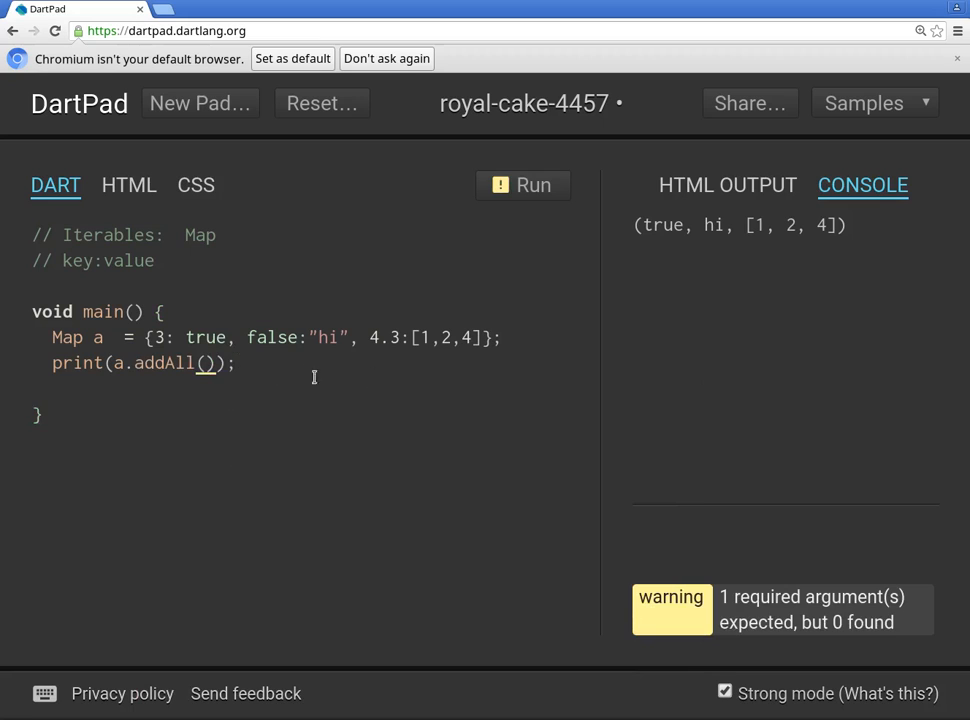
{"action": "double_click", "coordinate": [160, 364]}
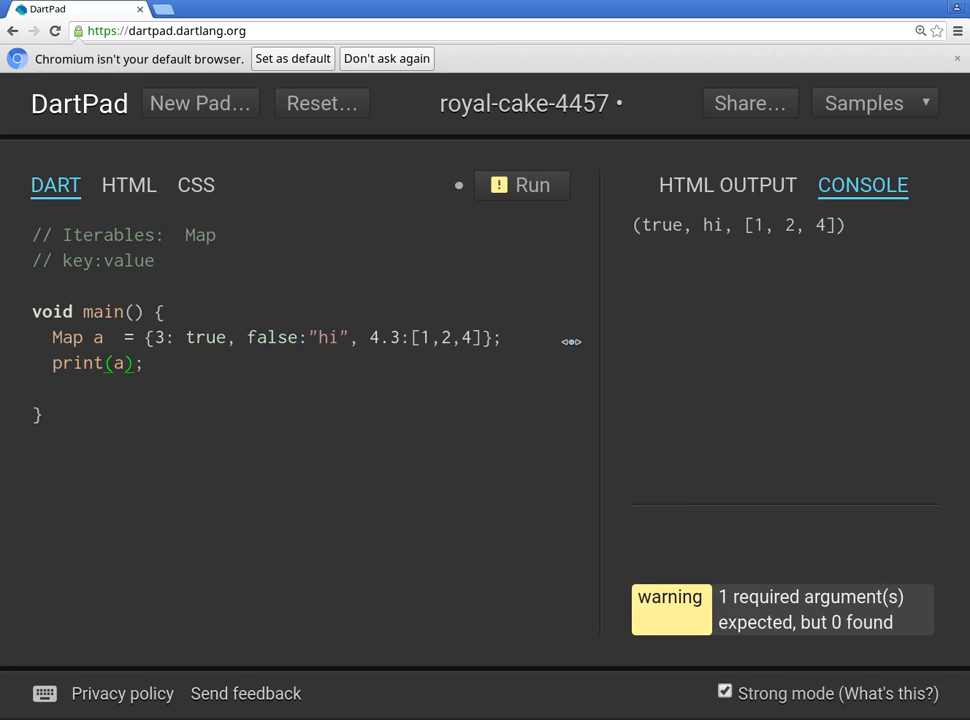
{"action": "type", "text": "a"}
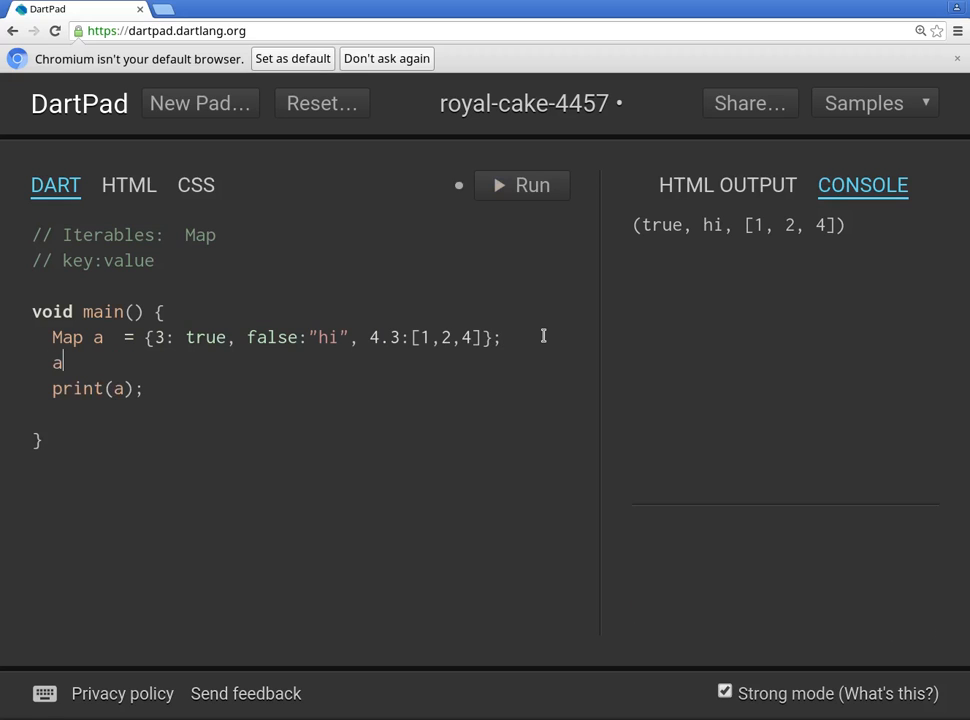
{"action": "type", "text": ".addAll()"}
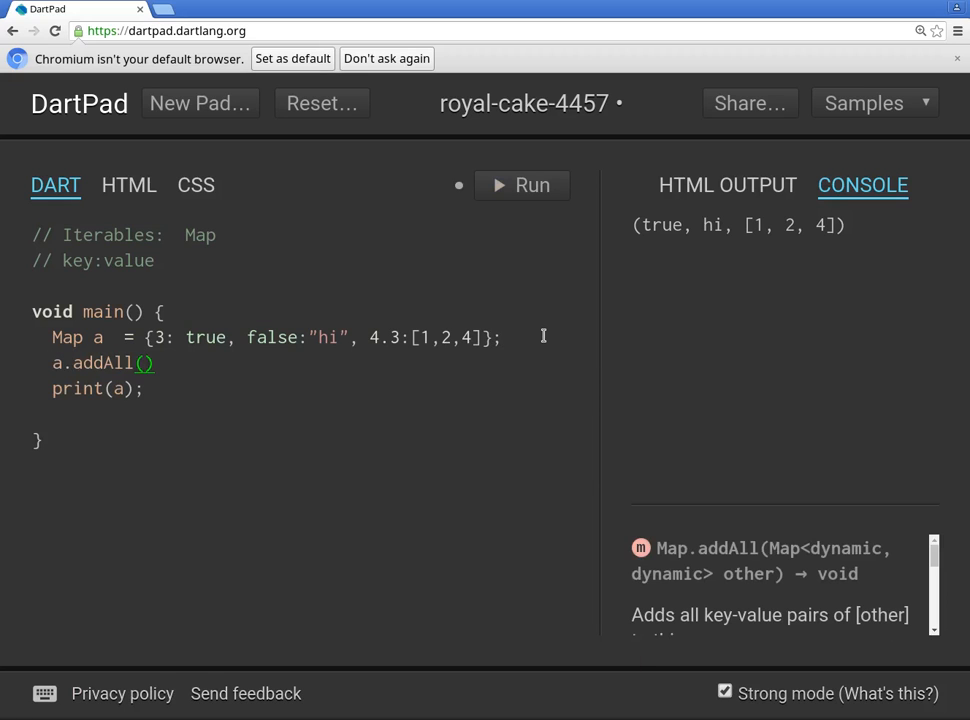
{"action": "left_click", "coordinate": [532, 184]}
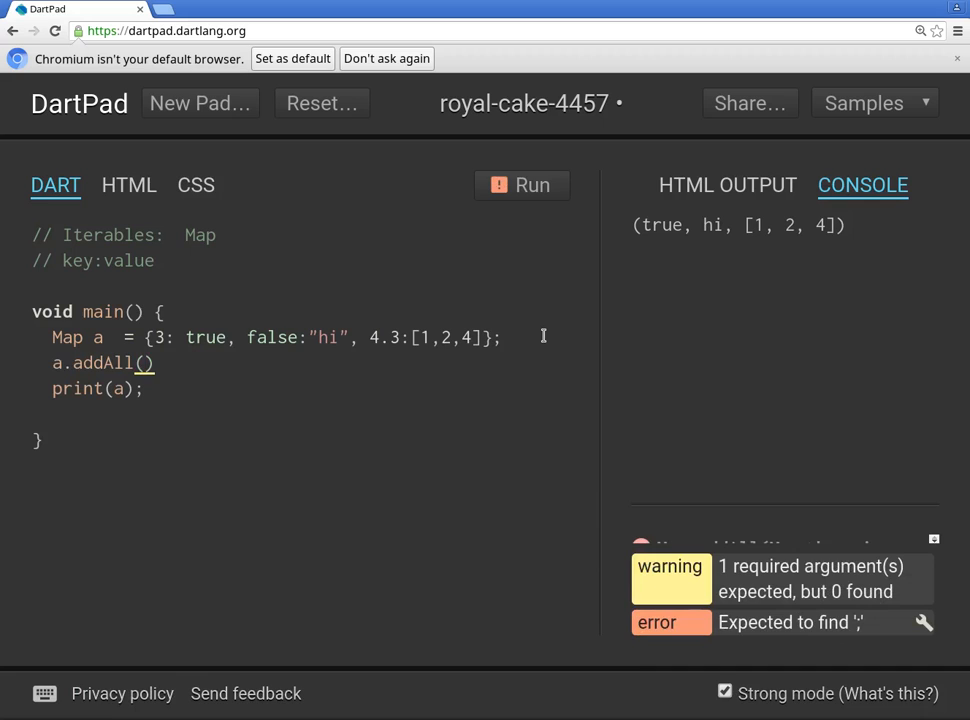
Pass {1: 22, 2: 88} to addAll, run, and point out the new entries in the output.
{"action": "type", "text": "{1}"}
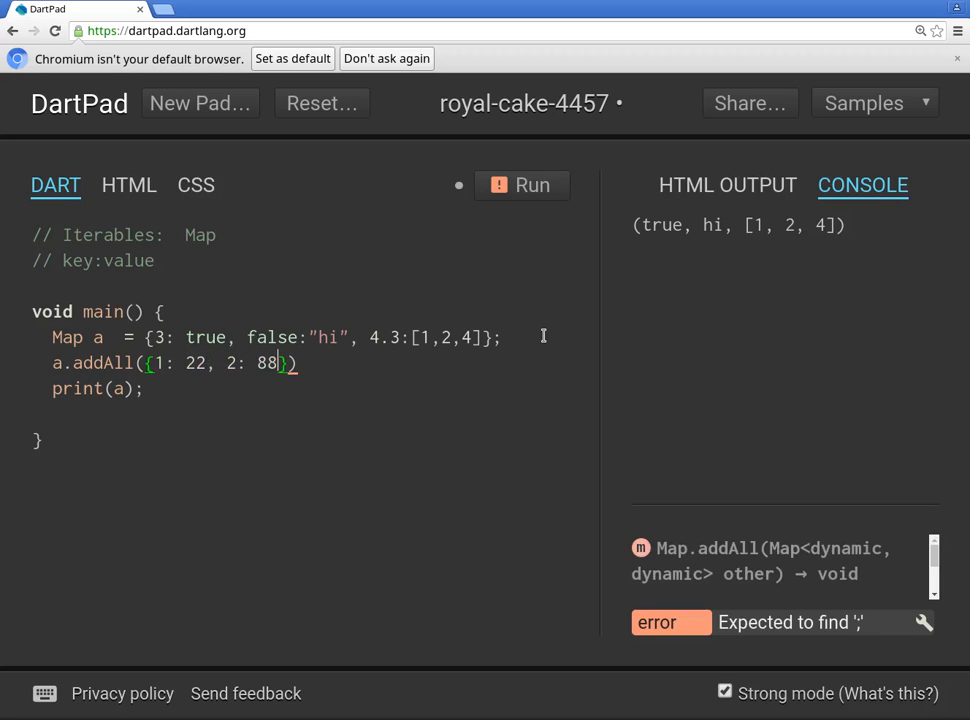
{"action": "type", "text": ";"}
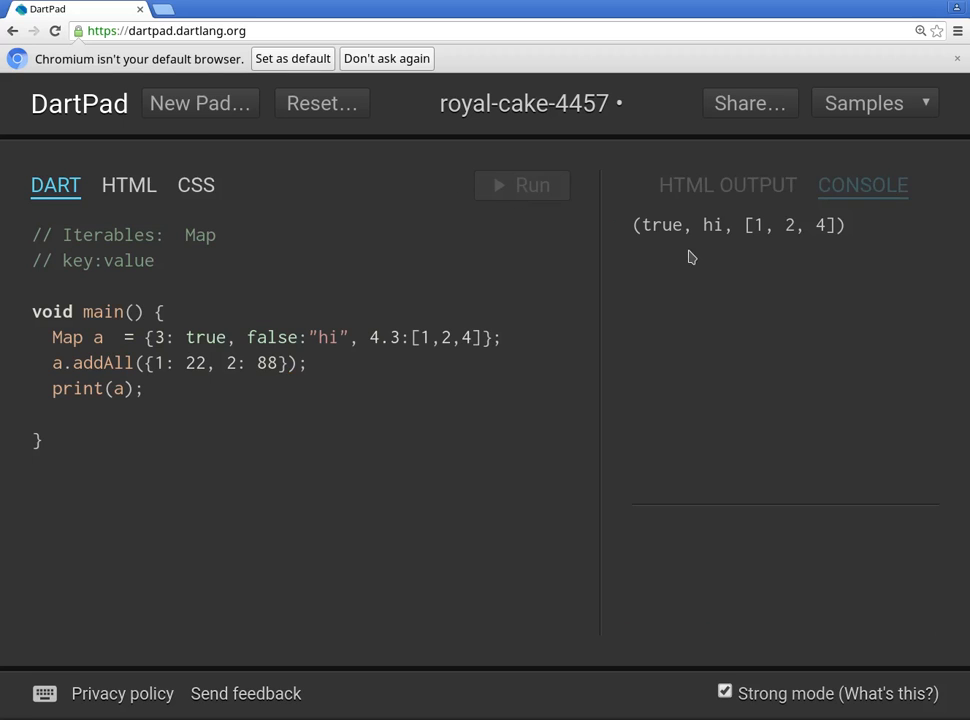
{"action": "left_click", "coordinate": [520, 184]}
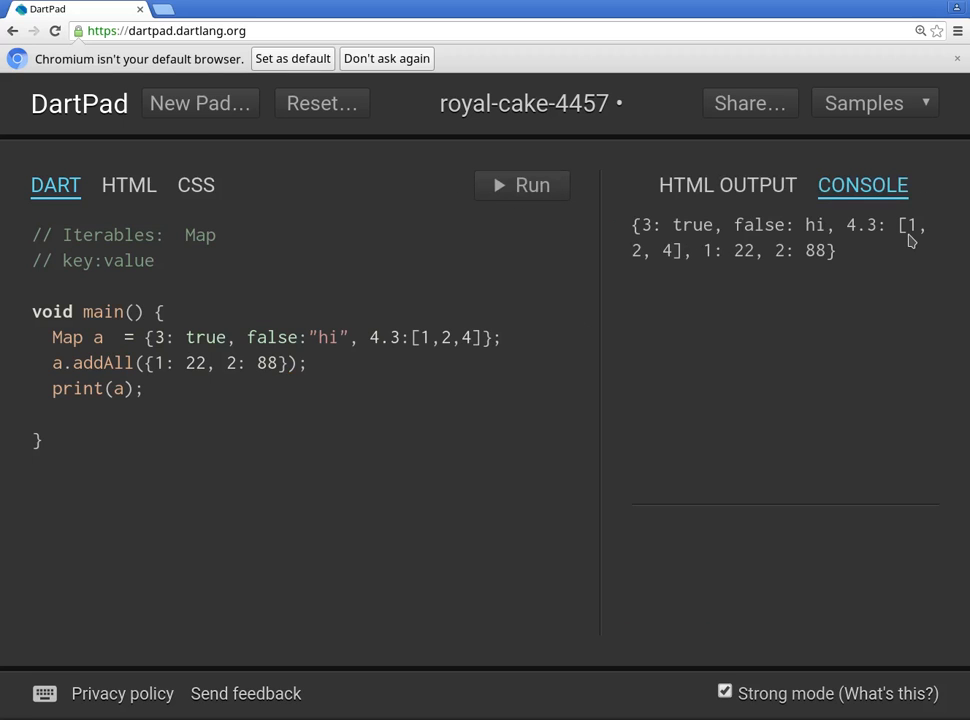
{"action": "left_click_drag", "start_coordinate": [704, 250], "coordinate": [830, 250]}
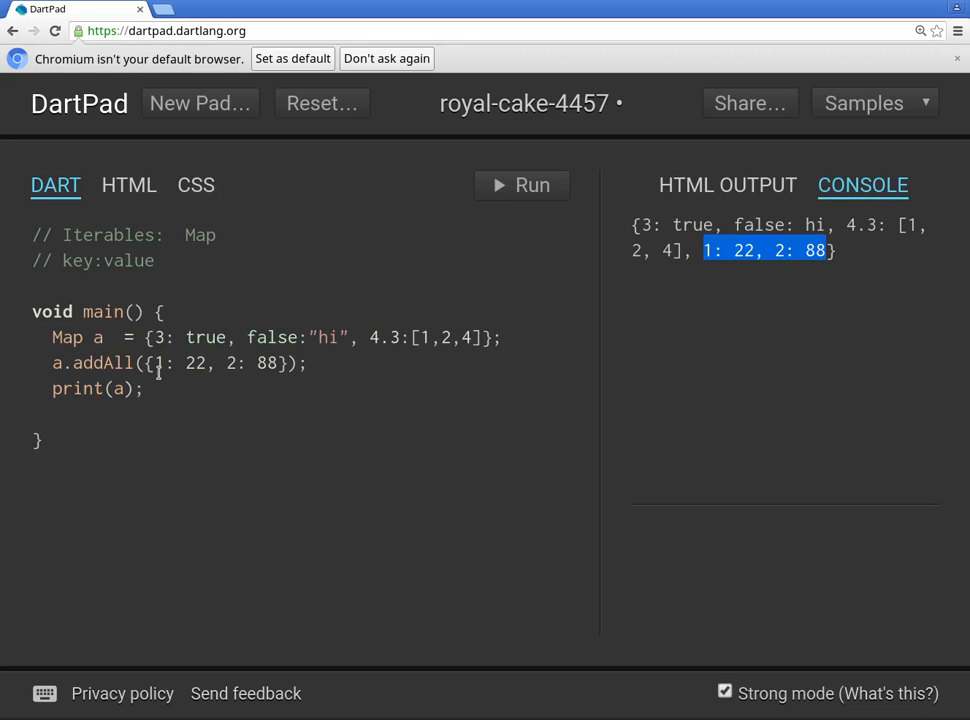
{"action": "mouse_move", "coordinate": [200, 380]}
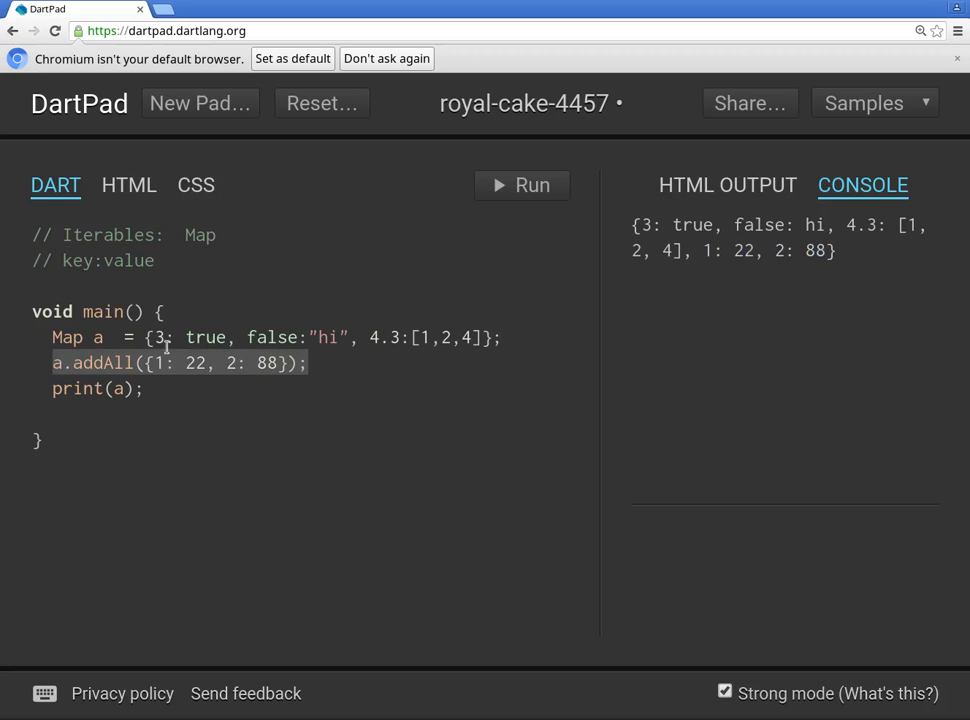
Remove the addAll line and declare List listOfMaps = [].
{"action": "key", "text": "Delete"}
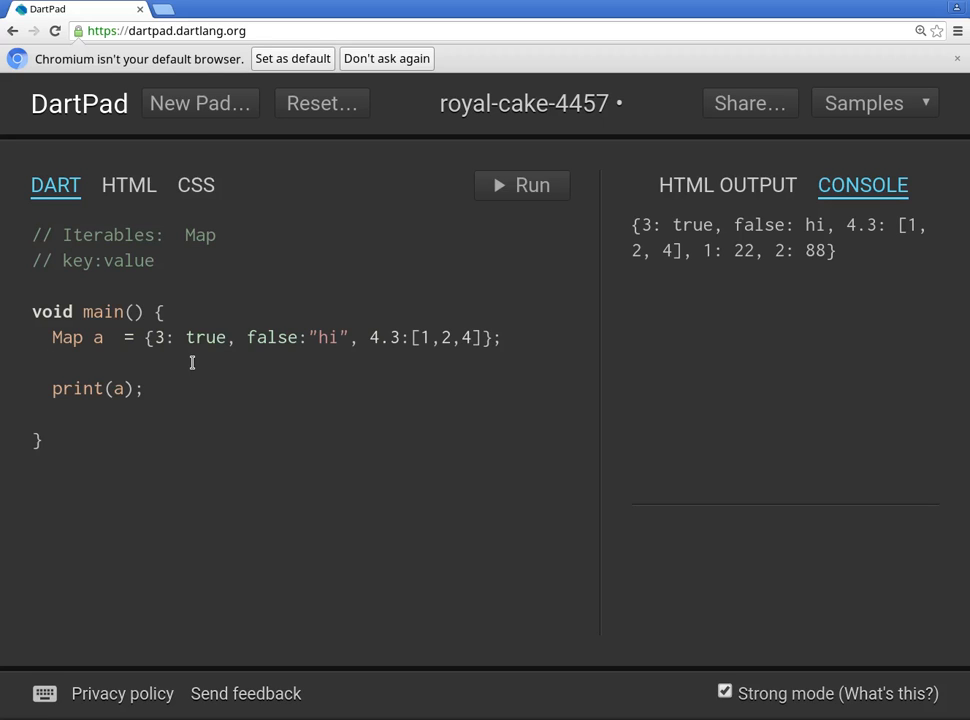
{"action": "type", "text": "List"}
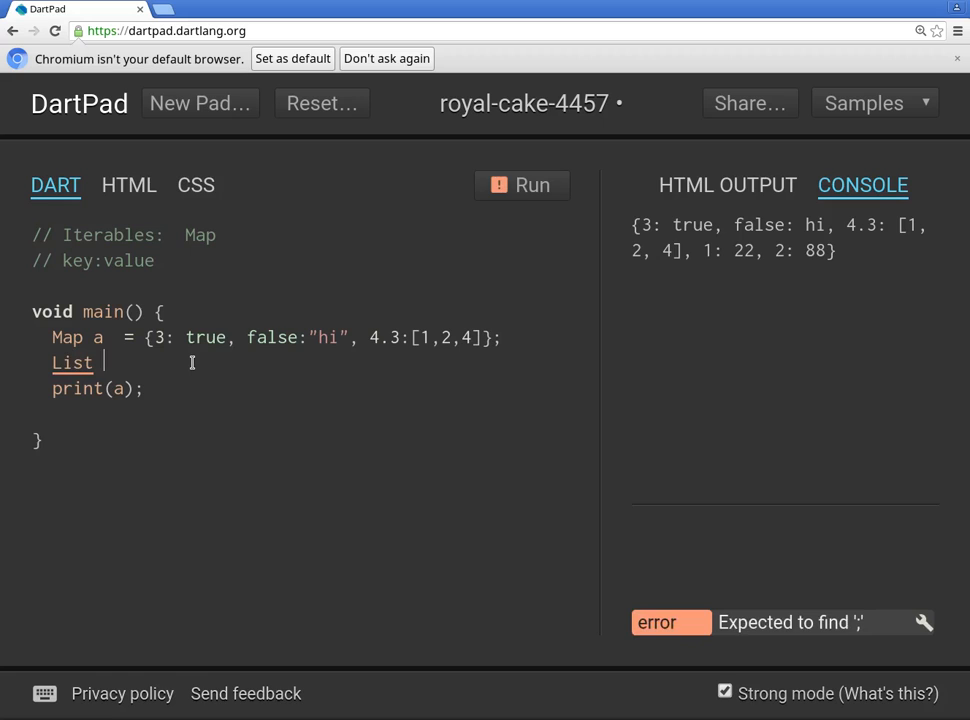
{"action": "type", "text": "listOf"}
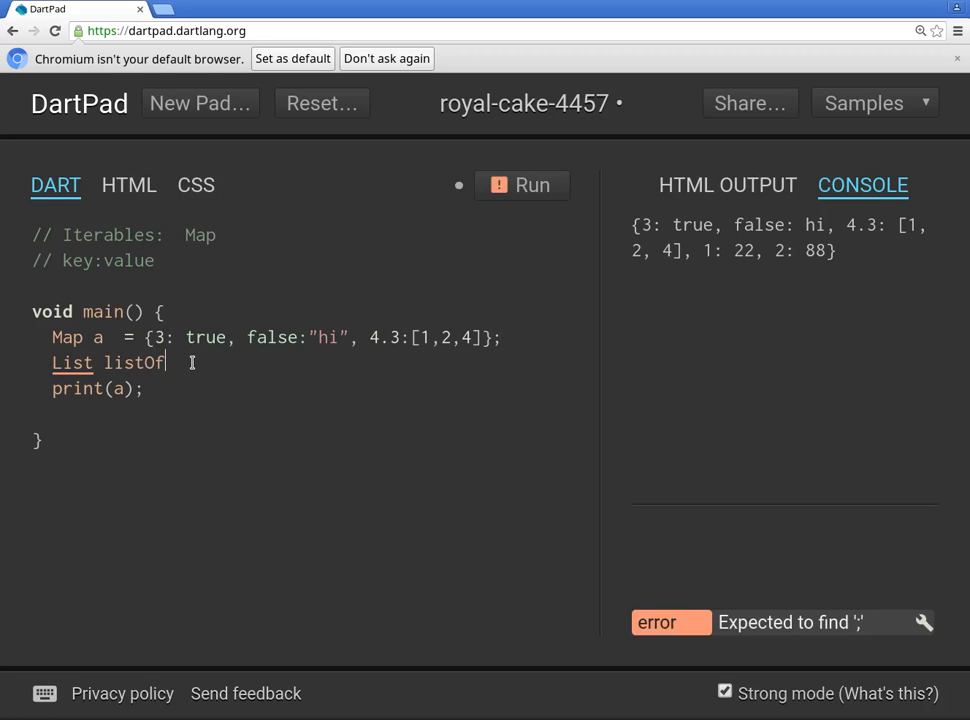
{"action": "type", "text": "Maps"}
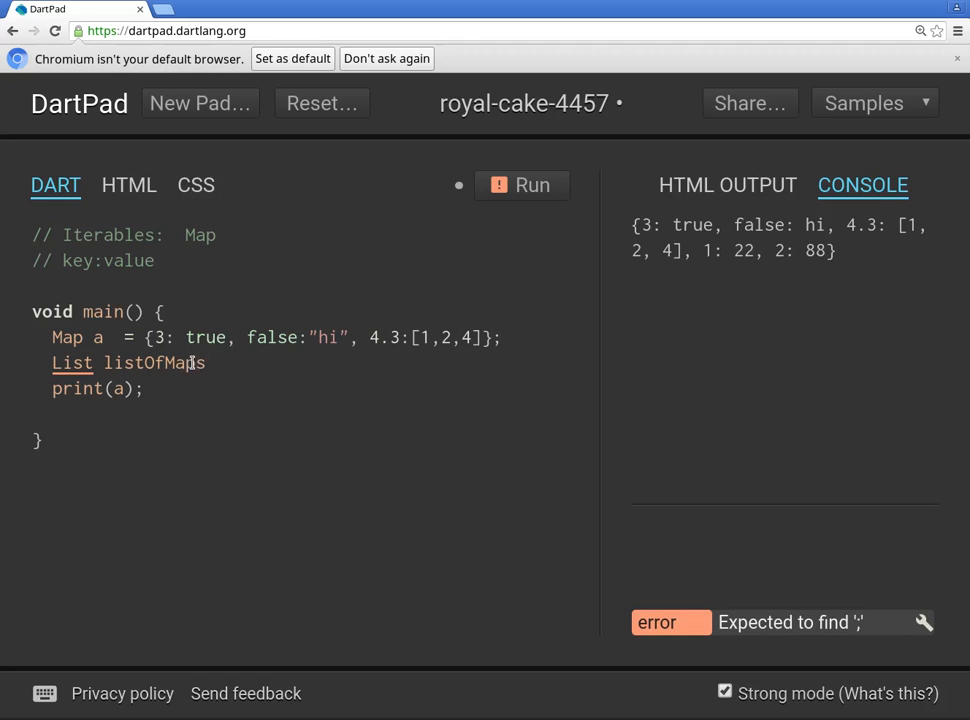
{"action": "type", "text": "="}
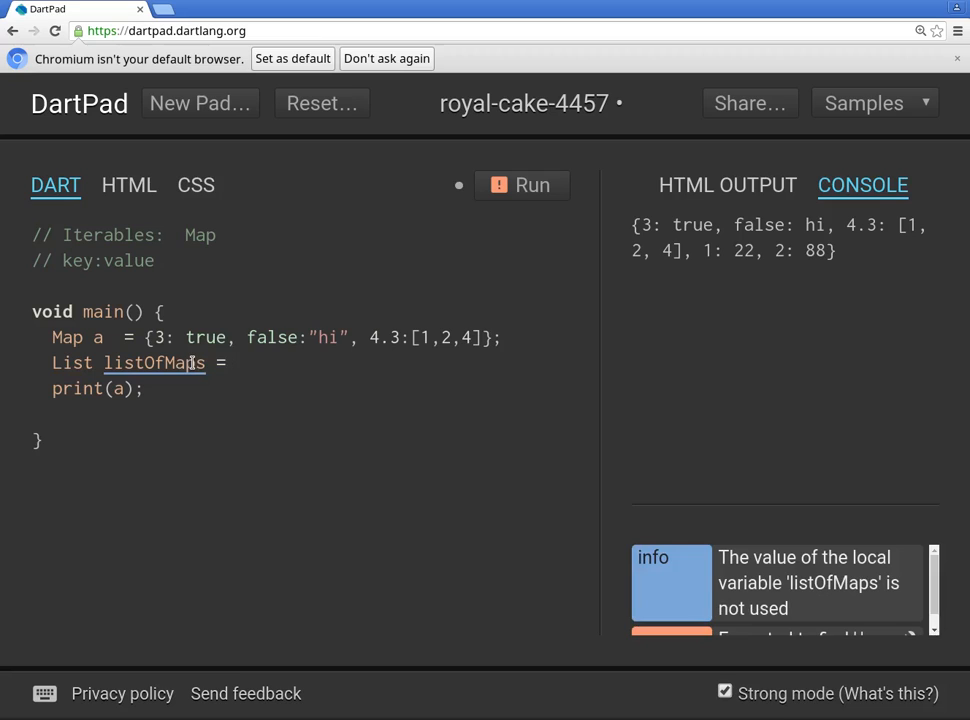
{"action": "type", "text": "[]"}
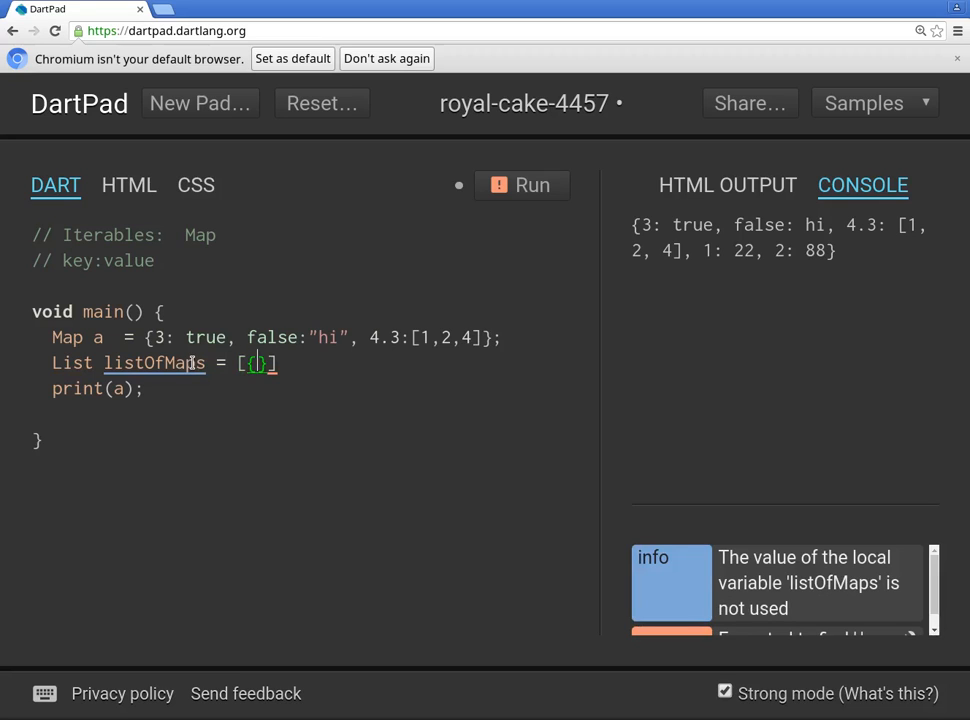
Write the first map {1: "number", 2: "letters"} in the list.
{"action": "type", "text": "1:"}
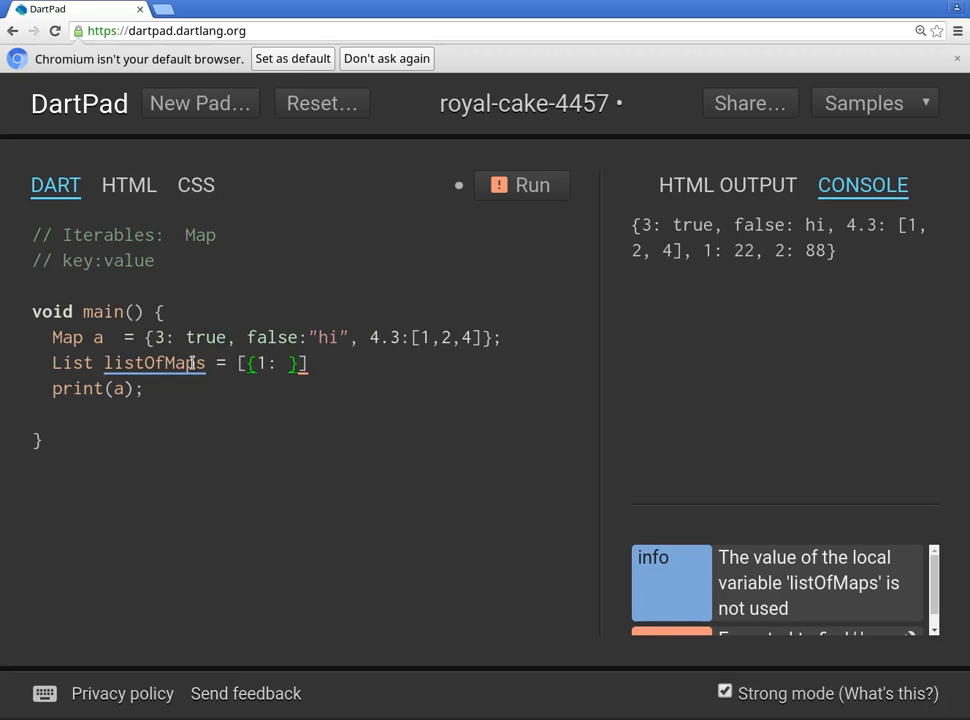
{"action": "type", "text": "2"}
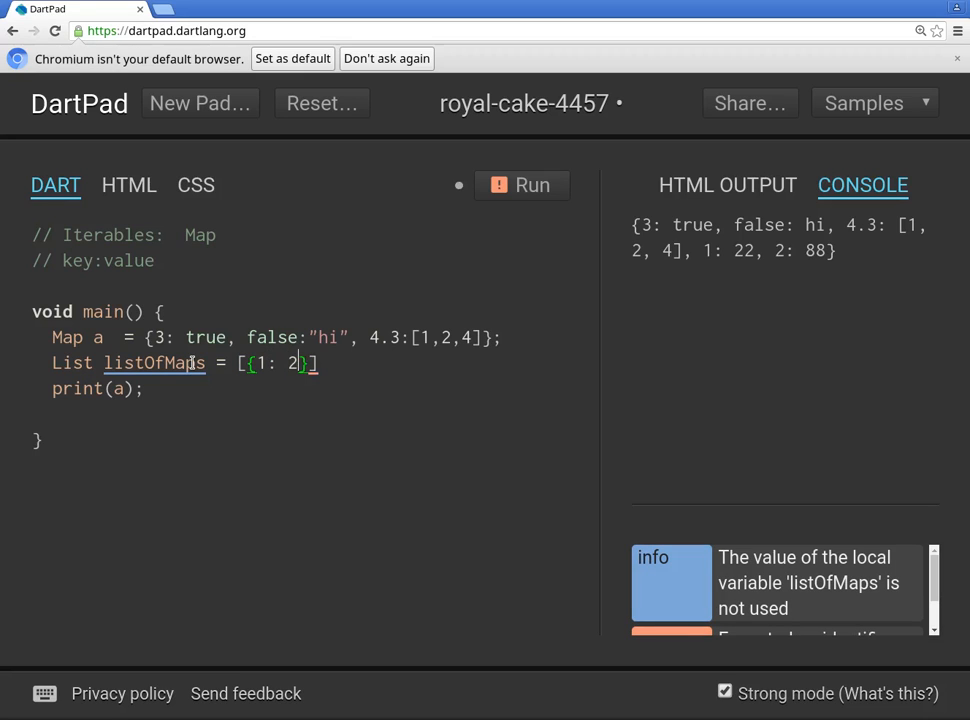
{"action": "key", "text": "Backspace"}
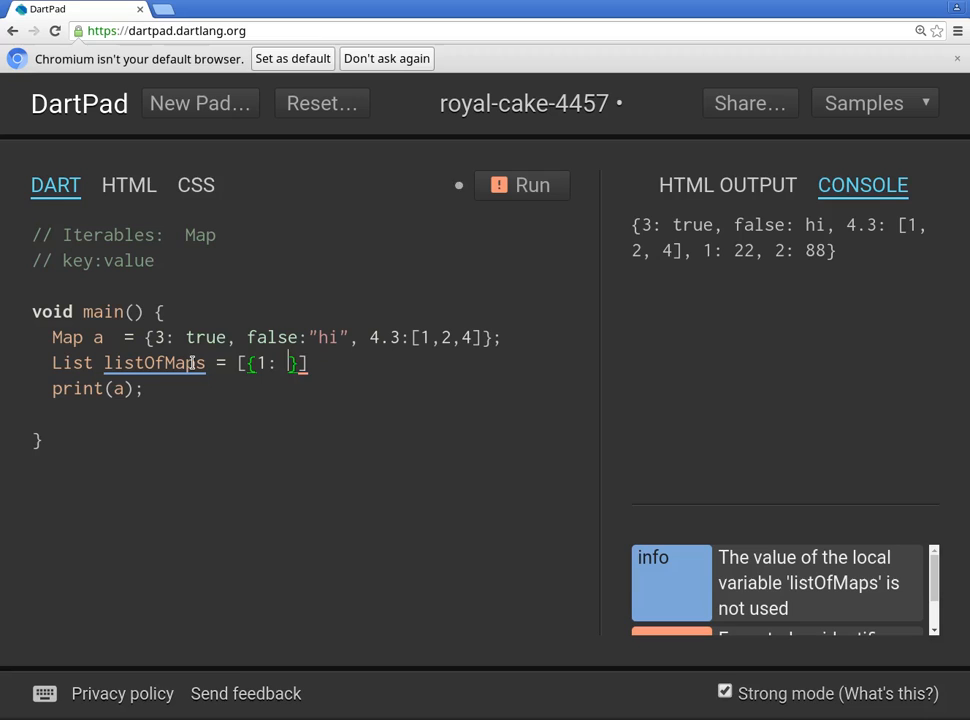
{"action": "type", "text": "\""}
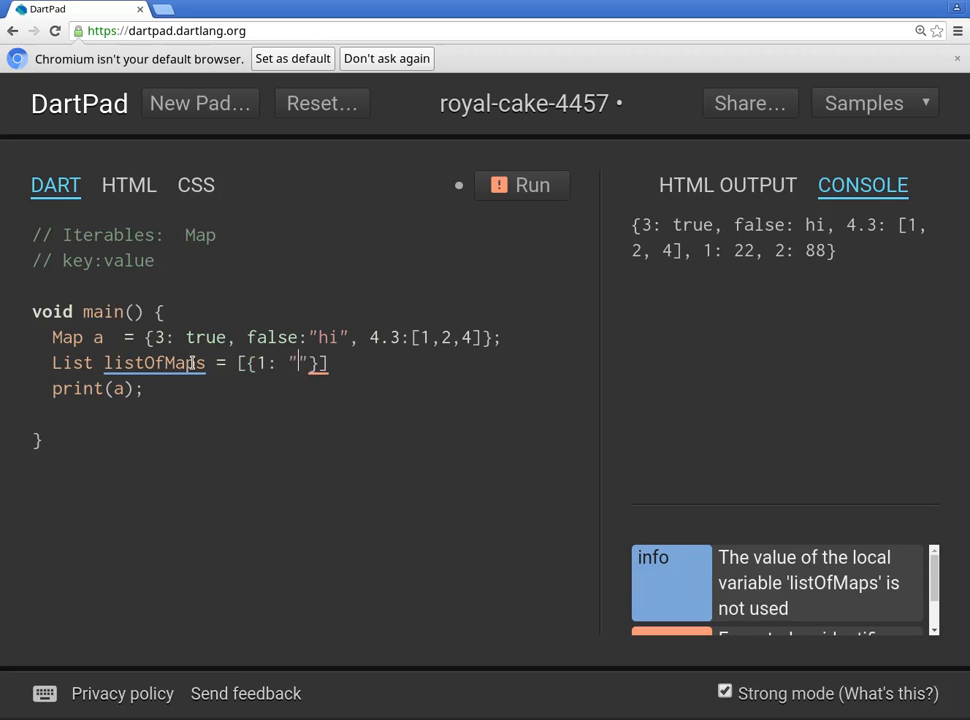
{"action": "type", "text": "number"}
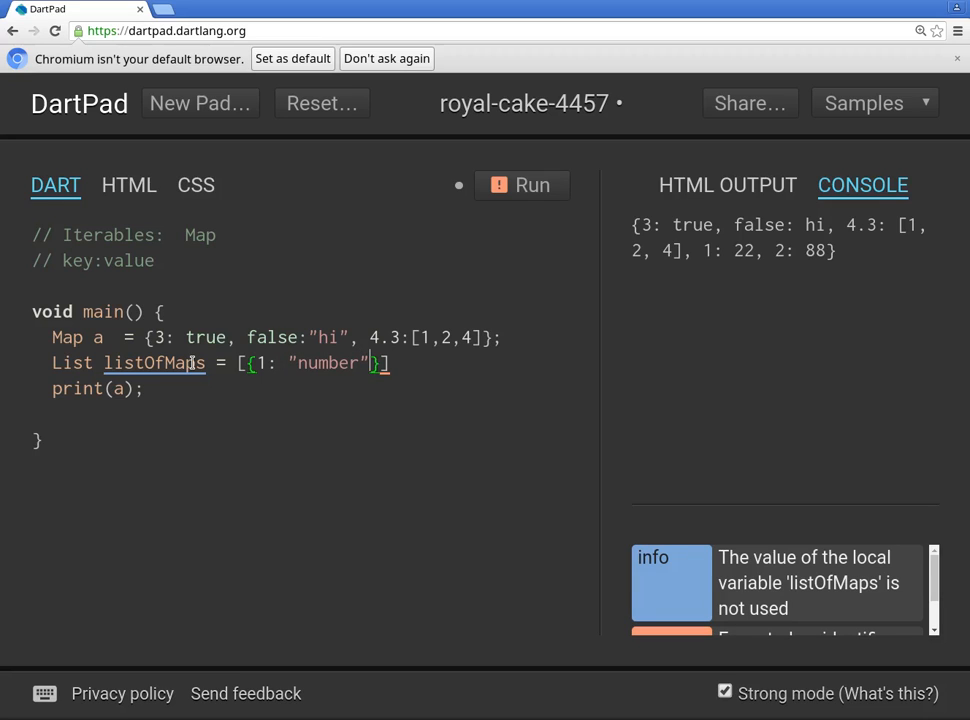
{"action": "type", "text": ", 2:"}
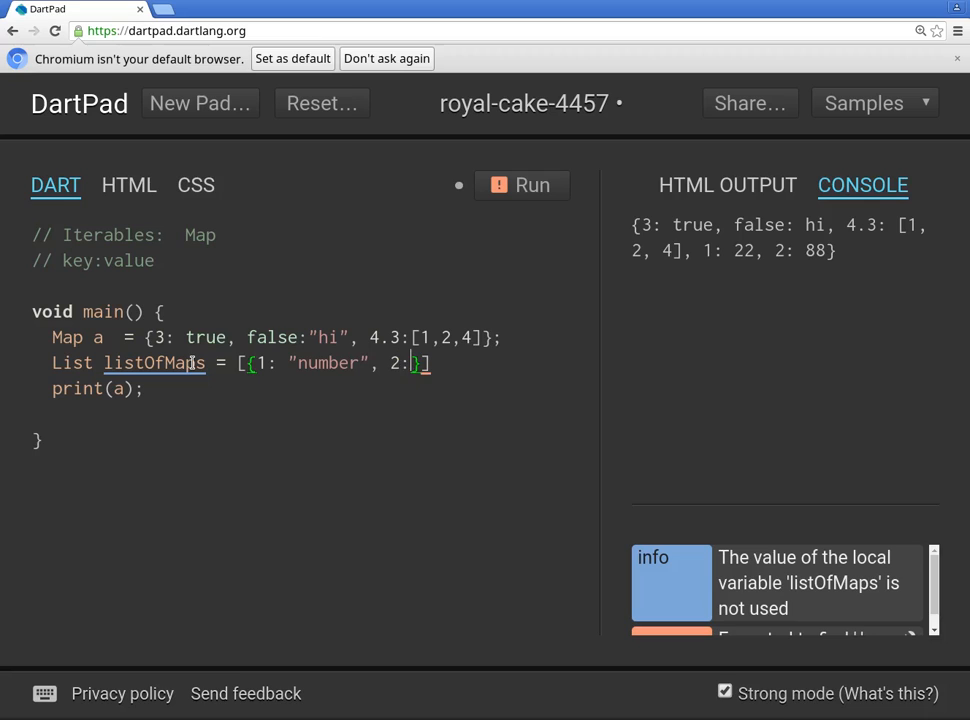
{"action": "type", "text": "let"}
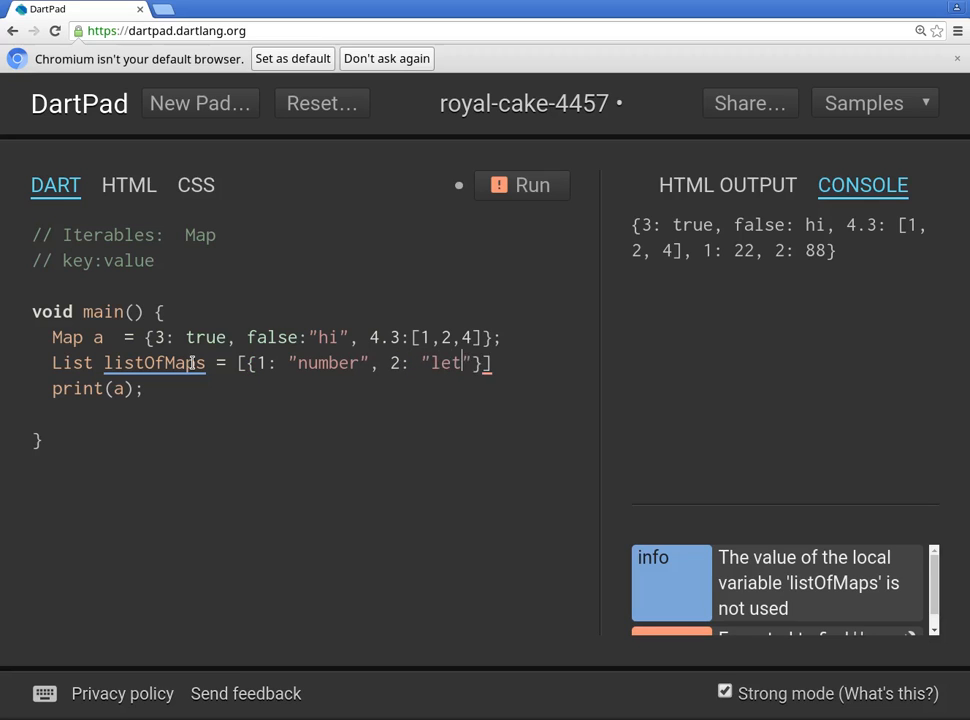
{"action": "type", "text": "ters"}
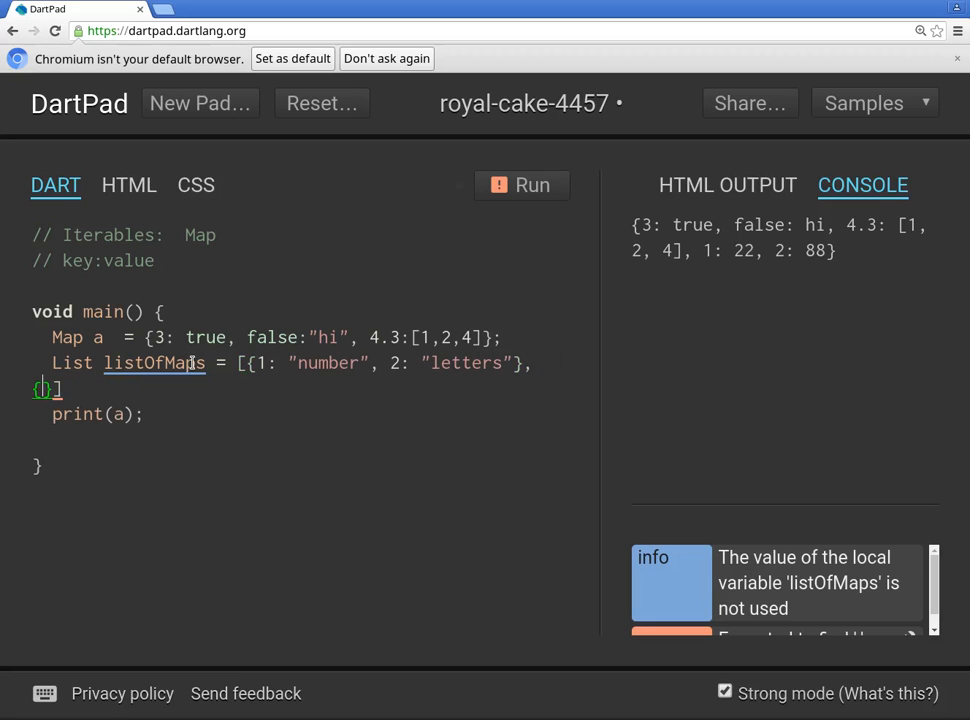
Add the maps {true: true, false: false} and {1: 1, 2: 2} to the list.
{"action": "type", "text": "true:"}
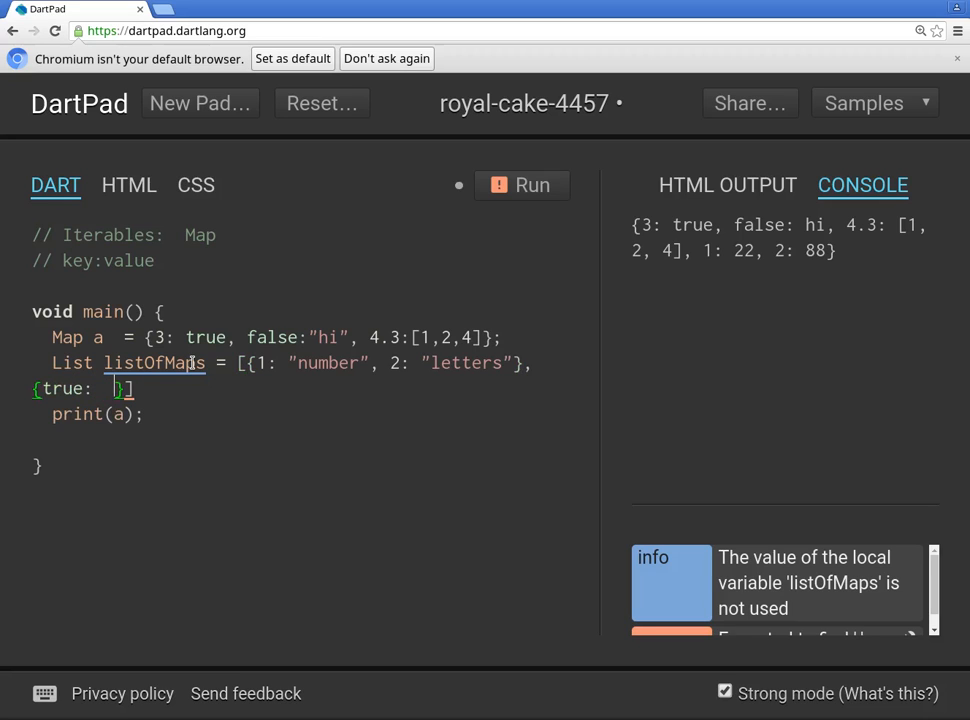
{"action": "type", "text": "true,"}
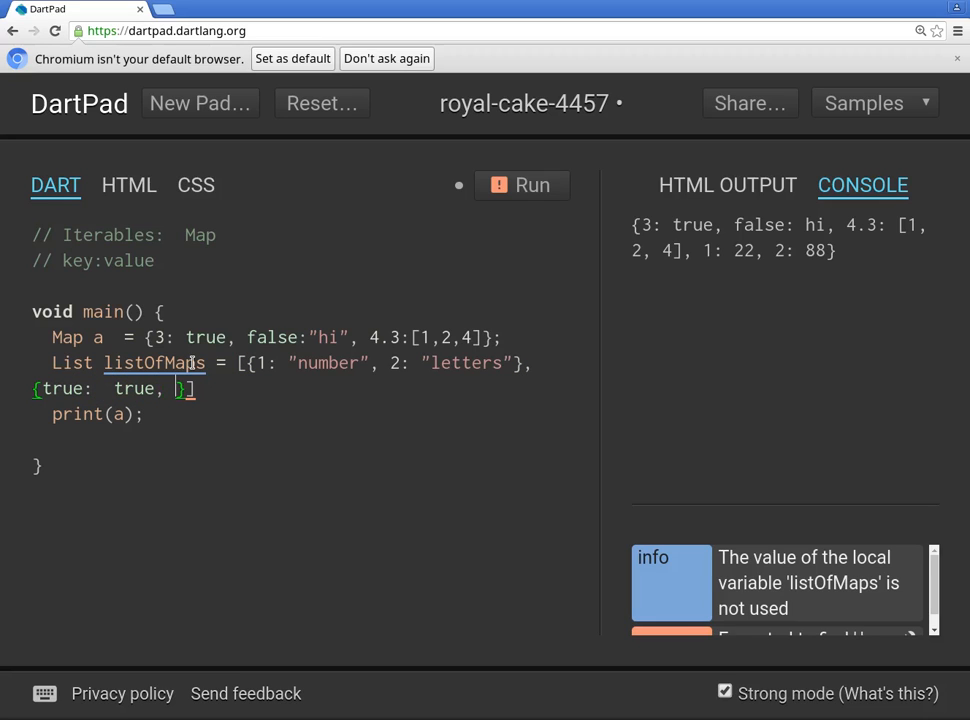
{"action": "type", "text": "false:"}
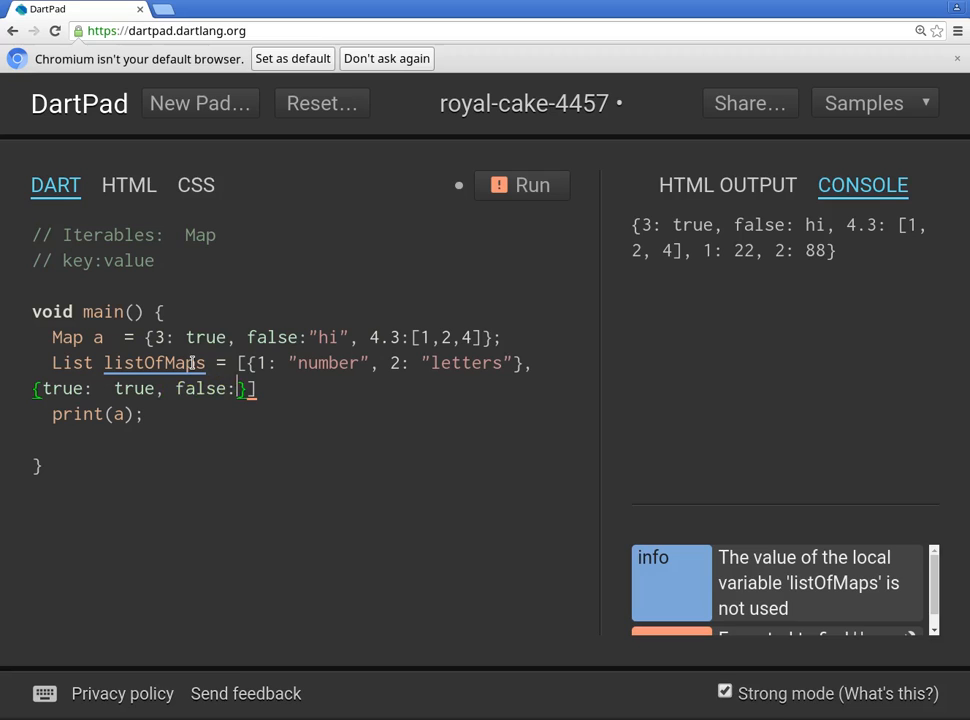
{"action": "type", "text": "false"}
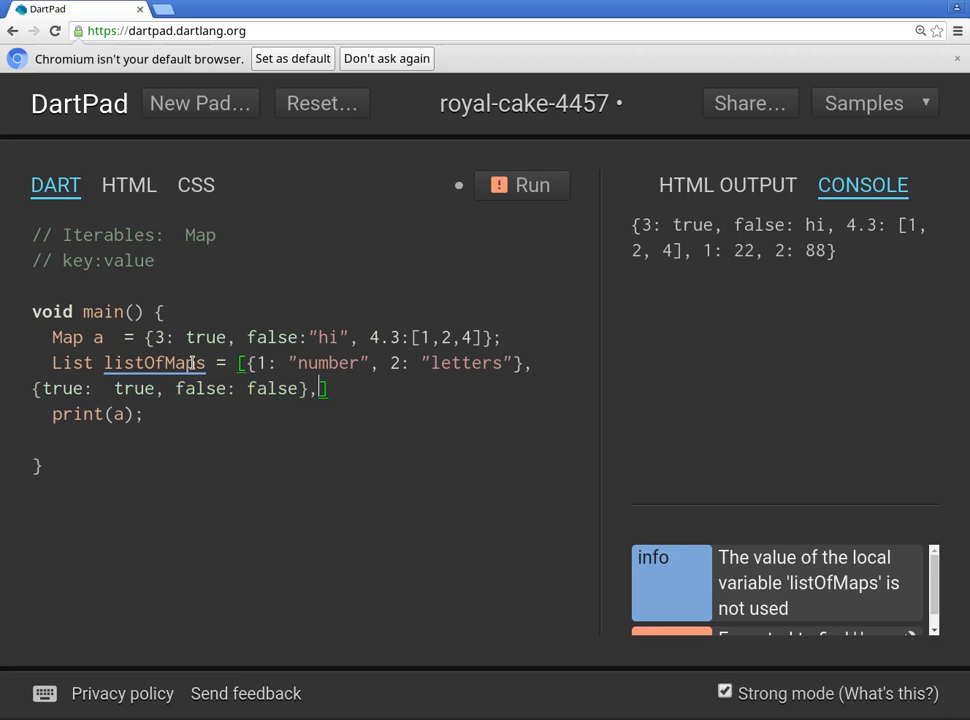
{"action": "type", "text": "{}"}
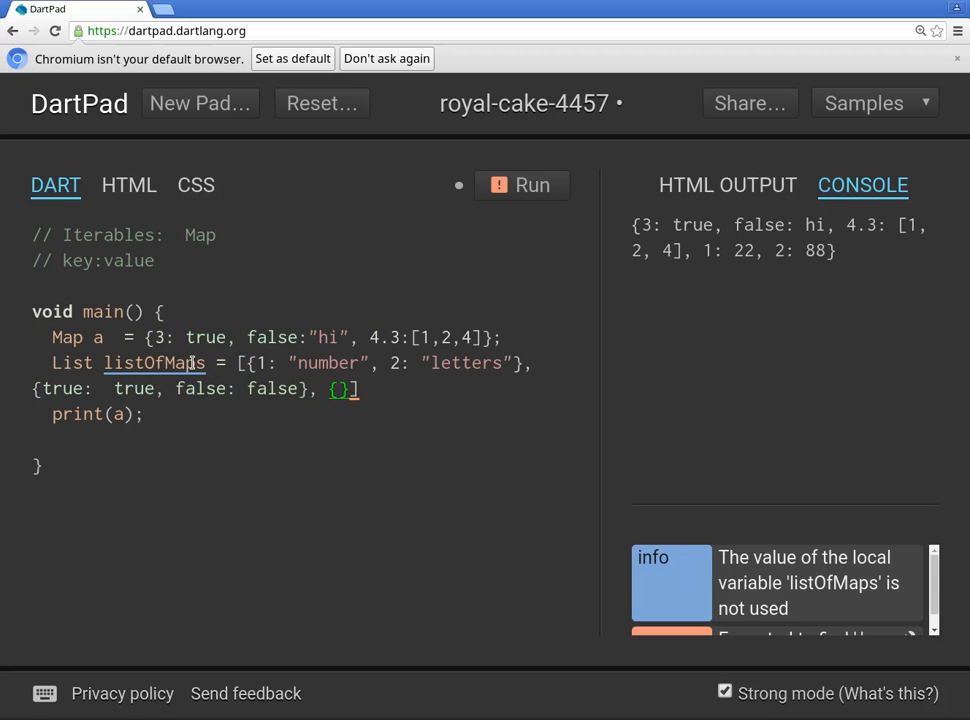
{"action": "type", "text": "1"}
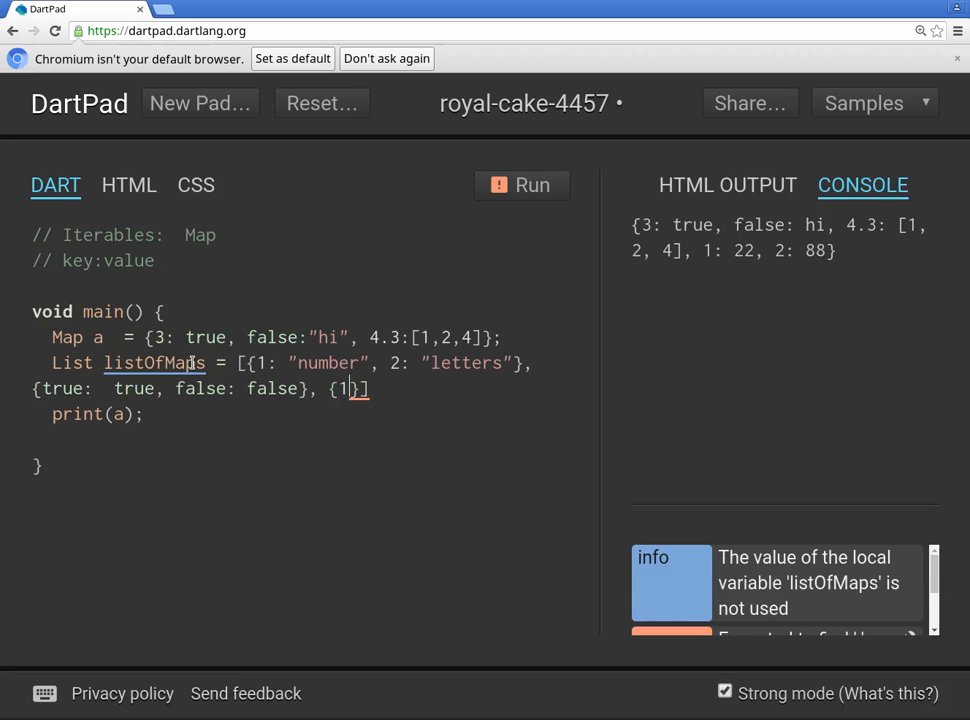
{"action": "type", "text": ":"}
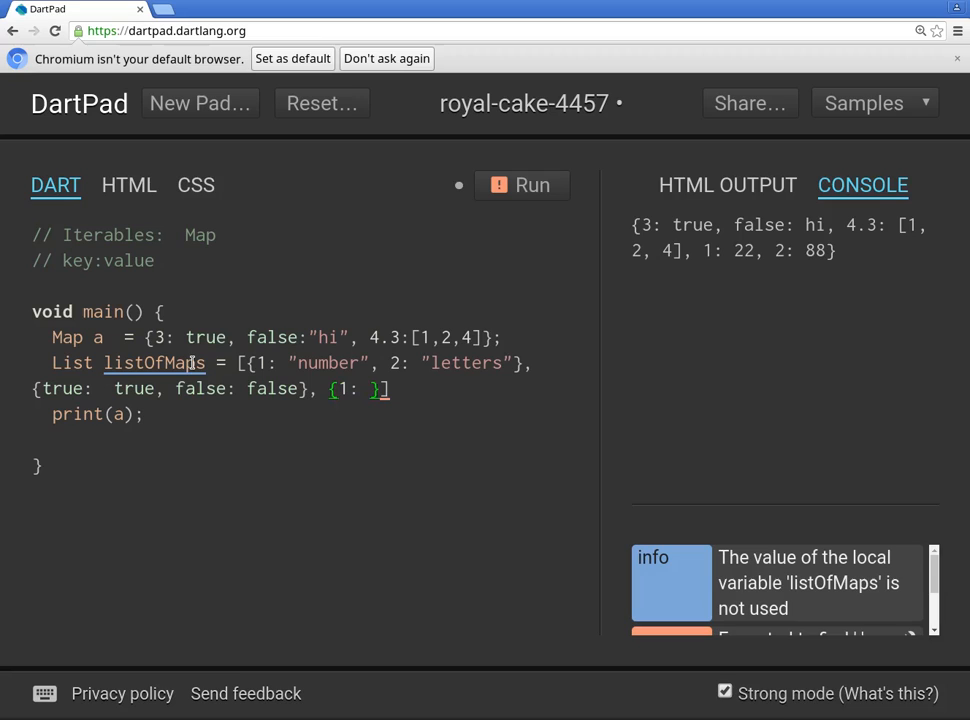
{"action": "type", "text": "1,"}
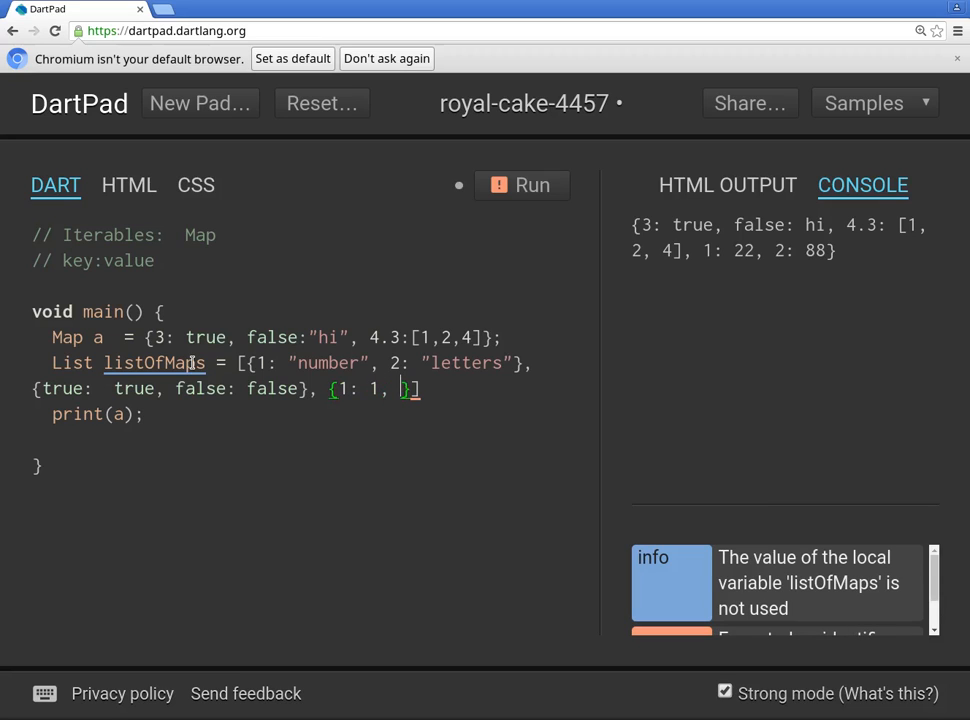
{"action": "type", "text": "2: 2"}
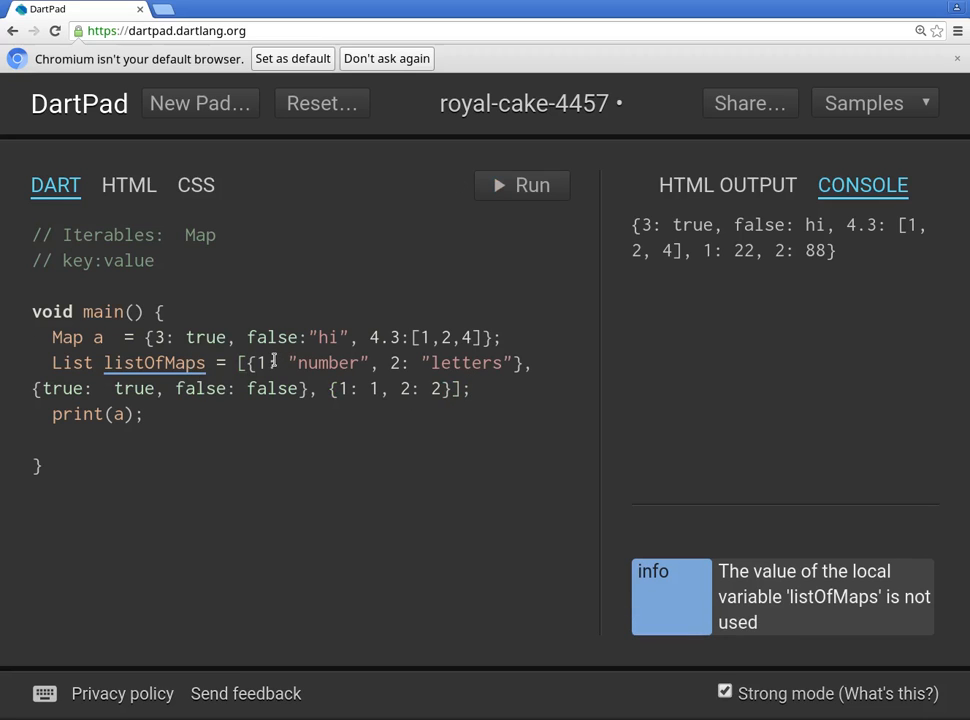
Print listOfMaps instead of a and run to show the three maps.
{"action": "key", "text": "Backspace"}
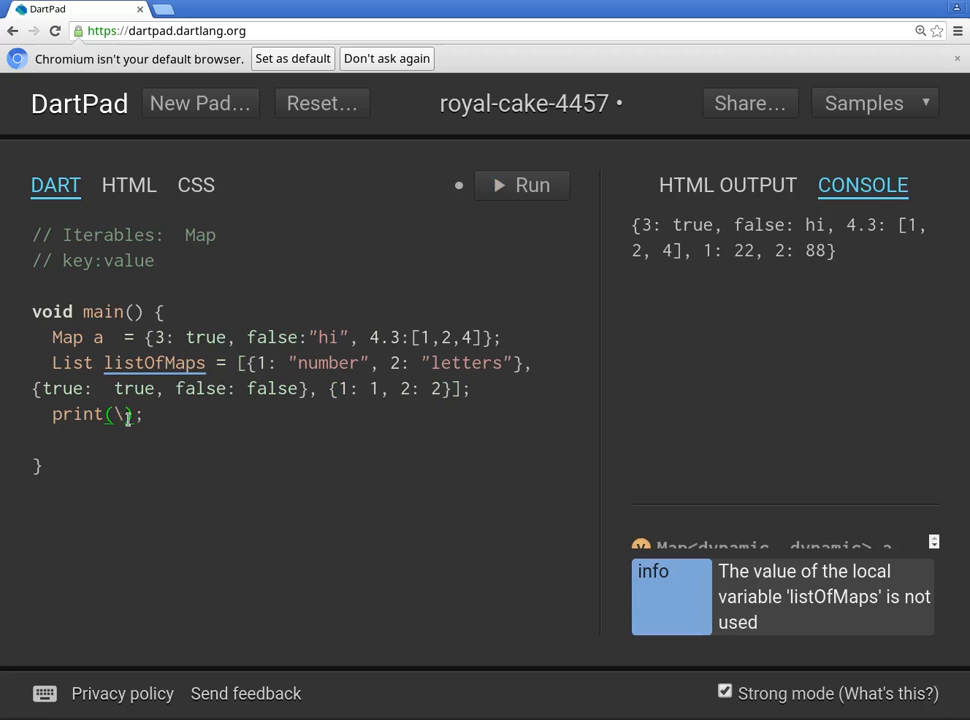
{"action": "type", "text": "listOfMaps"}
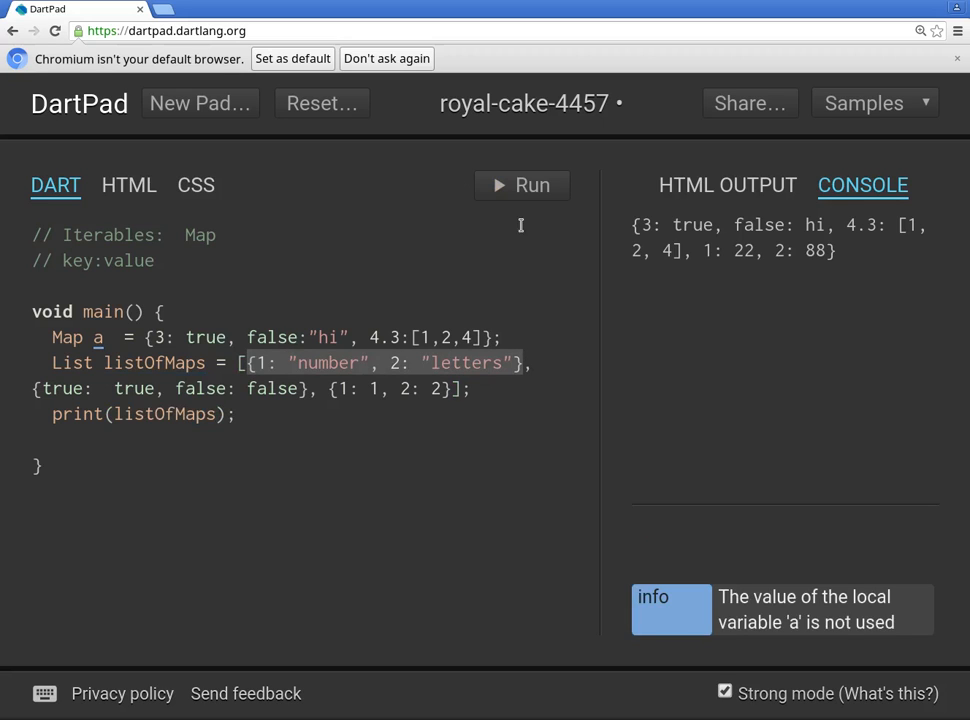
{"action": "left_click", "coordinate": [520, 184]}
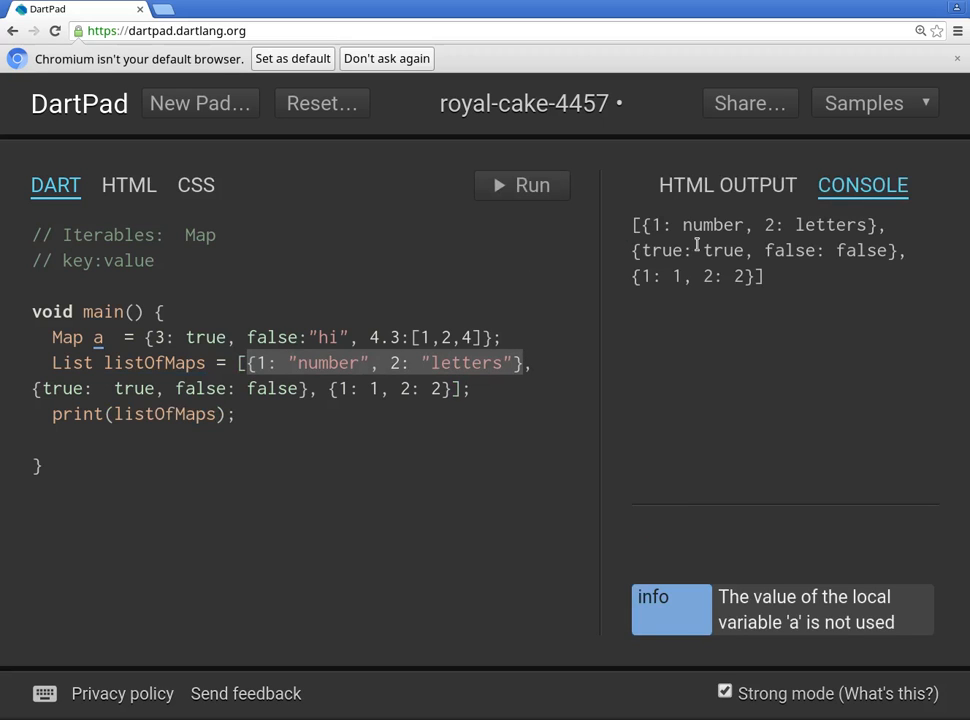
{"action": "mouse_move", "coordinate": [778, 288]}
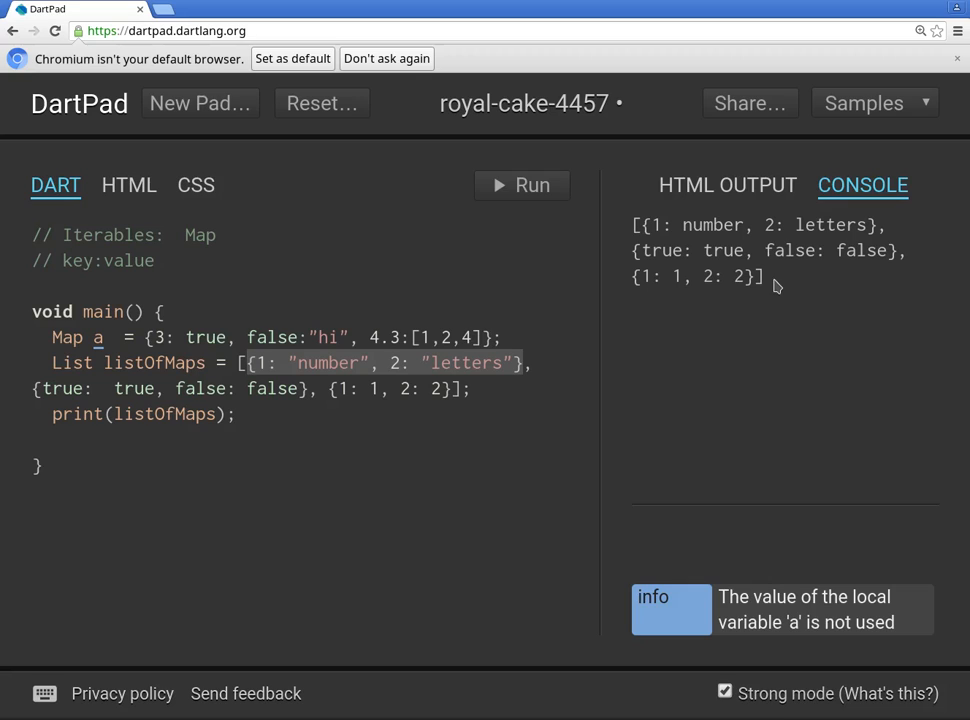
{"action": "mouse_move", "coordinate": [770, 284]}
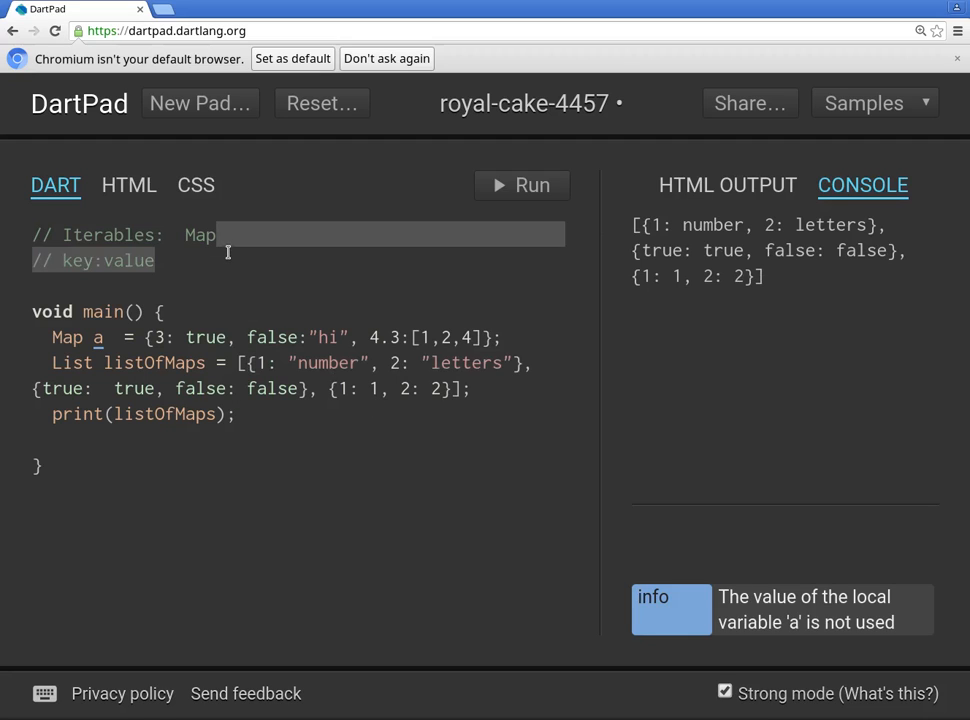
Add a // JSON comment line and point out the last map in the output.
{"action": "type", "text": "// JSON"}
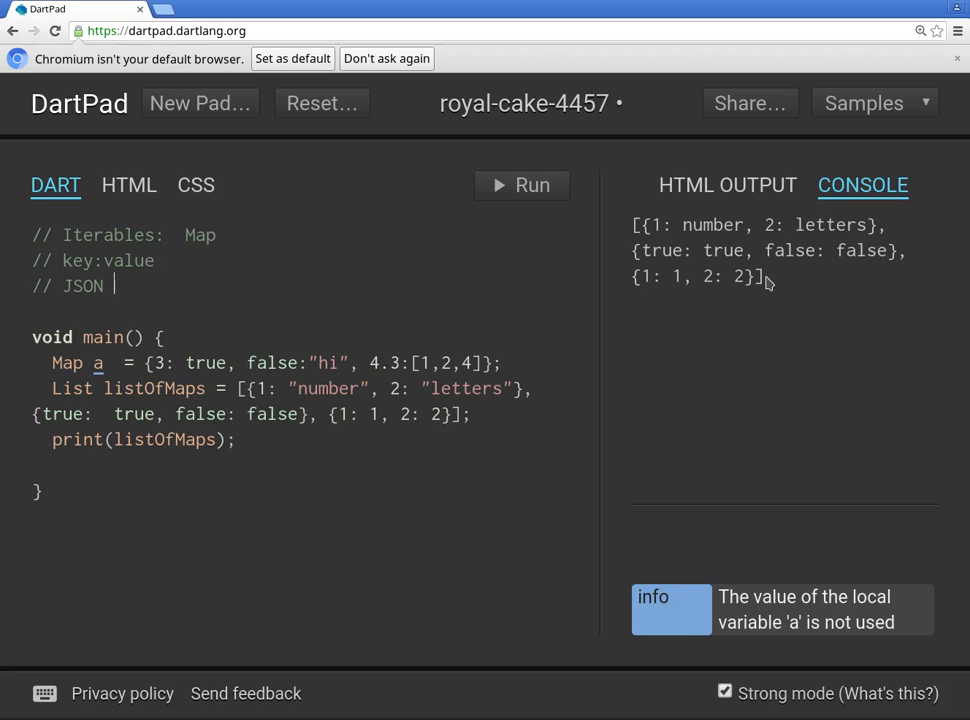
{"action": "mouse_move", "coordinate": [716, 314]}
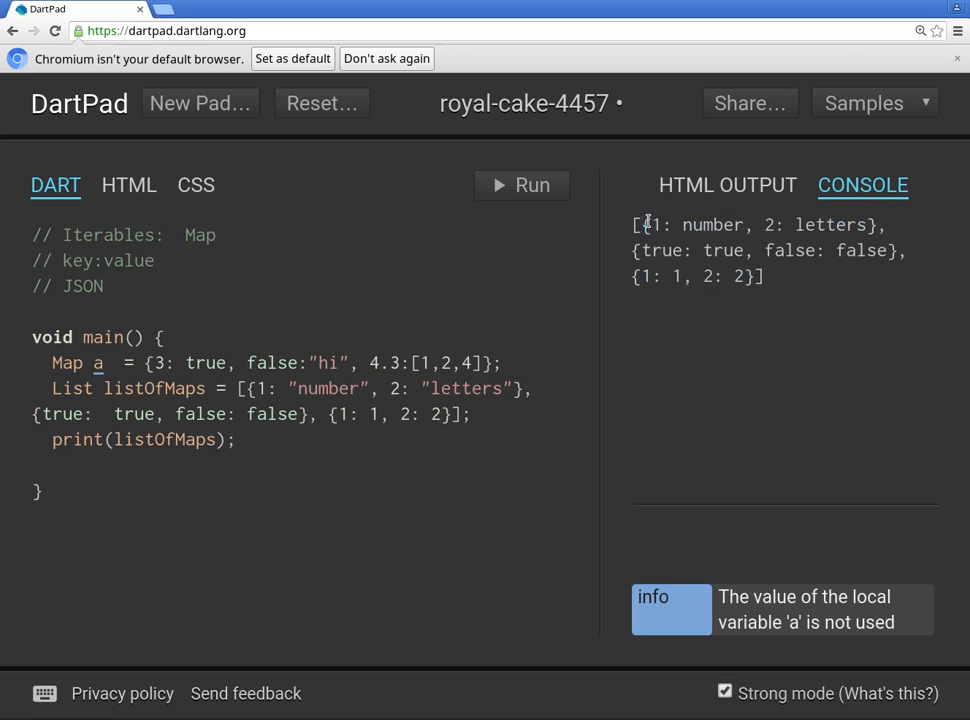
{"action": "left_click_drag", "start_coordinate": [644, 224], "coordinate": [878, 224]}
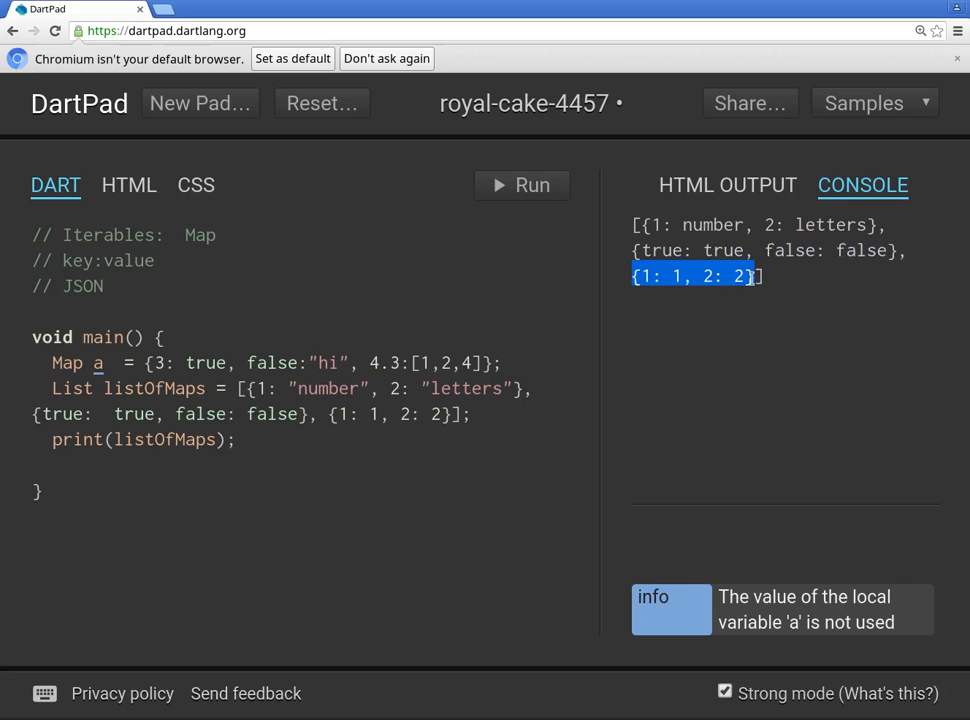
{"action": "mouse_move", "coordinate": [880, 218]}
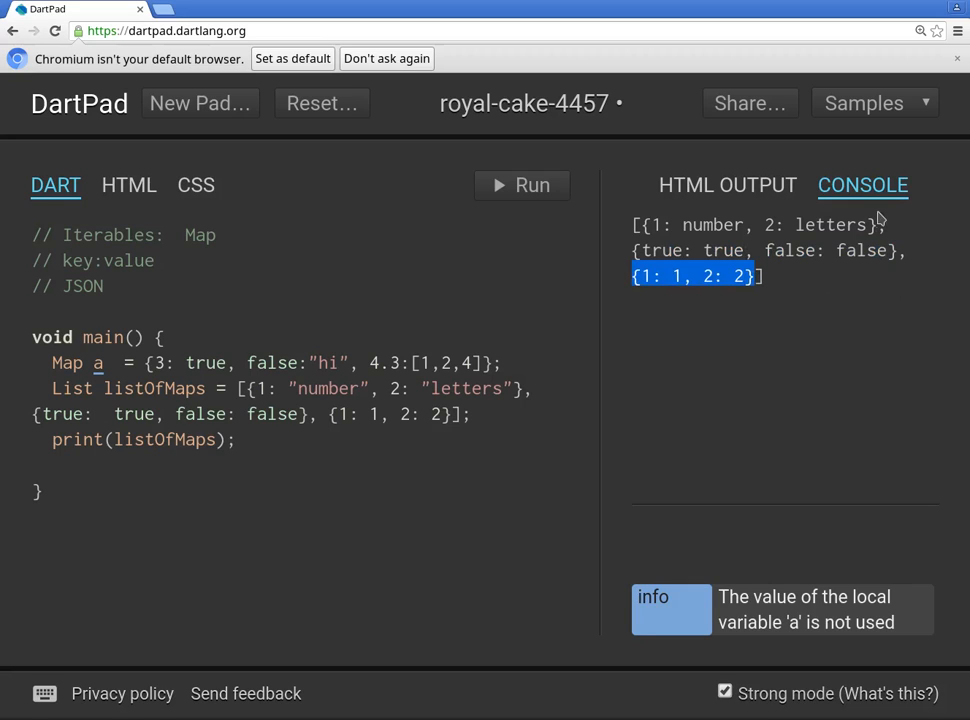
{"action": "mouse_move", "coordinate": [856, 276]}
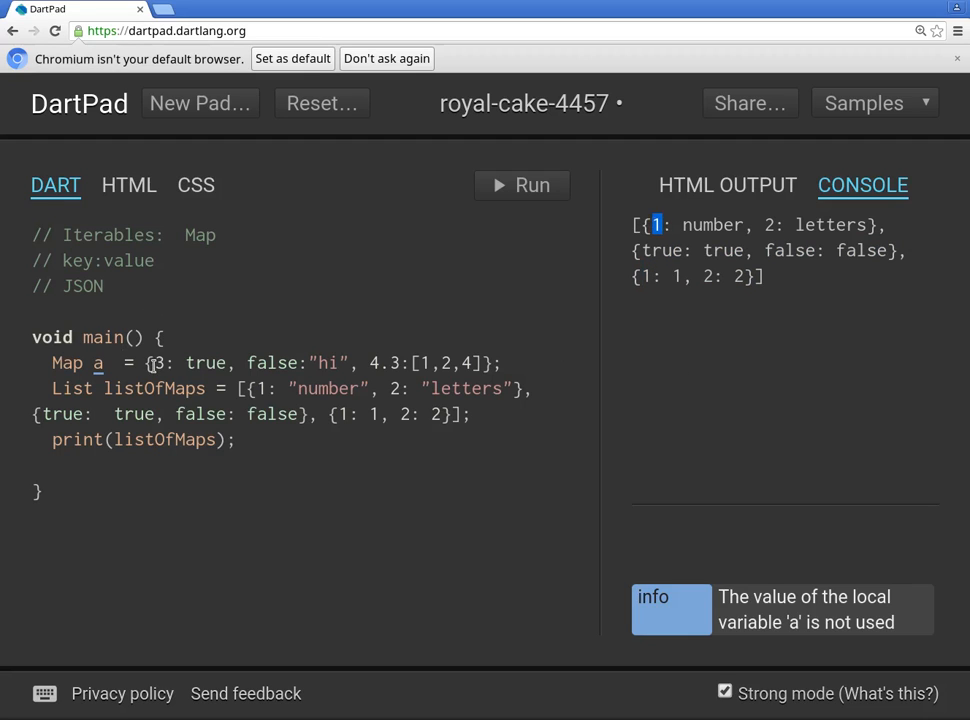
{"action": "left_click_drag", "start_coordinate": [148, 364], "coordinate": [444, 414]}
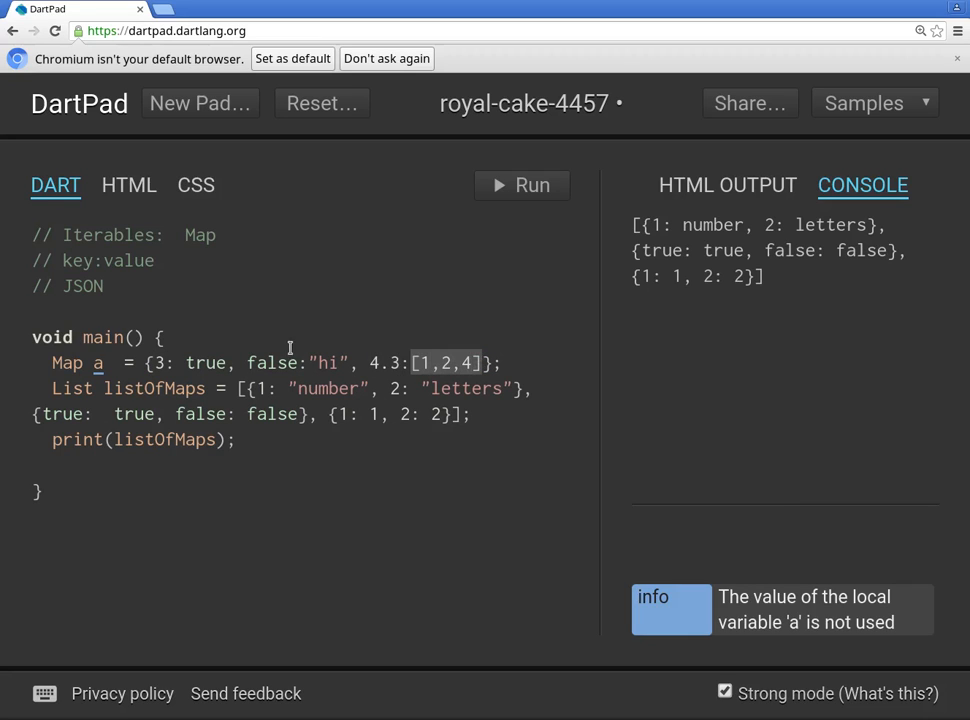
Duplicate key 3 in the map, print a[3] to get [1, 2, 4], then select the repeated key.
{"action": "double_click", "coordinate": [204, 364]}
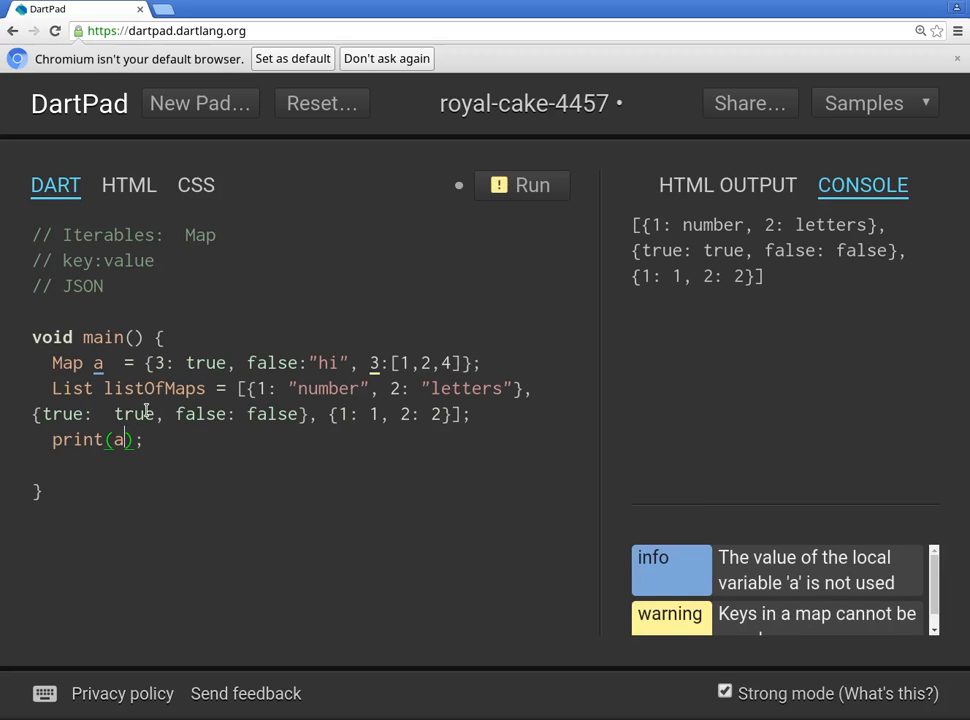
{"action": "type", "text": "[]"}
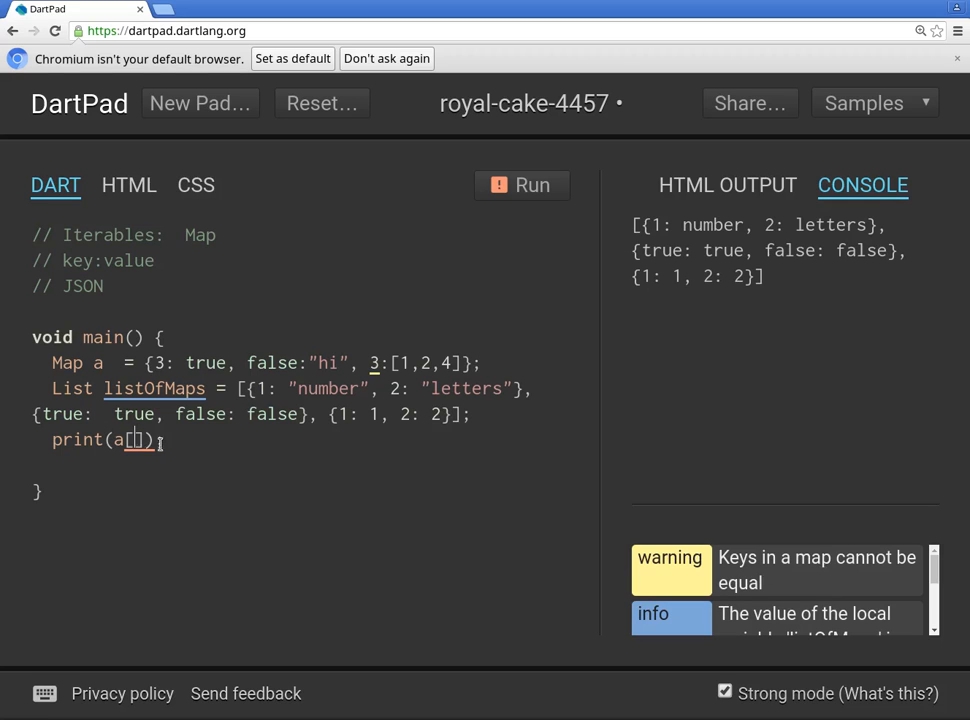
{"action": "type", "text": "3"}
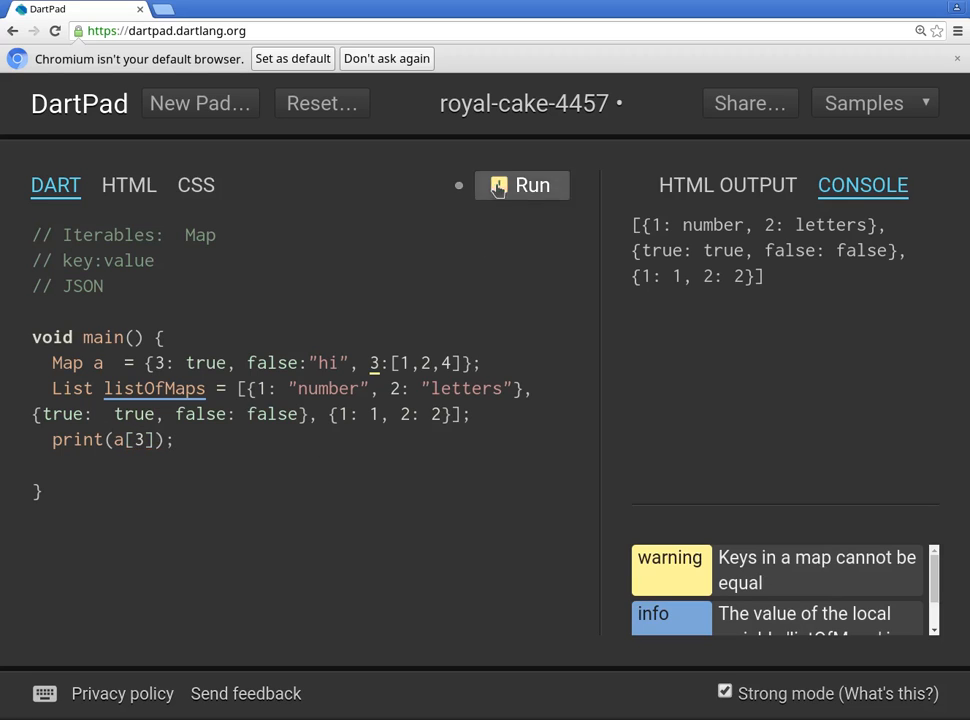
{"action": "left_click", "coordinate": [520, 184]}
{"action": "type", "text": "3"}
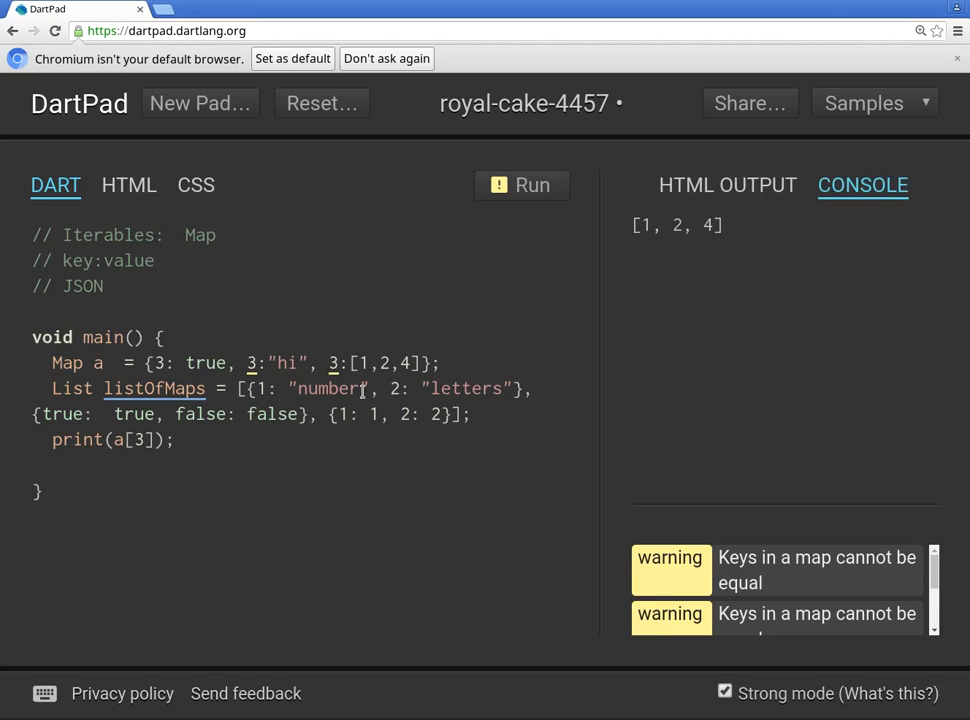
{"action": "left_click_drag", "start_coordinate": [328, 364], "coordinate": [418, 364]}
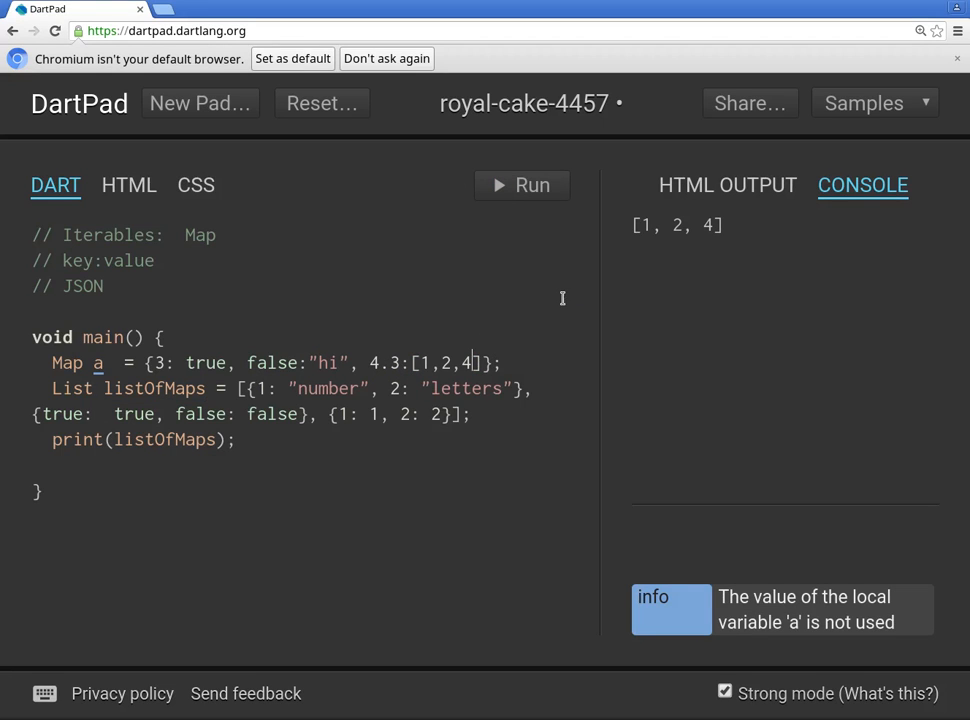
{"action": "mouse_move", "coordinate": [544, 298]}
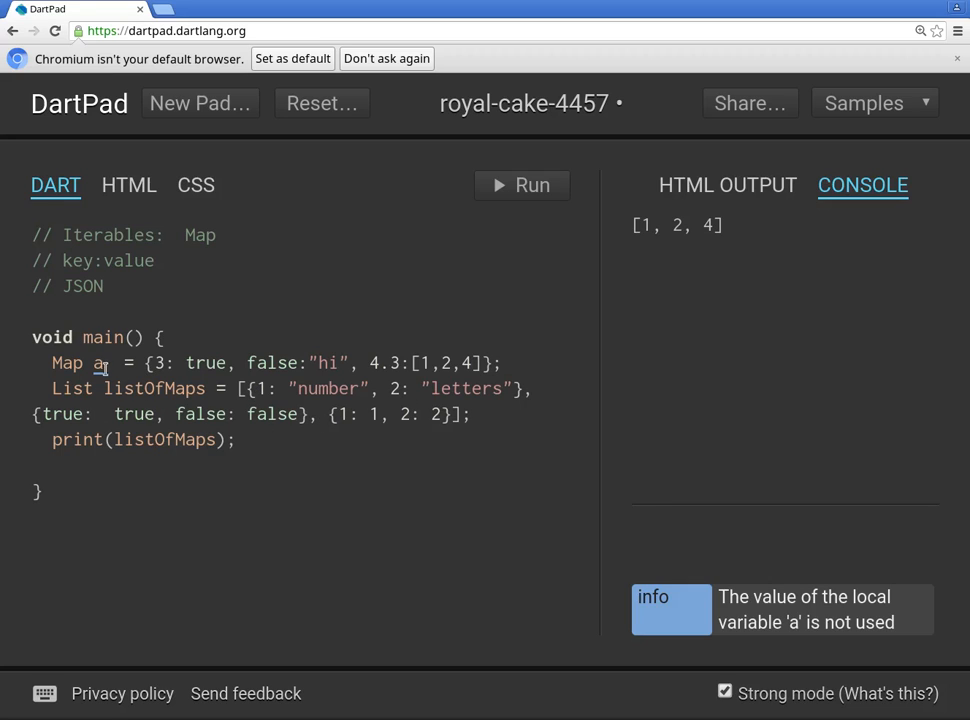
{"action": "mouse_move", "coordinate": [98, 362]}
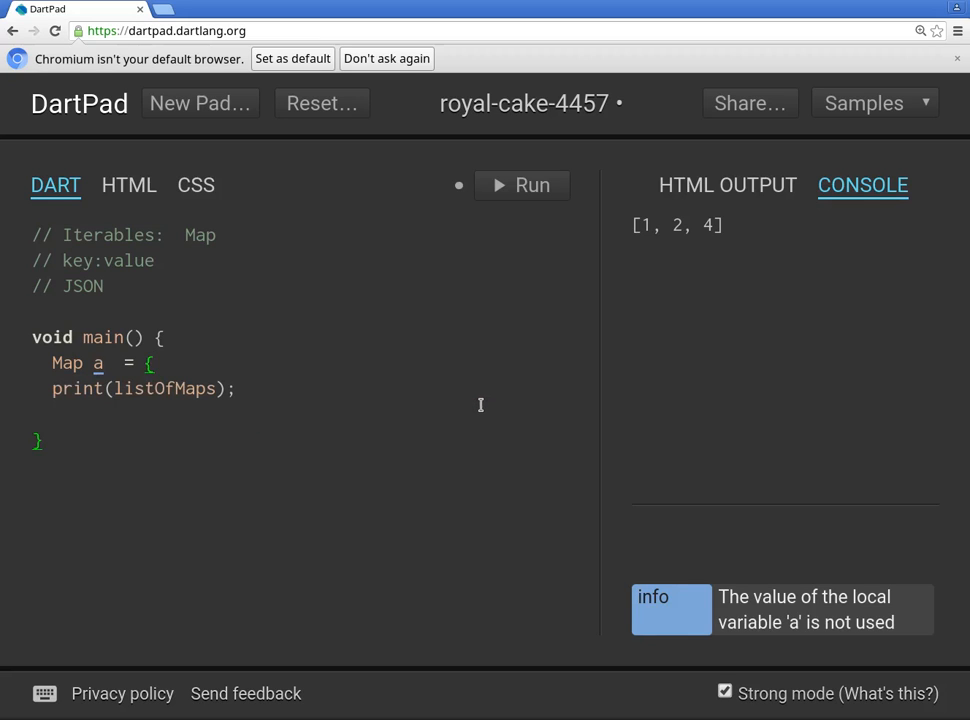
Enter 1: "hi", 2: "bye", 3: "how are you?" into the map and run to print it.
{"action": "type", "text": "};"}
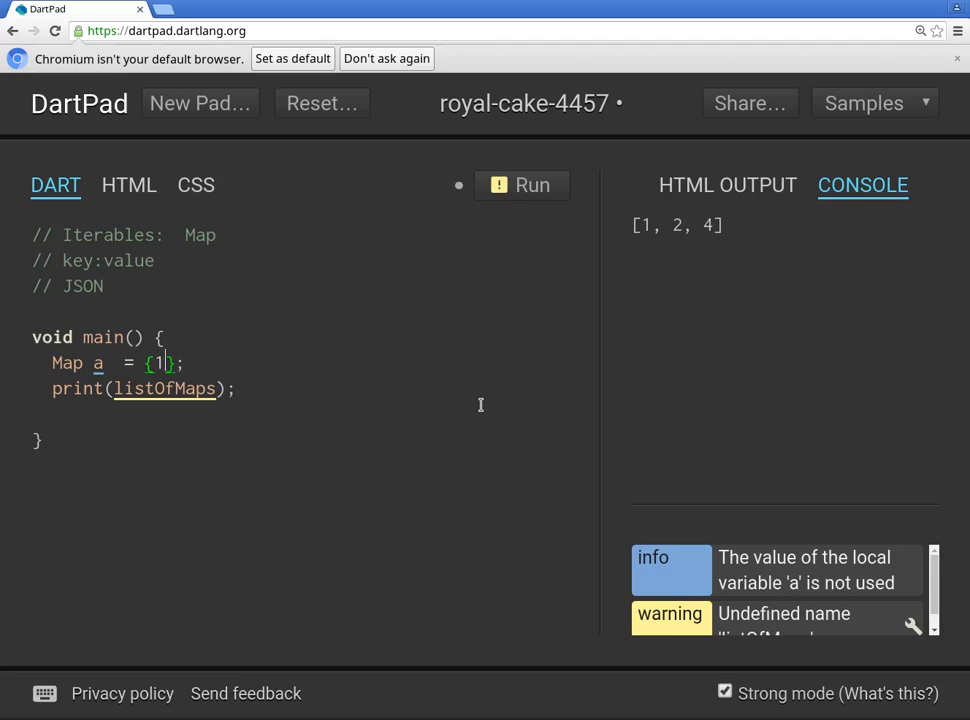
{"action": "type", "text": ":\"hi\""}
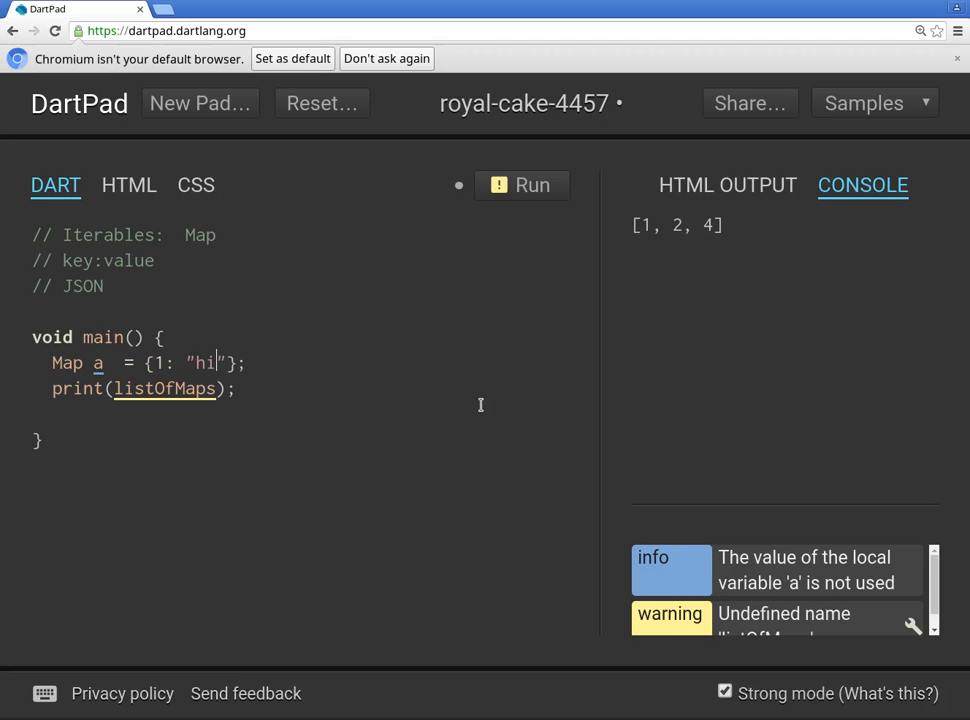
{"action": "type", "text": "."}
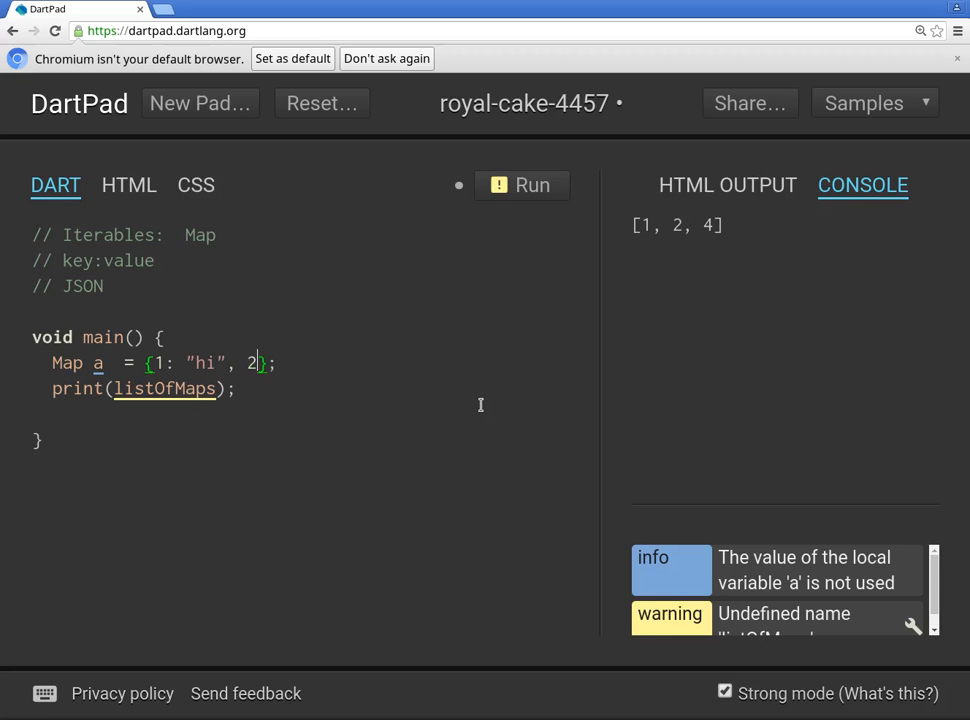
{"action": "type", "text": ": \"\""}
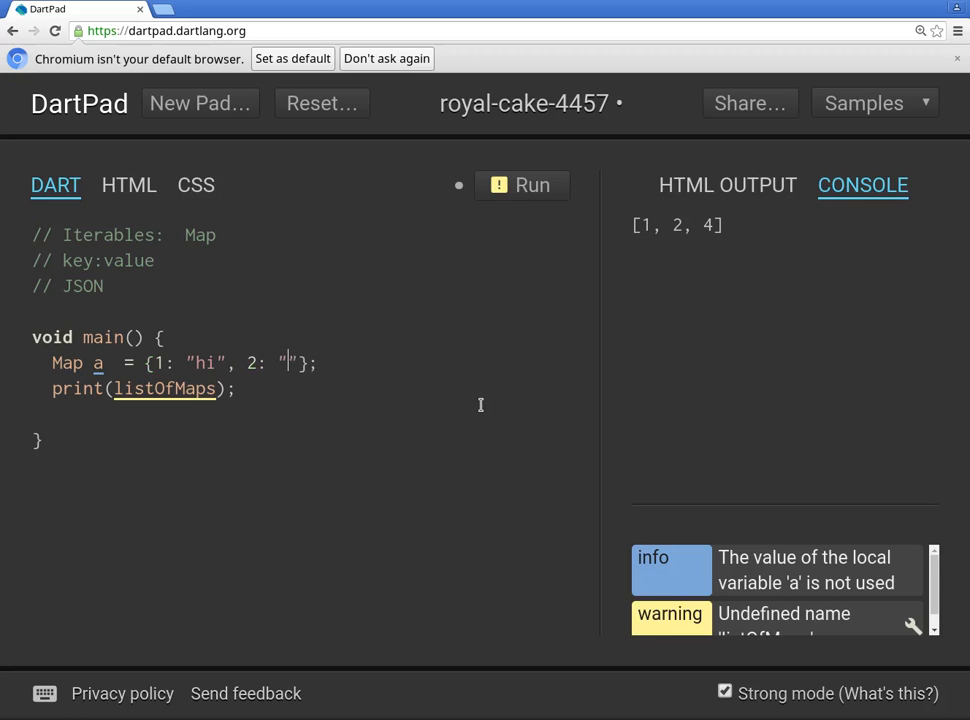
{"action": "type", "text": "bye"}
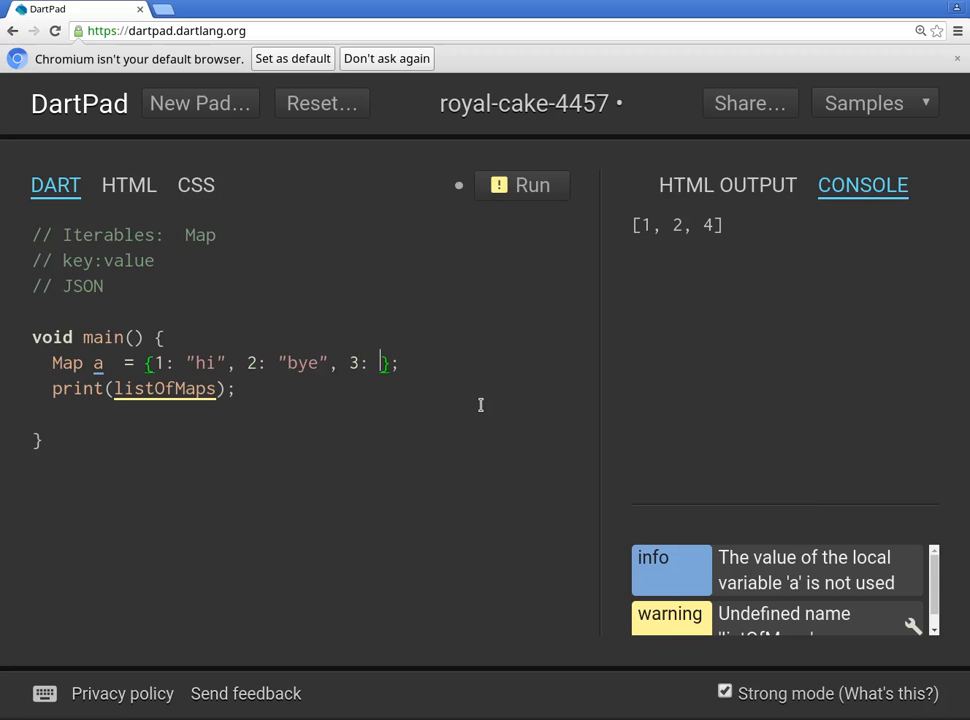
{"action": "type", "text": "\""}
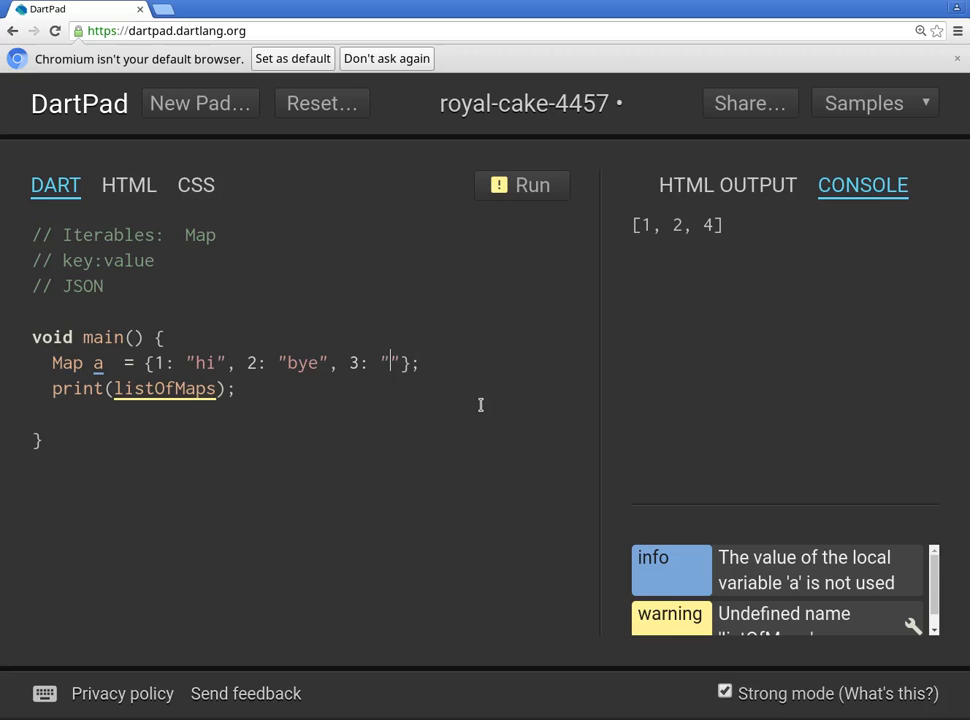
{"action": "type", "text": "how are you"}
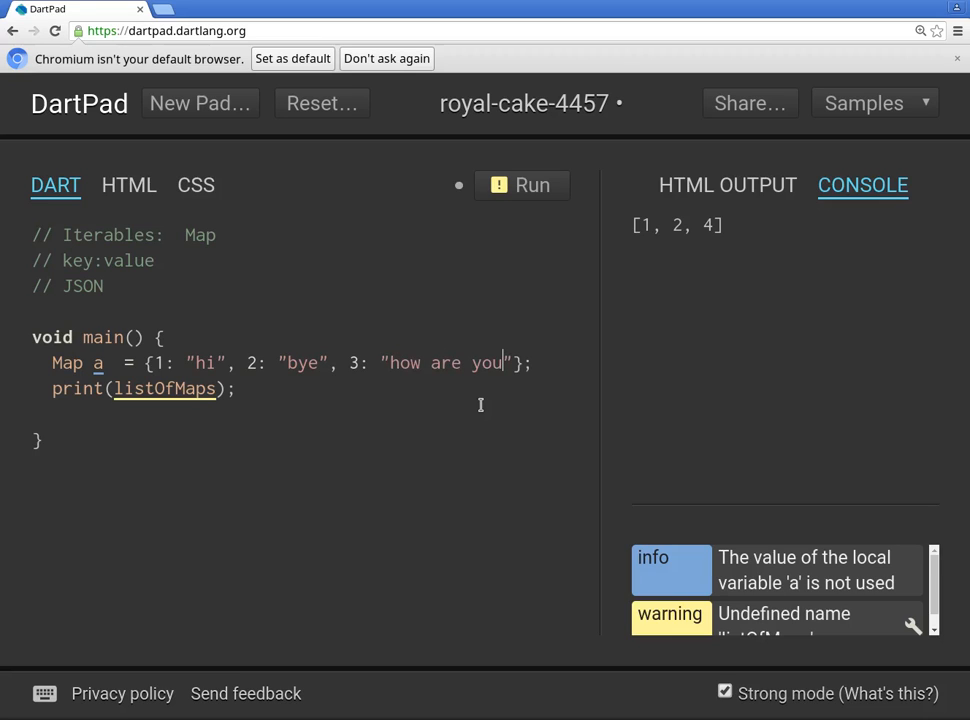
{"action": "type", "text": "?"}
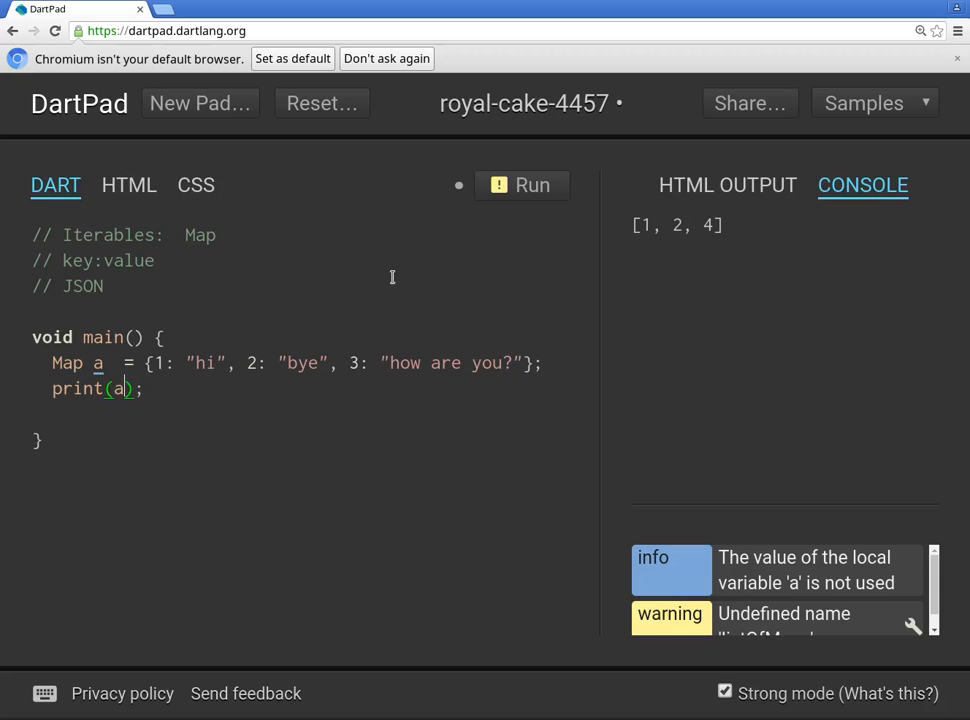
{"action": "left_click", "coordinate": [520, 184]}
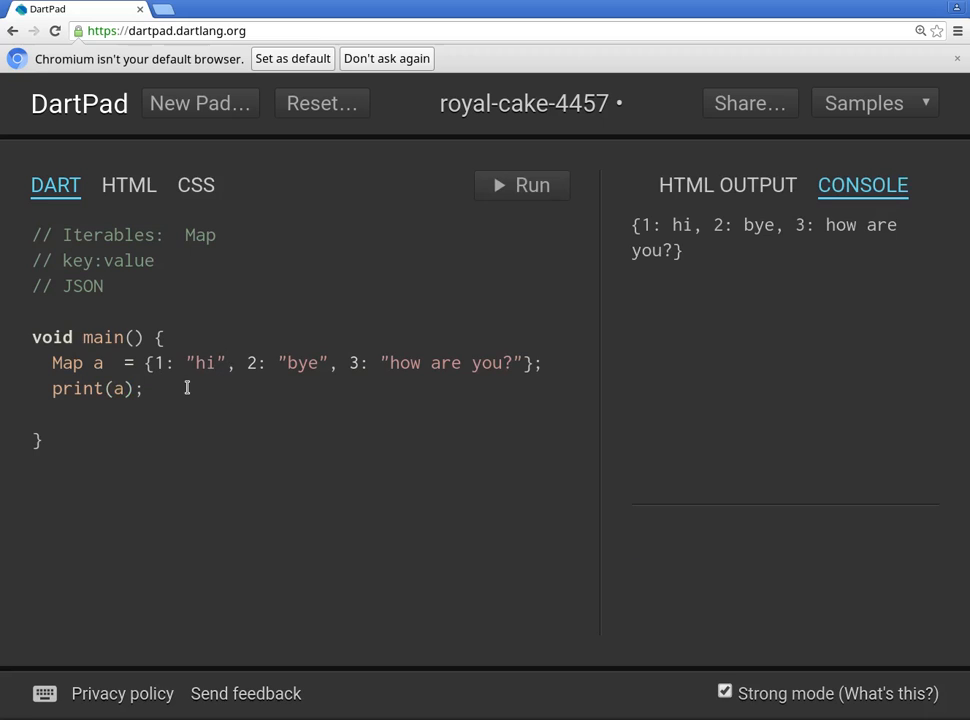
{"action": "left_click", "coordinate": [156, 362]}
{"action": "type", "text": ", true: "}
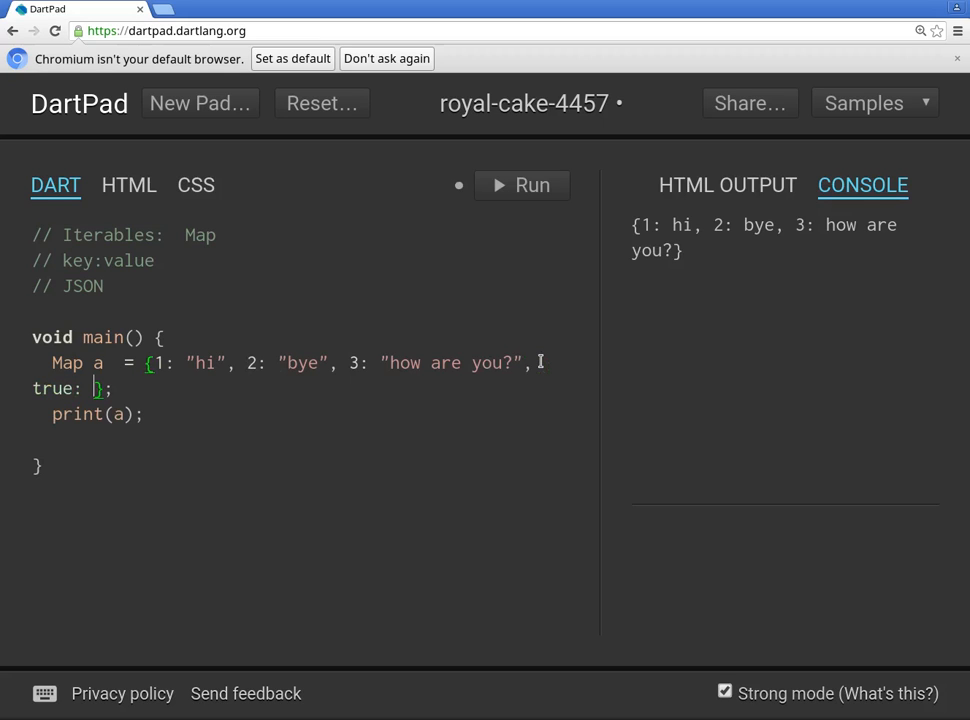
Add a true: 3.2 entry and try a Map<int, String> annotation.
{"action": "type", "text": "3.2"}
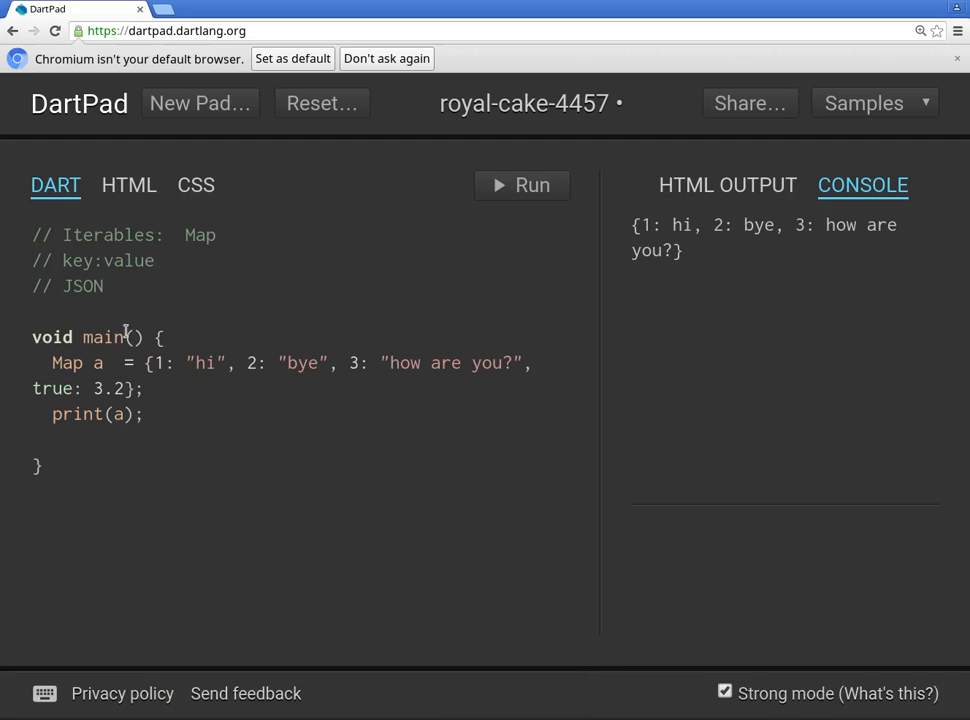
{"action": "mouse_move", "coordinate": [116, 362]}
{"action": "type", "text": " <int, >"}
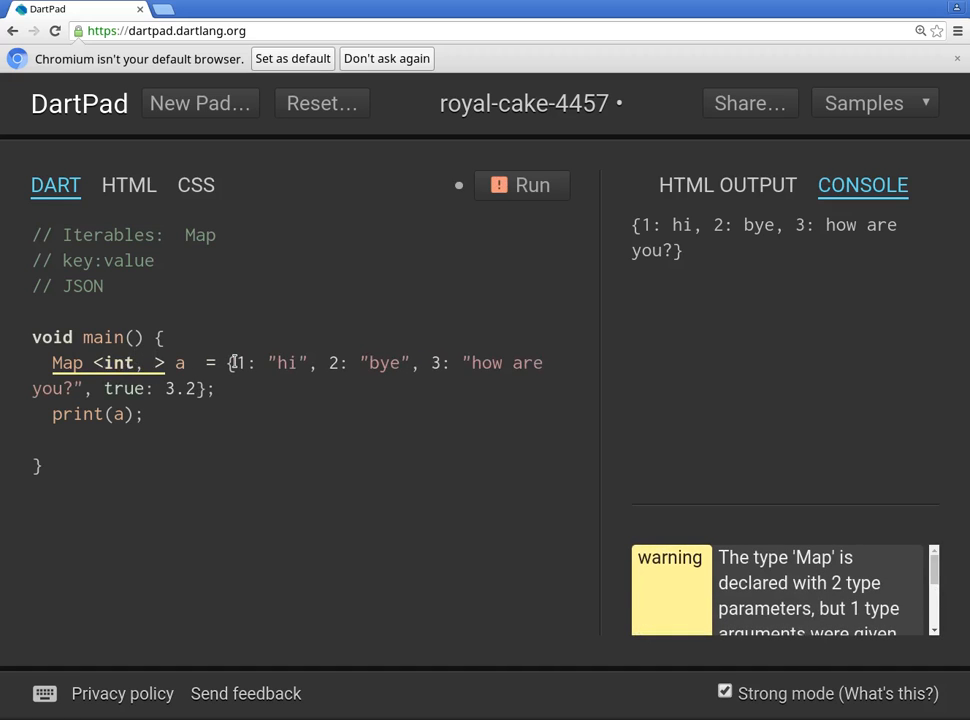
{"action": "type", "text": "Str"}
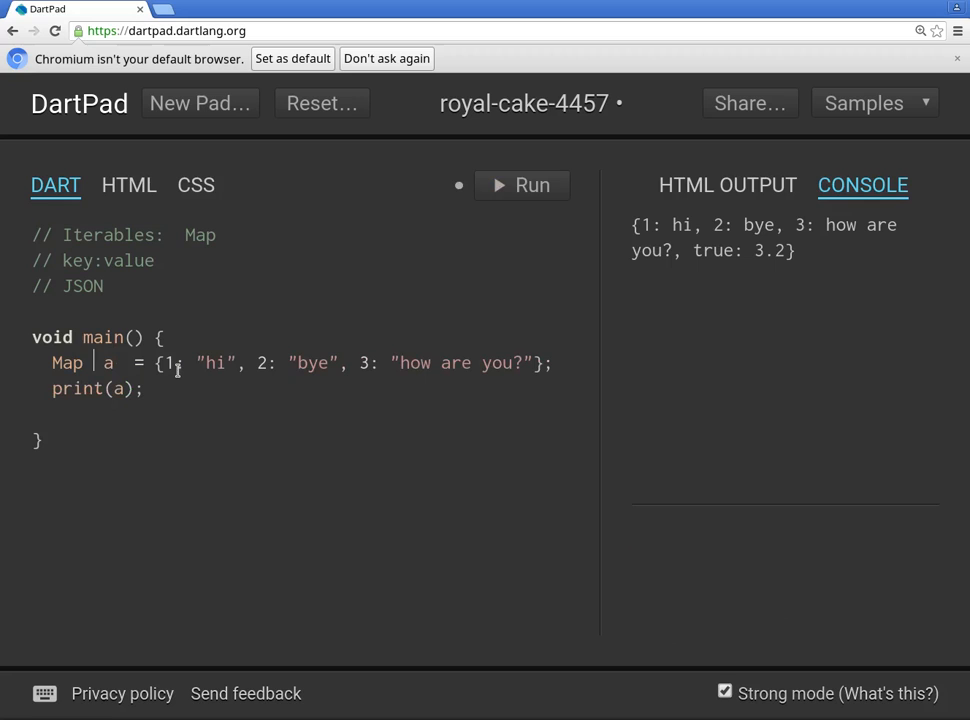
Type map a as <int, String> and add a true: 4.33 entry to it.
{"action": "type", "text": "<int, String>"}
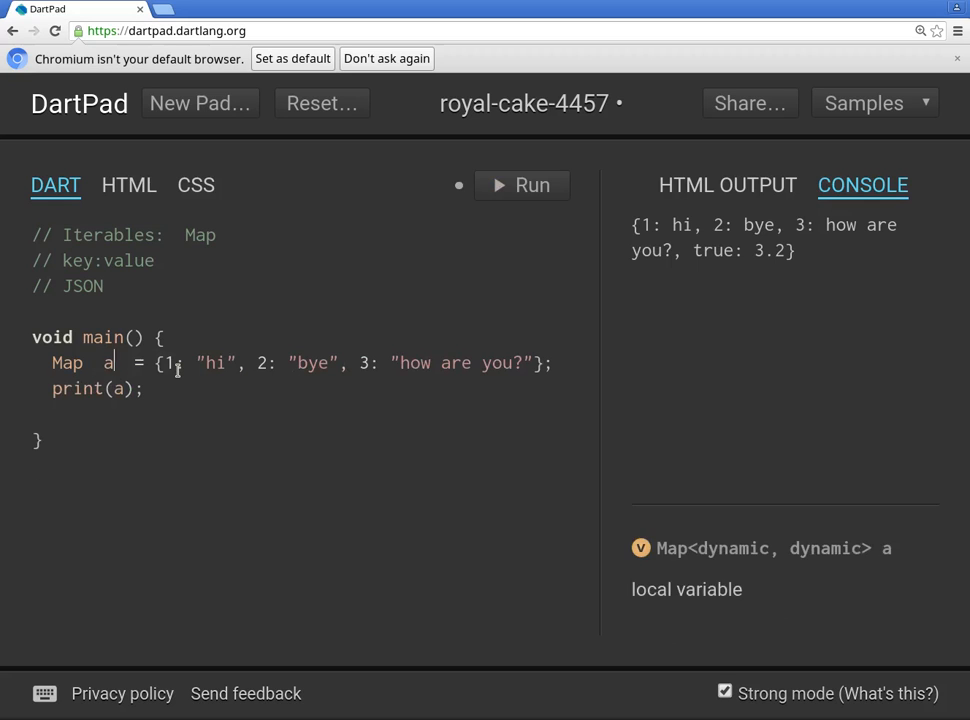
{"action": "type", "text": "<int, String>"}
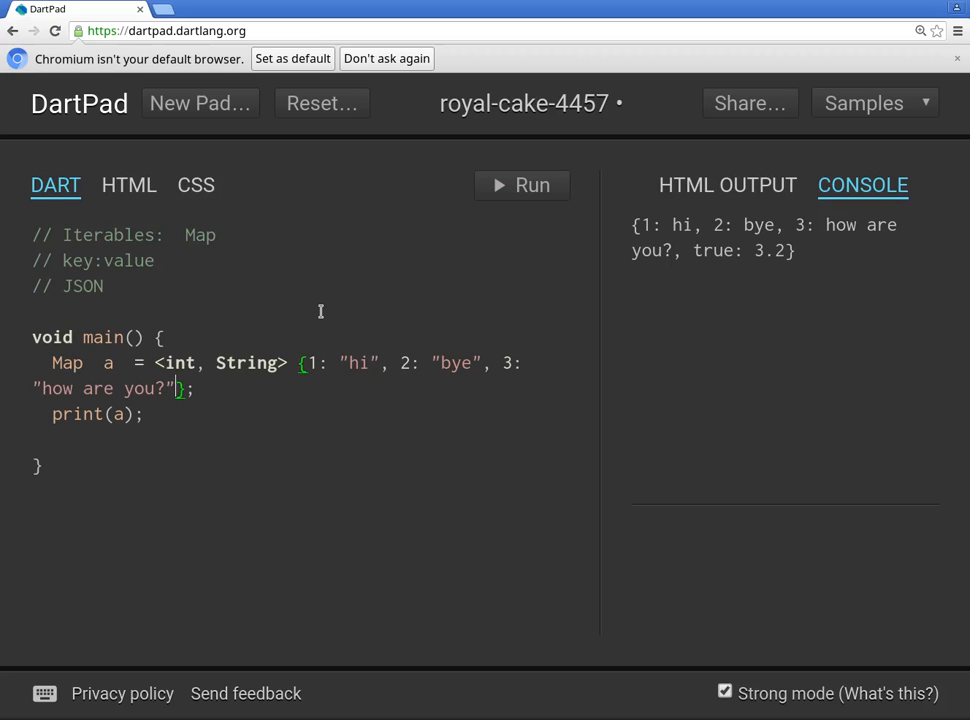
{"action": "type", "text": ", t"}
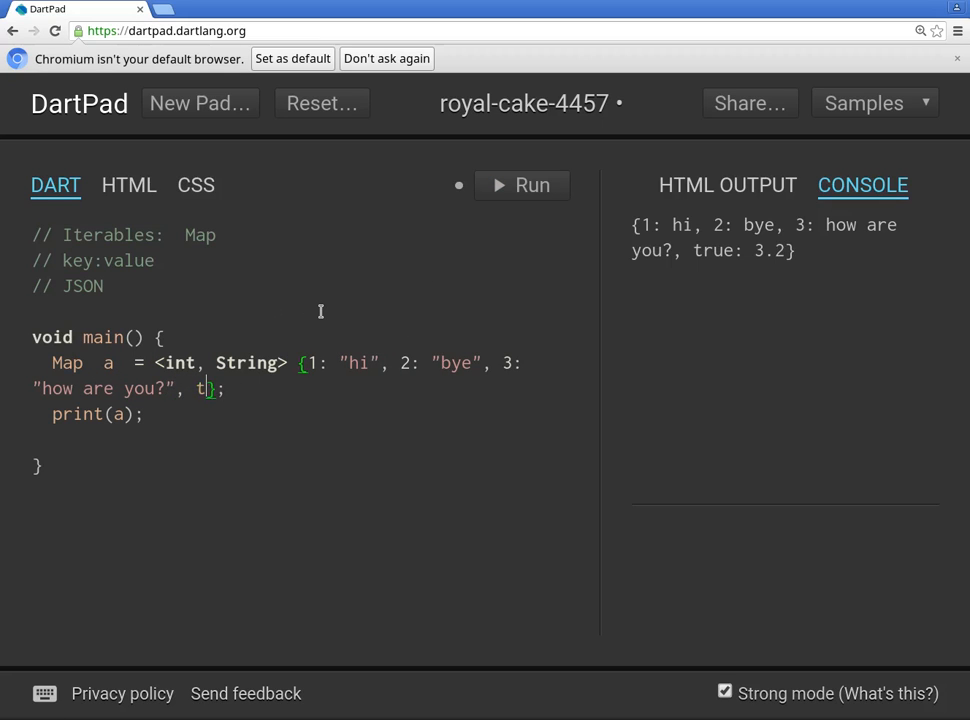
{"action": "type", "text": "rue:"}
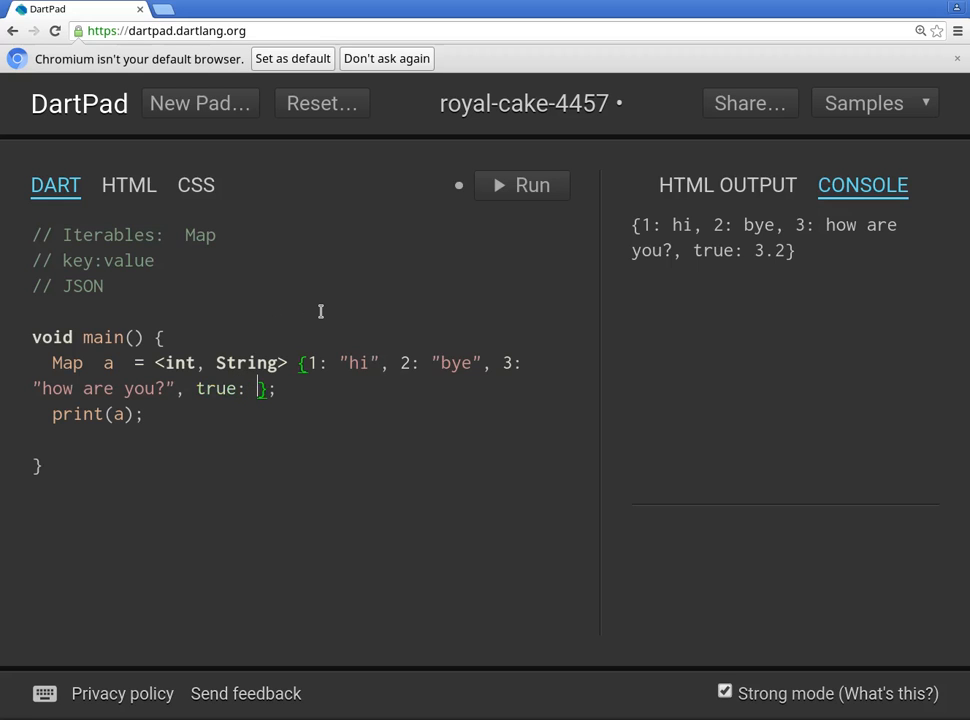
{"action": "type", "text": "4.33"}
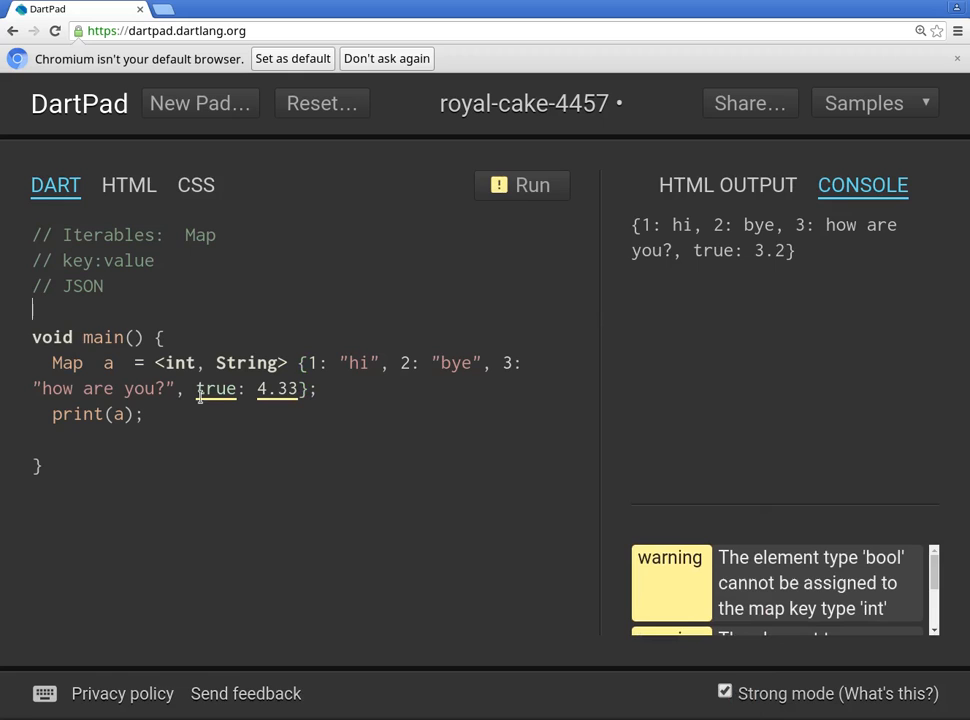
Run the typed map to print the true: 4.33 entry despite the bool-key warning.
{"action": "left_click", "coordinate": [532, 184]}
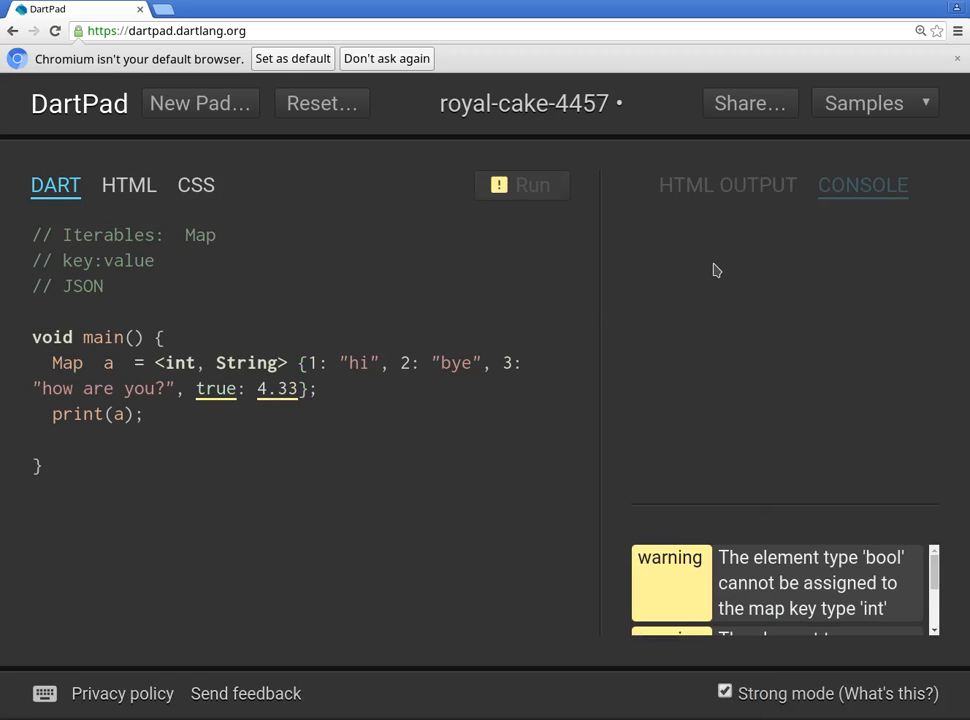
{"action": "left_click", "coordinate": [520, 184]}
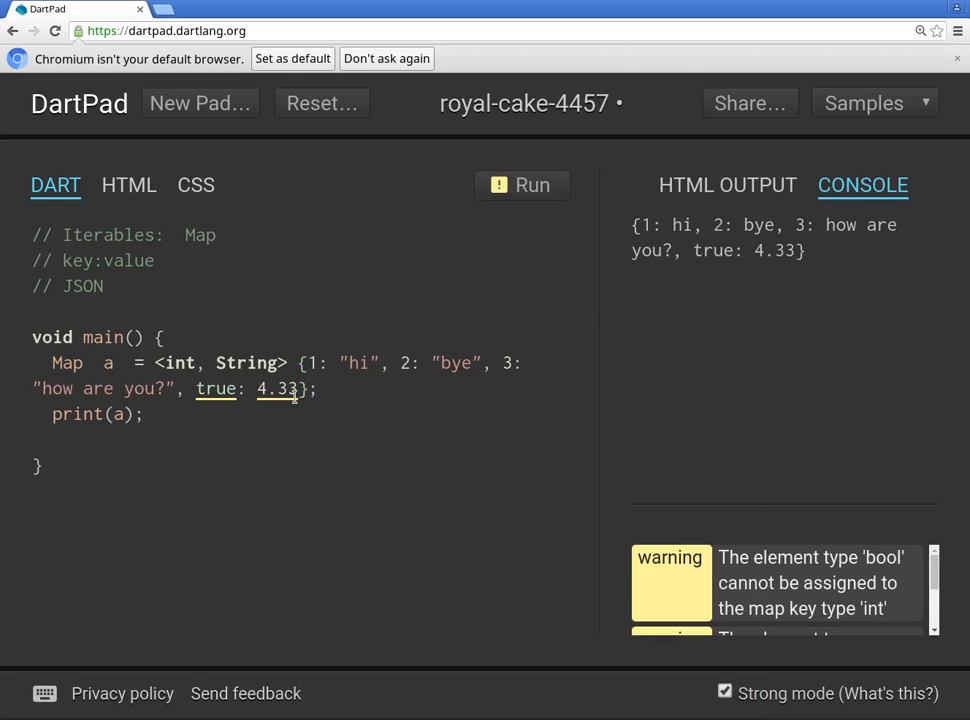